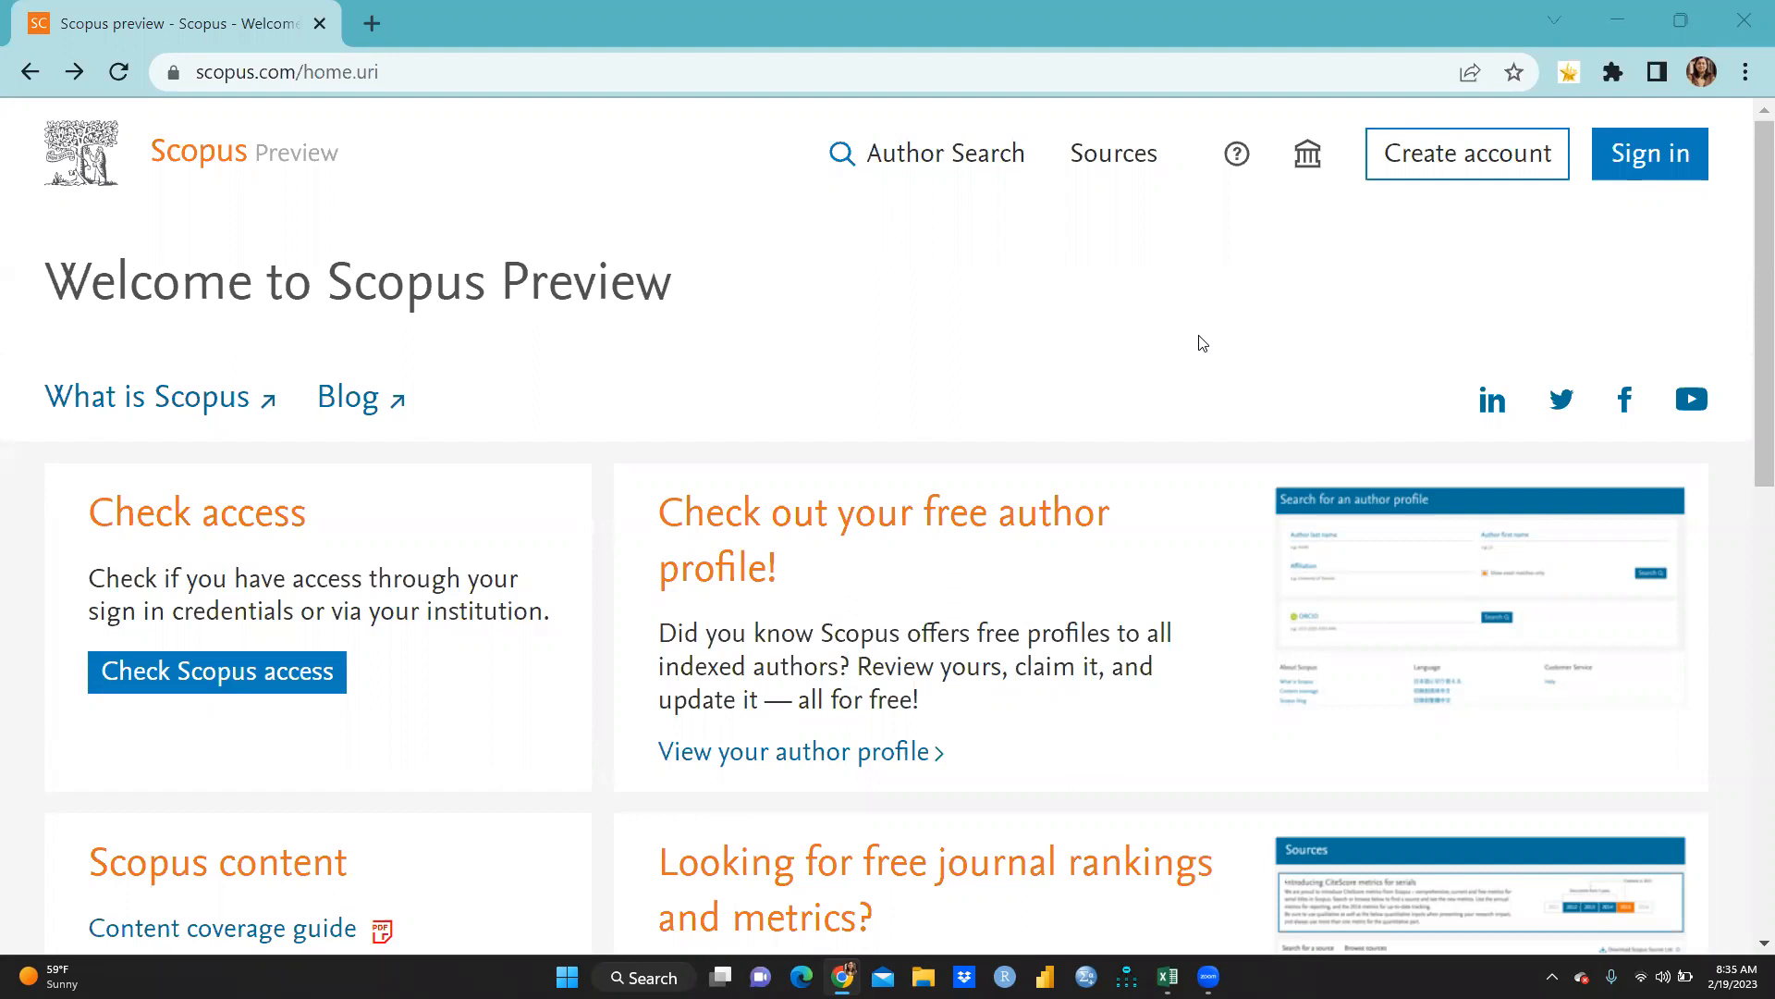
pyautogui.moveTo(1135, 349)
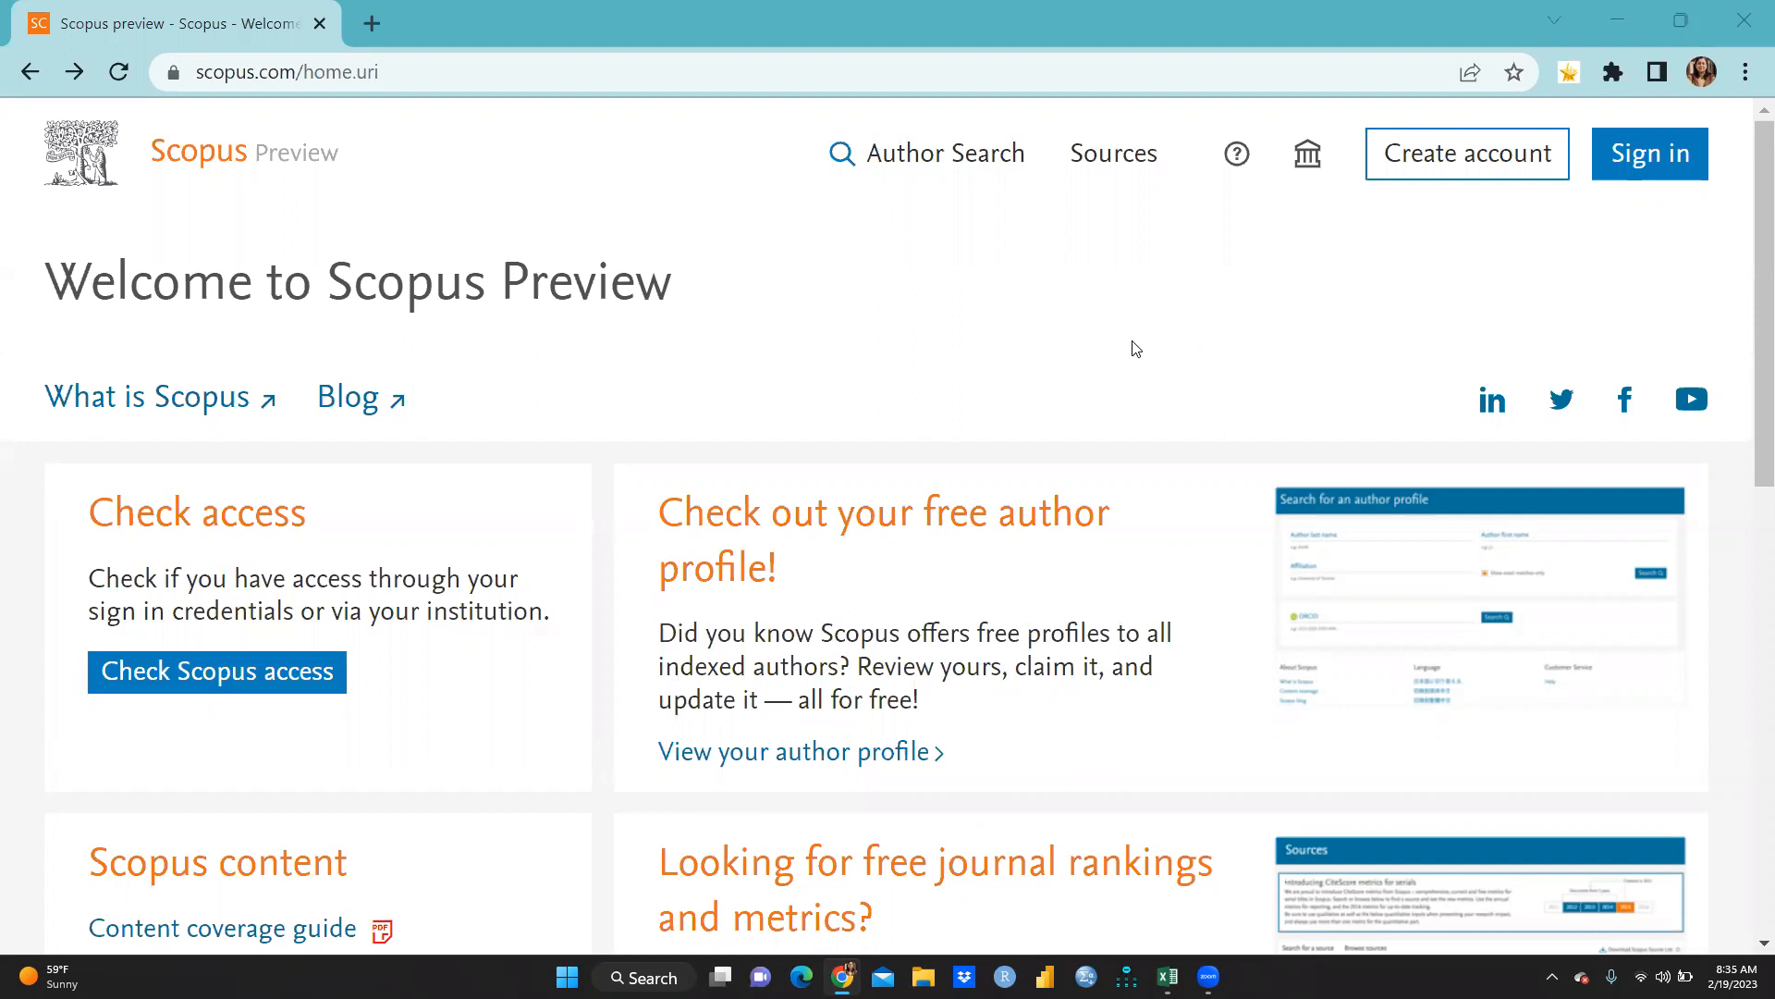
pyautogui.moveTo(1098, 363)
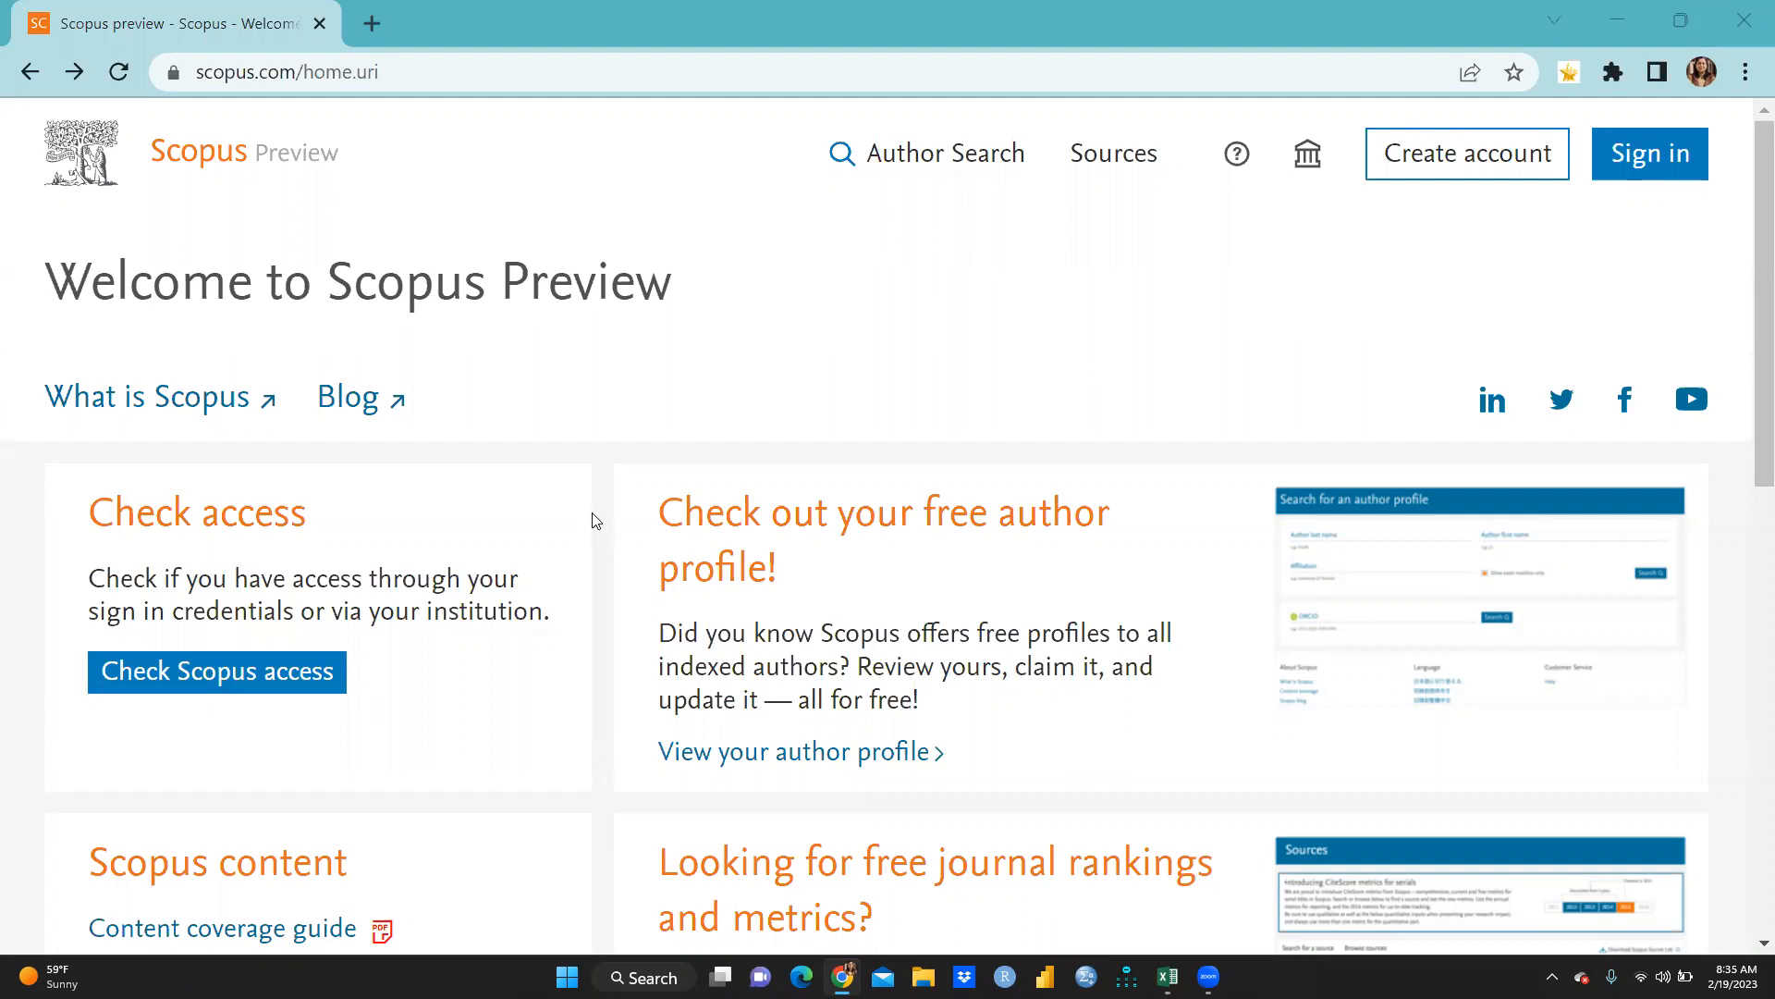
# Step: Scroll to Scopus content on Scopus Preview and download the Scopus source list
pyautogui.scroll(-3)
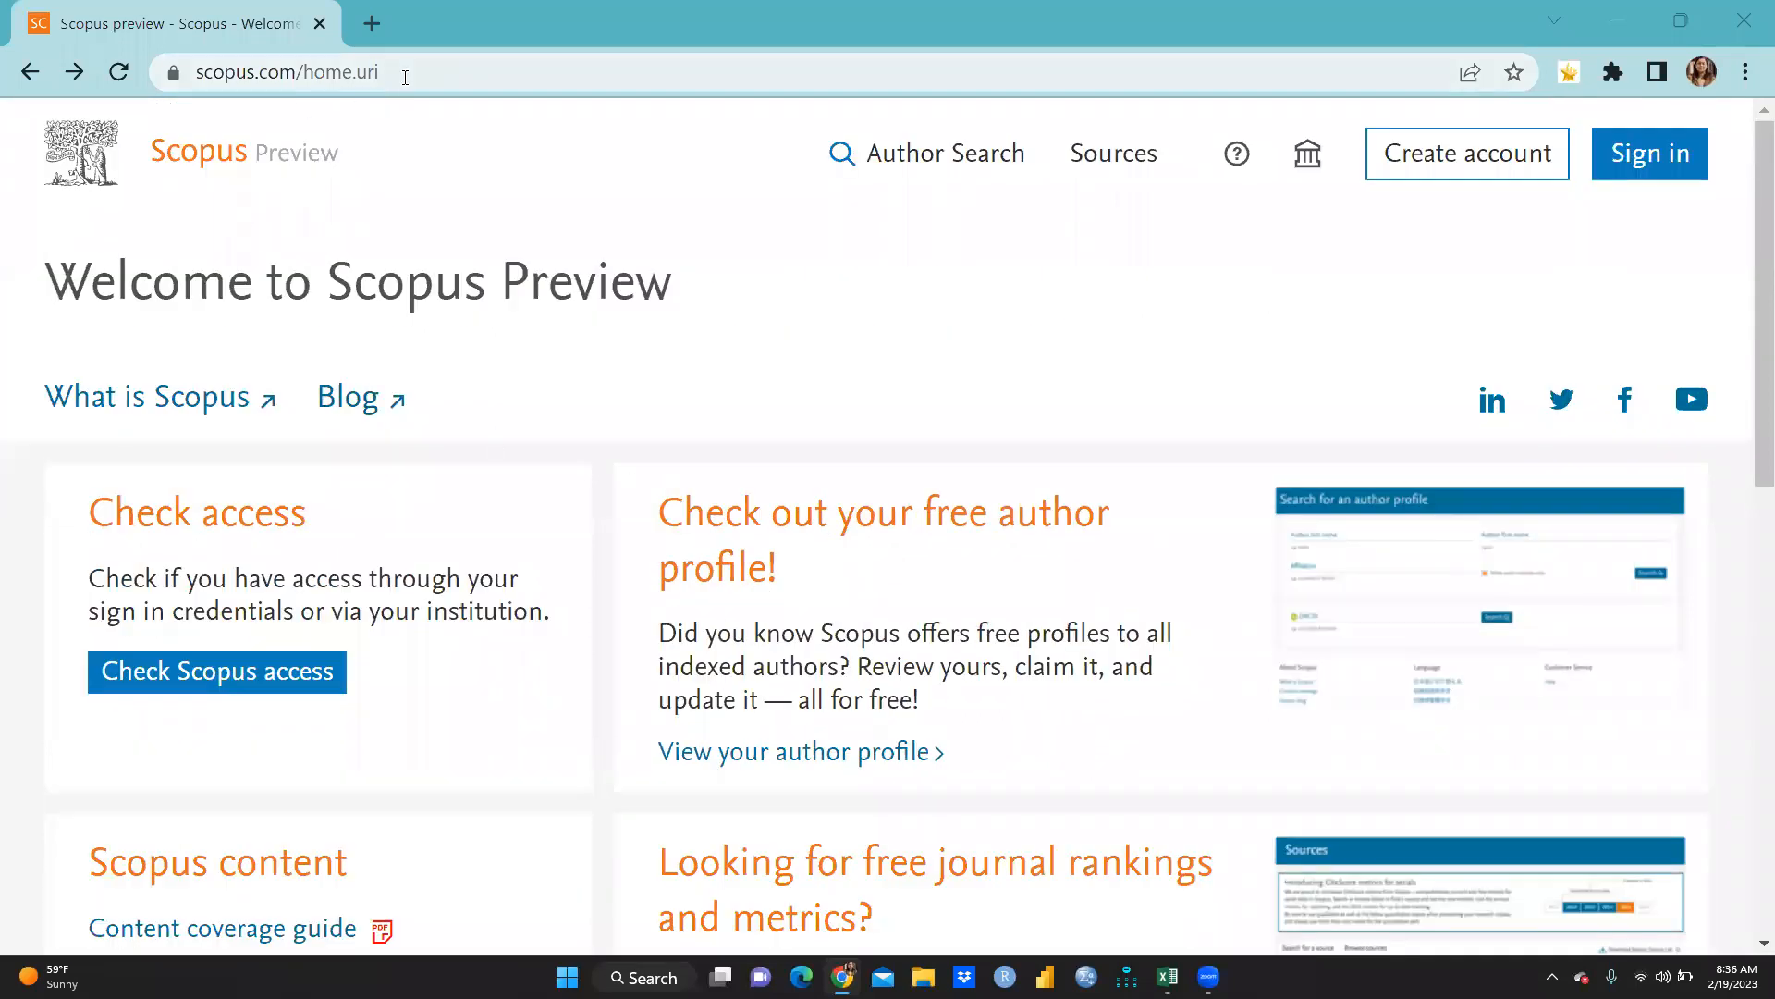
pyautogui.moveTo(483, 322)
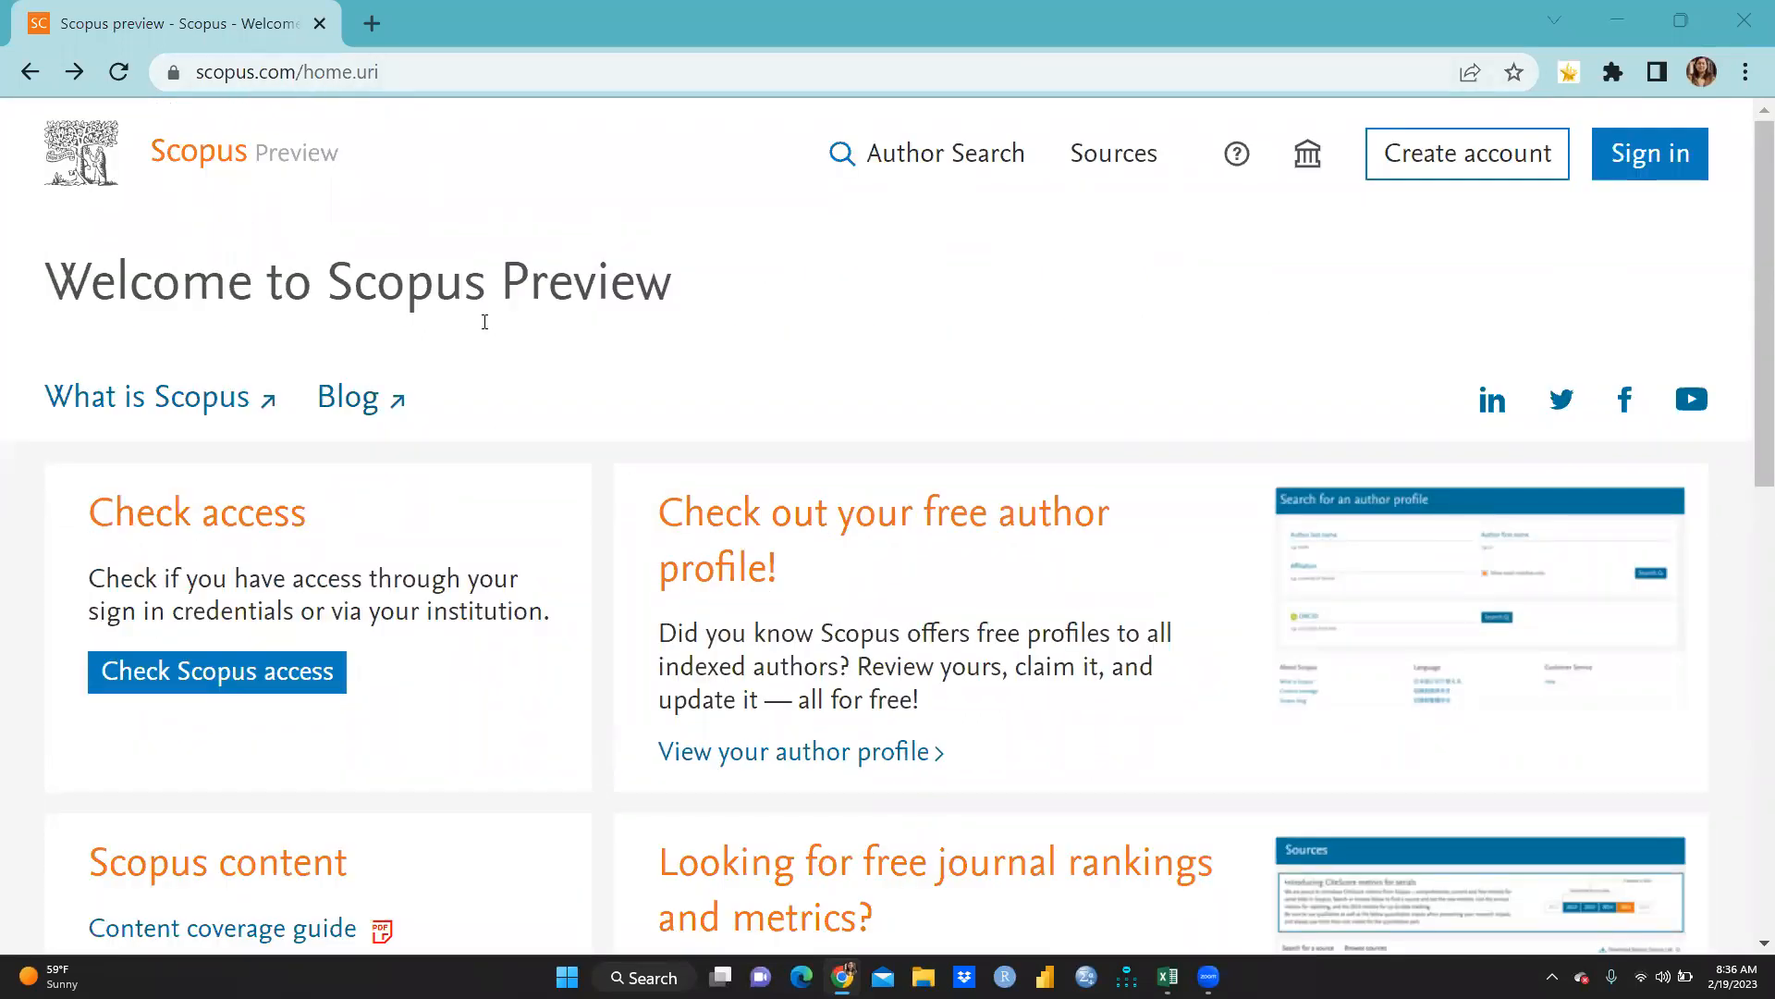
pyautogui.scroll(-3)
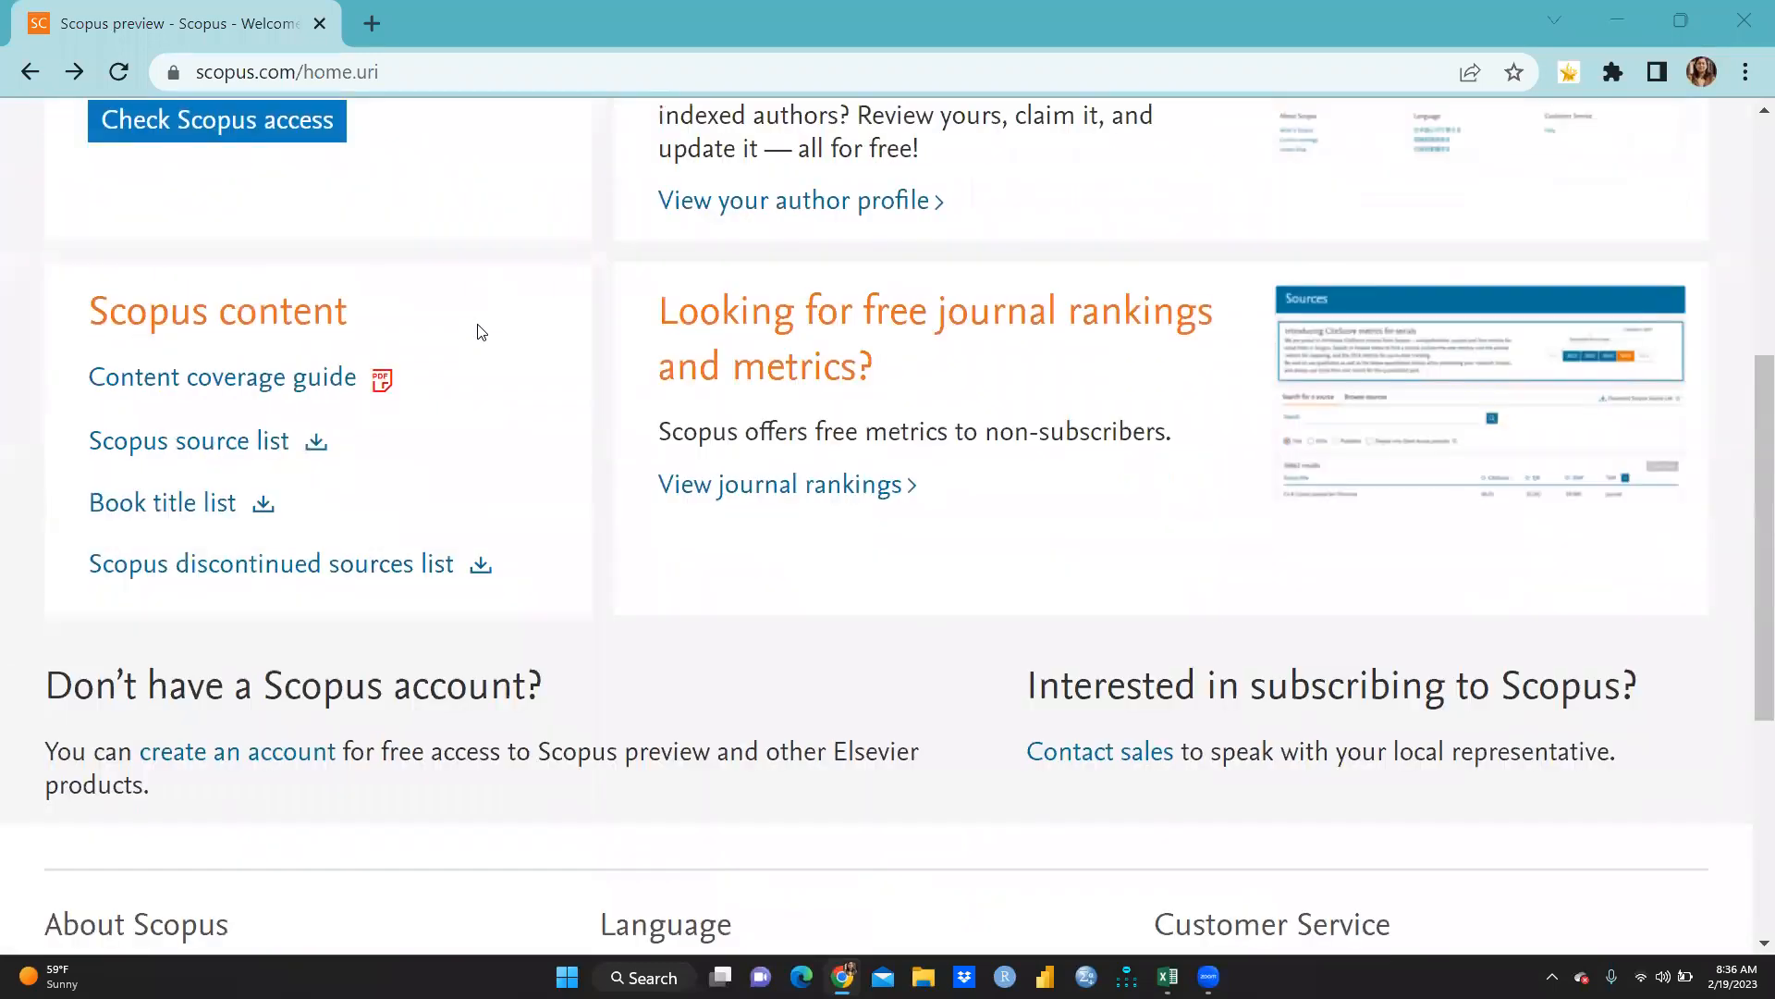
pyautogui.moveTo(223, 377)
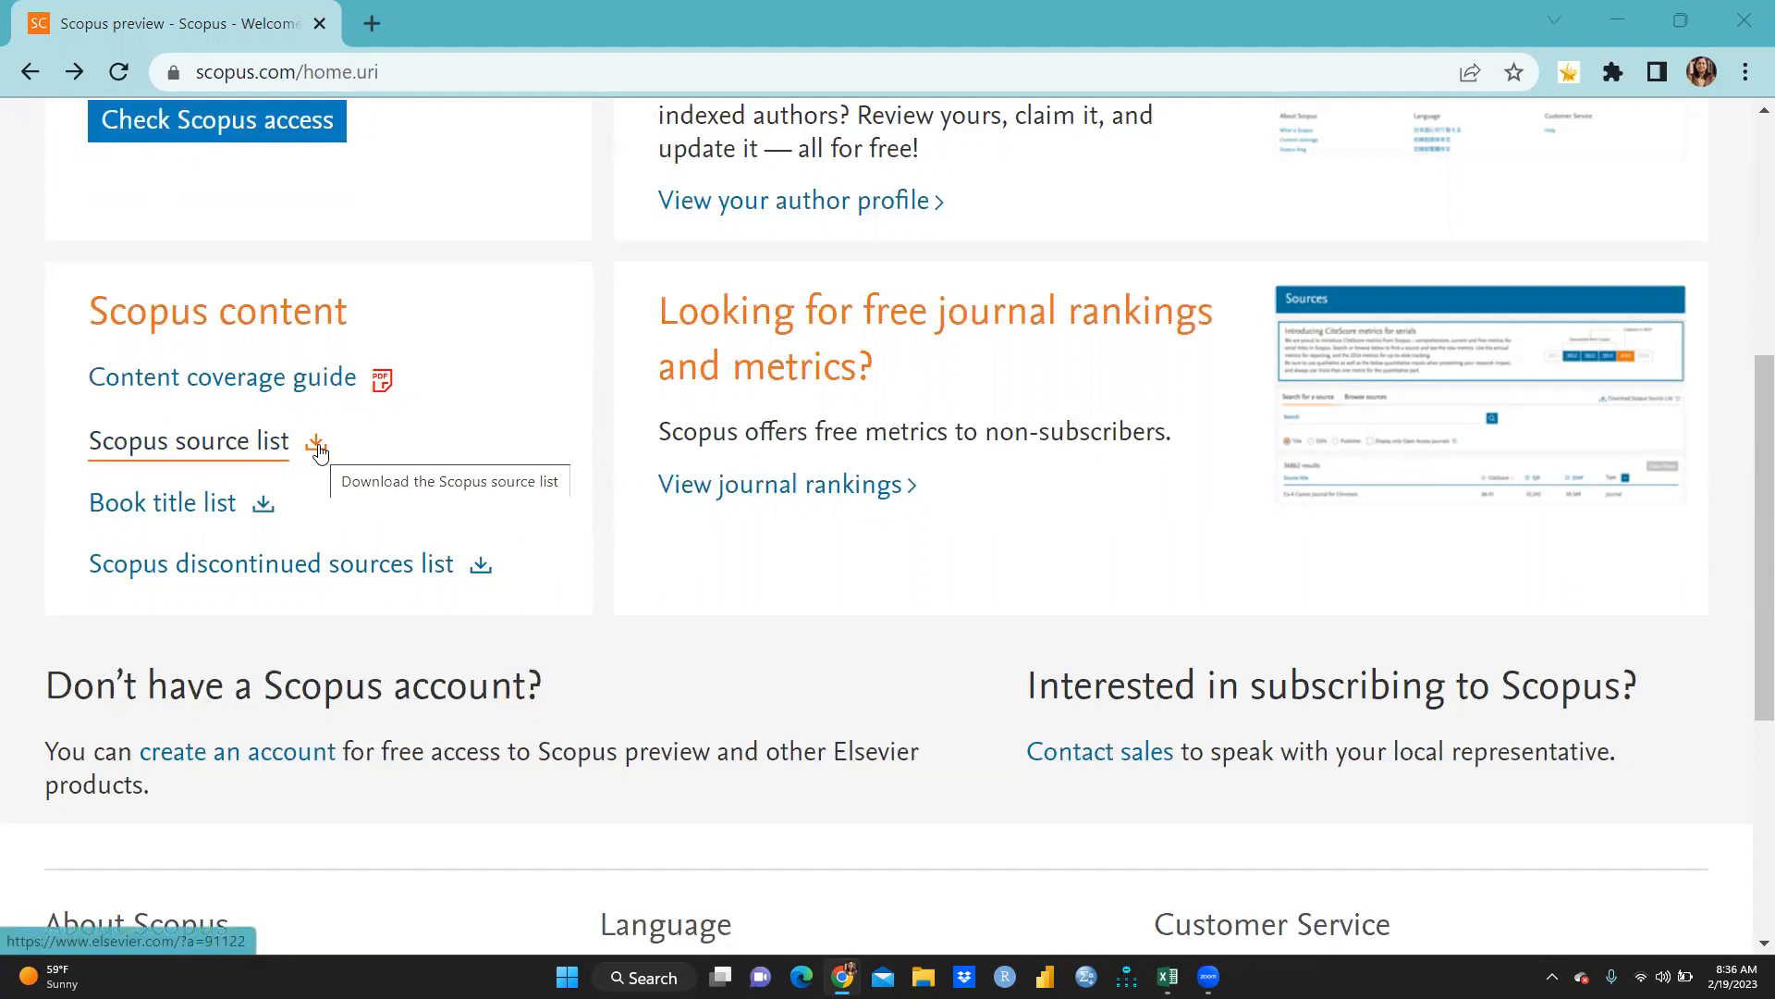
pyautogui.click(314, 442)
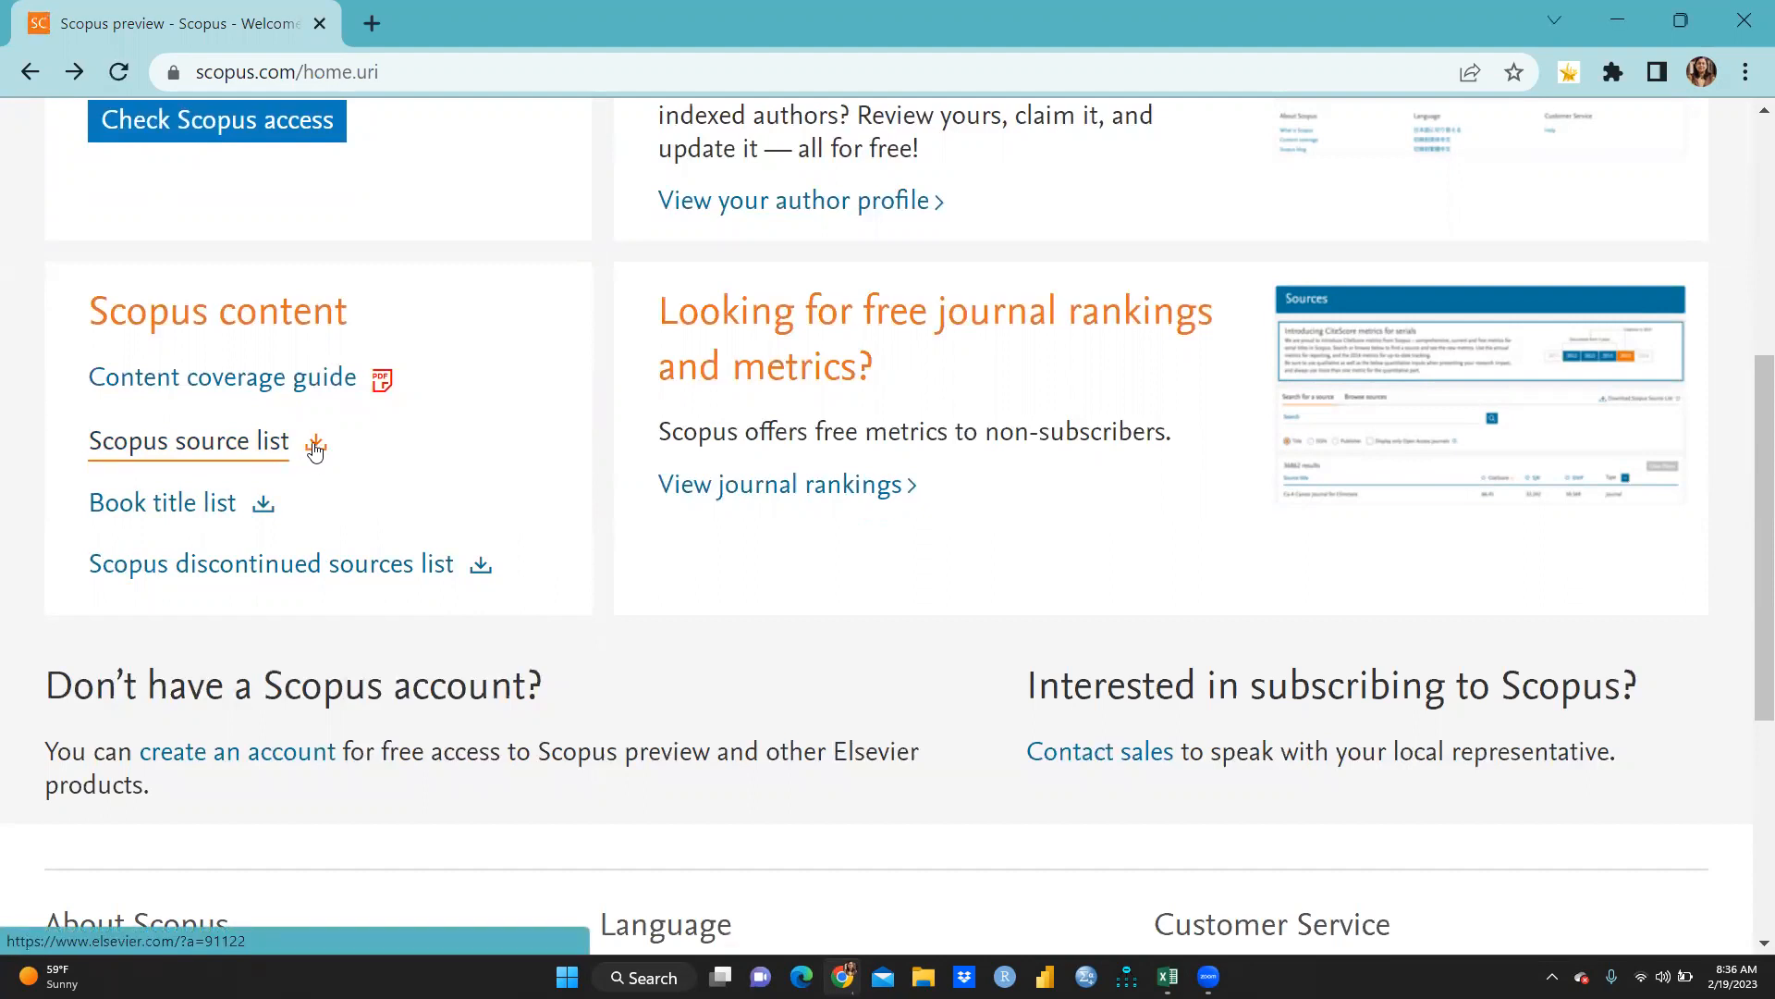
pyautogui.click(188, 440)
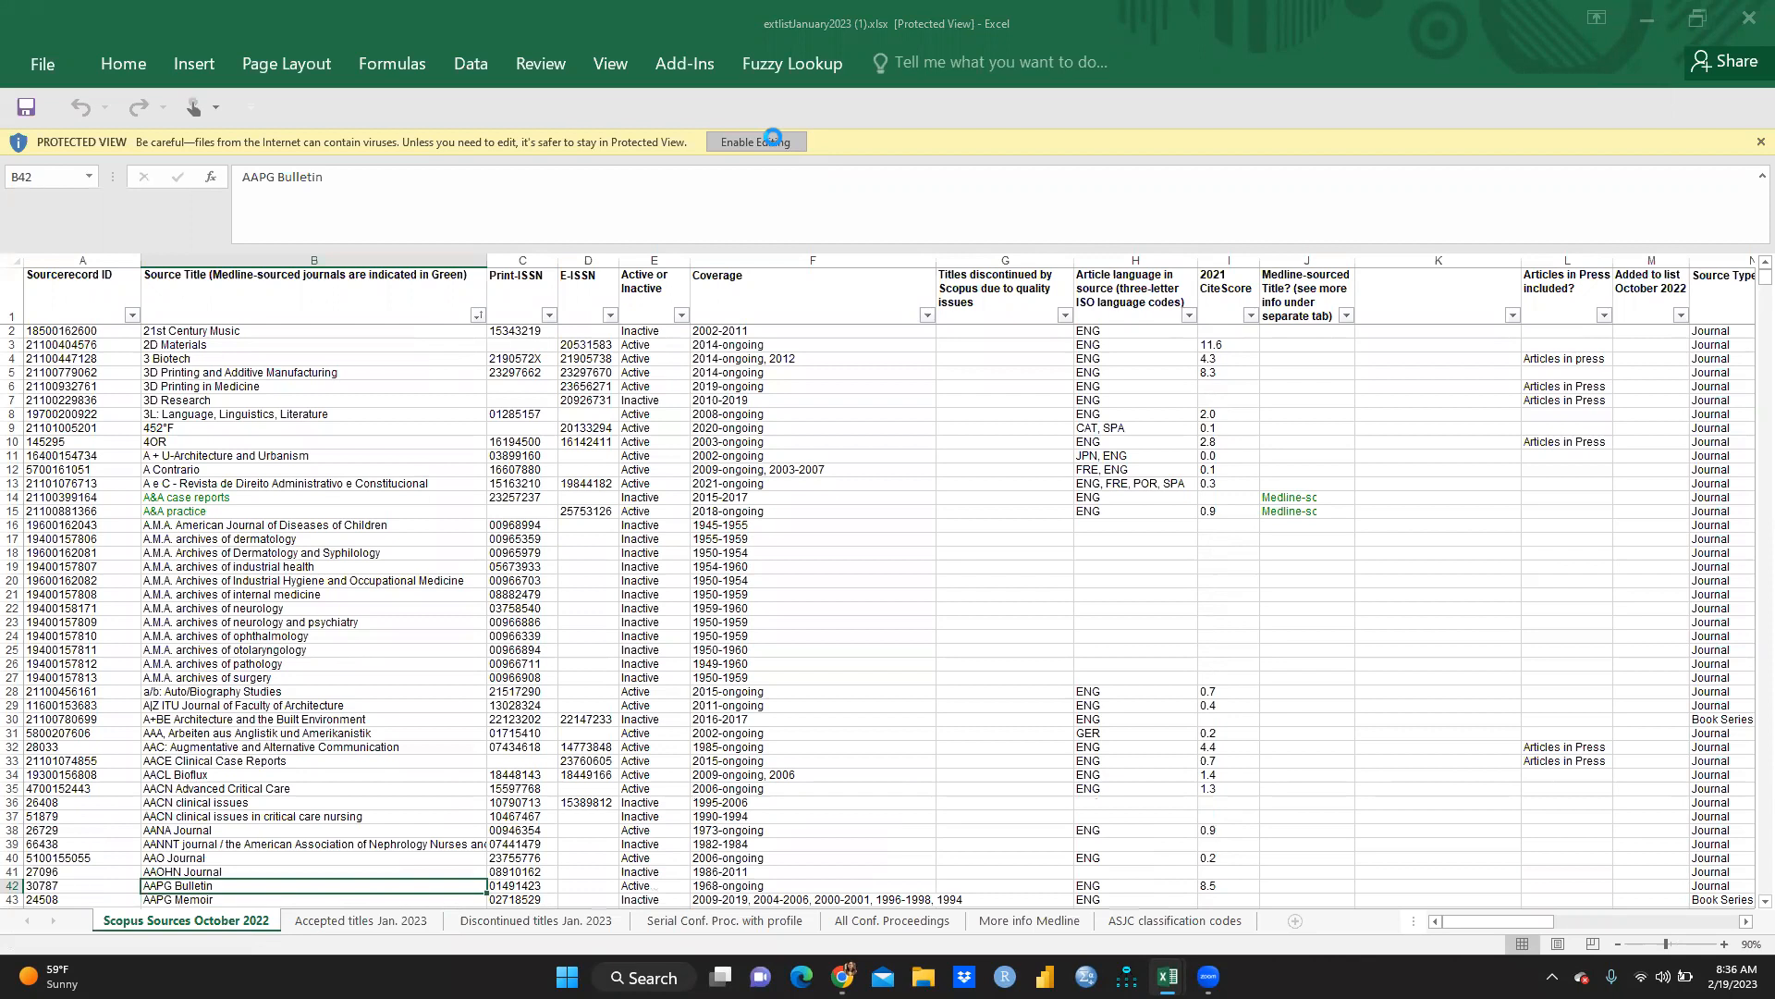
# Step: Enable editing, then scroll through the Scopus Sources October 2022 titles, ISSNs and coverage
pyautogui.click(755, 140)
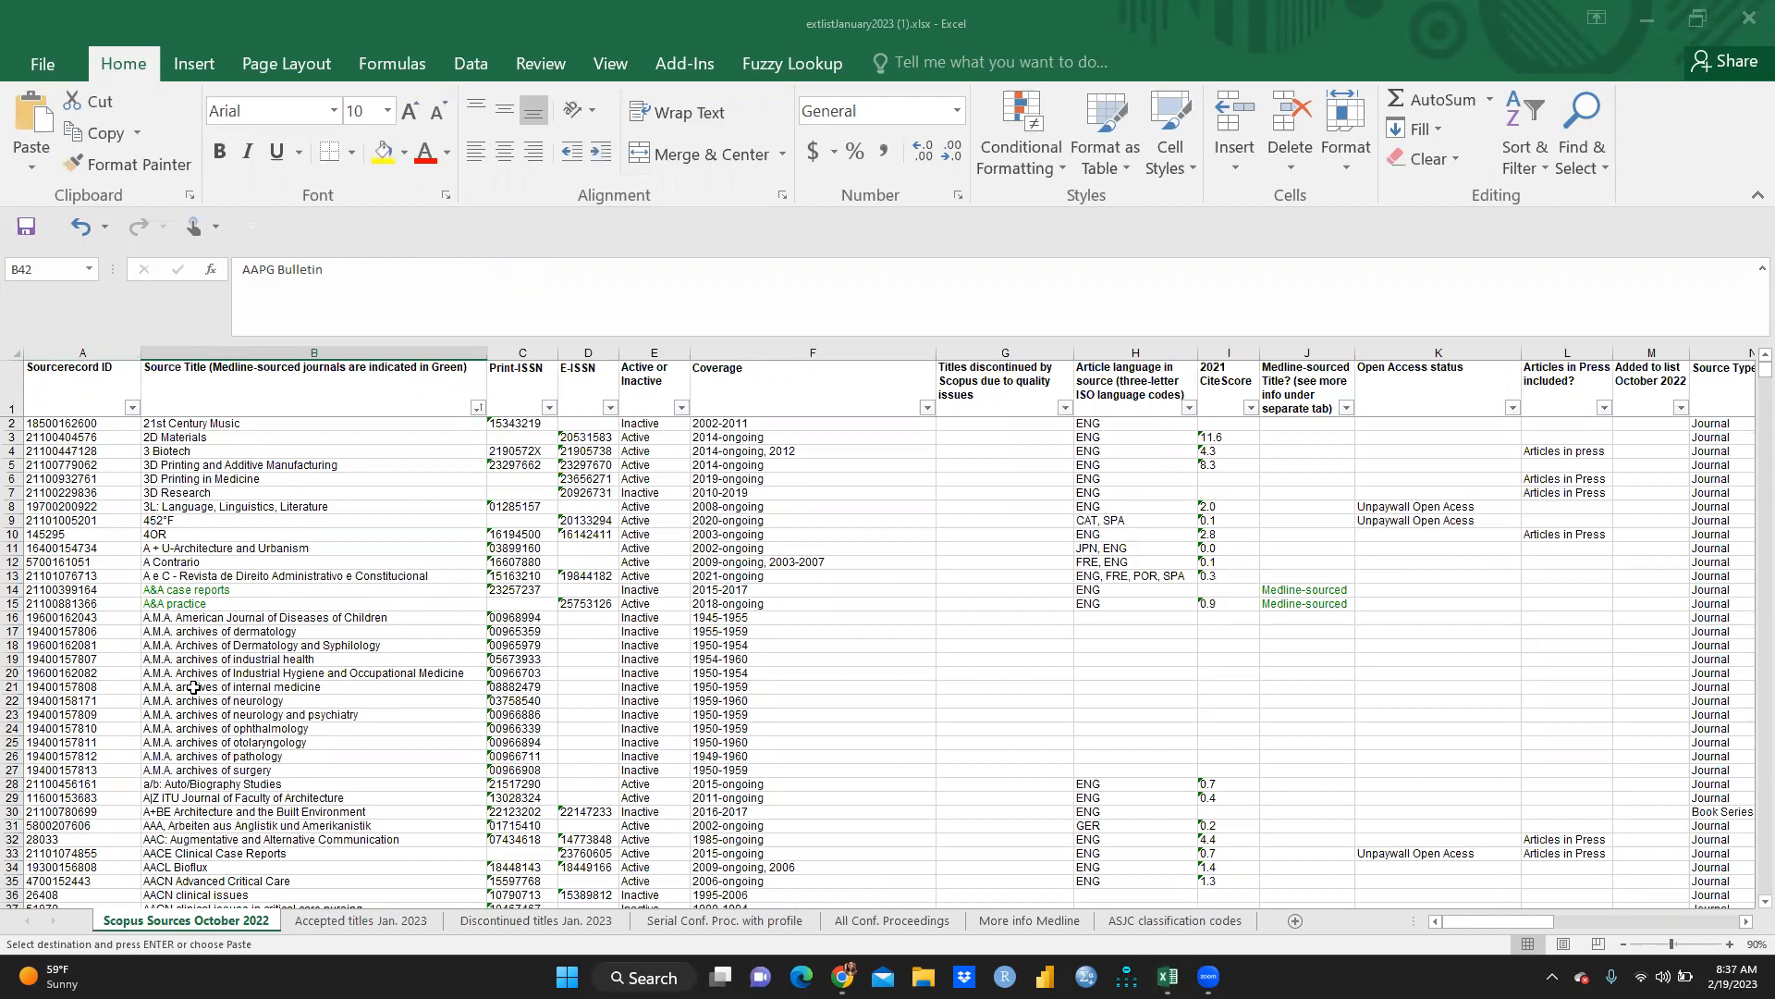
pyautogui.moveTo(166, 589)
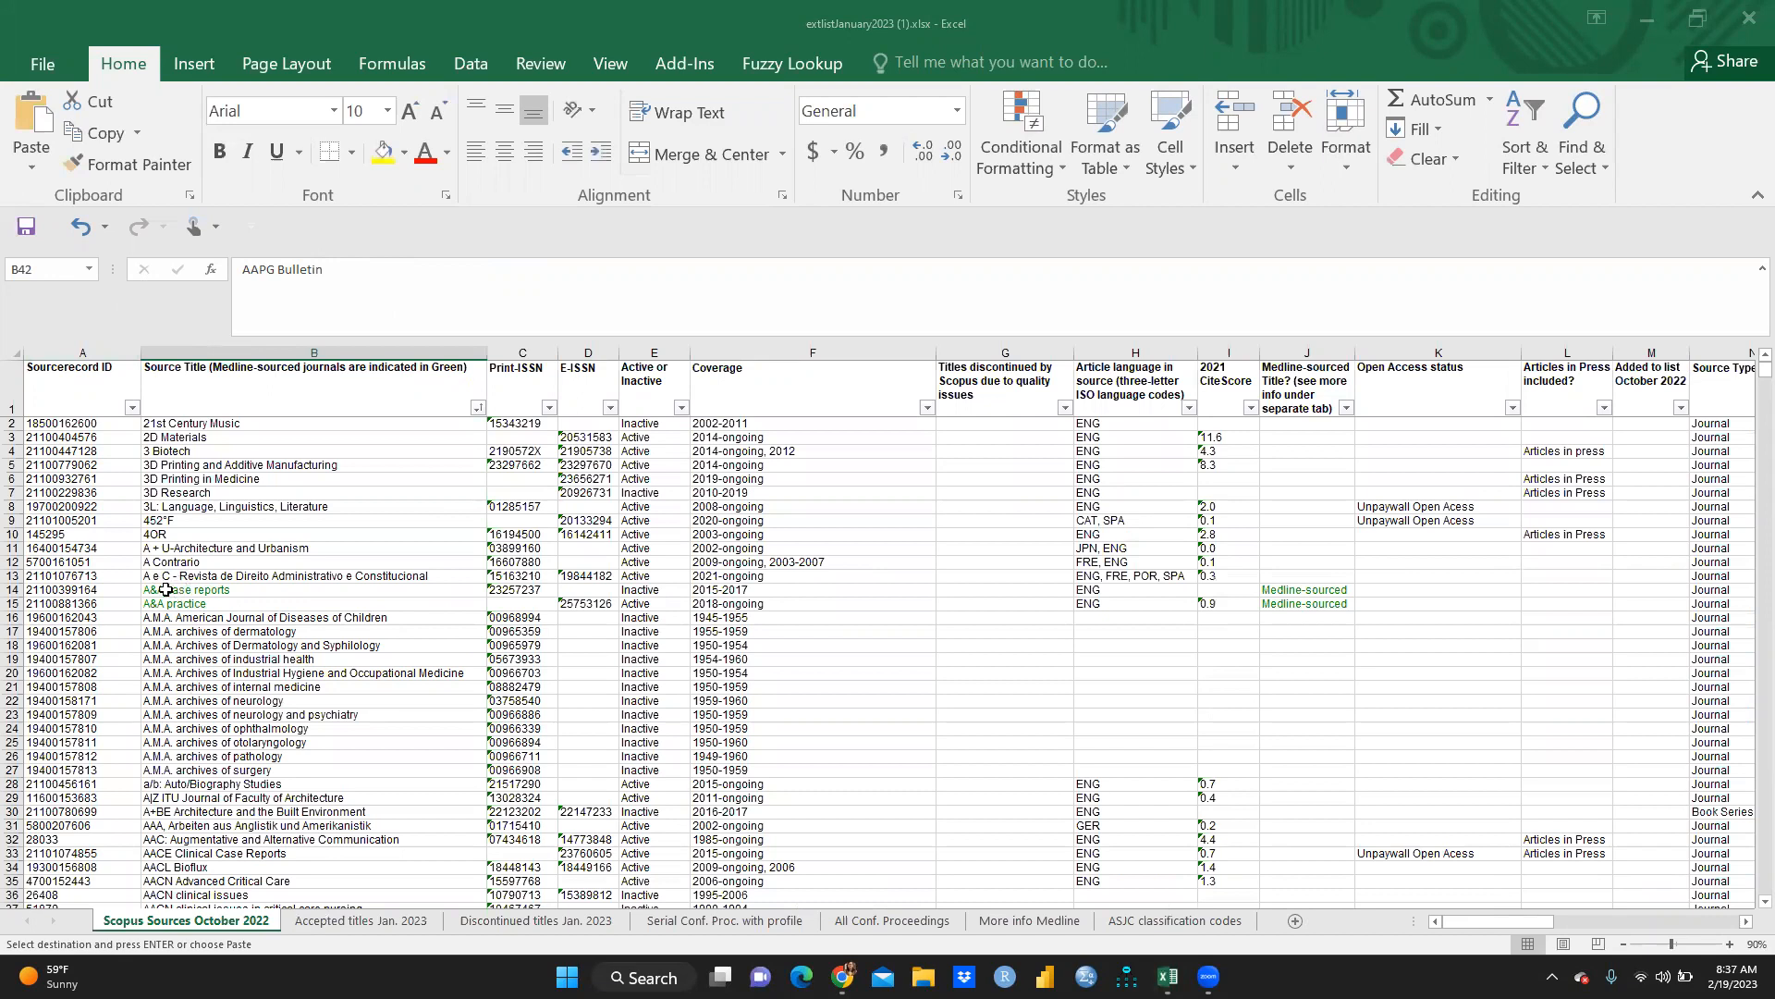
pyautogui.moveTo(110, 604)
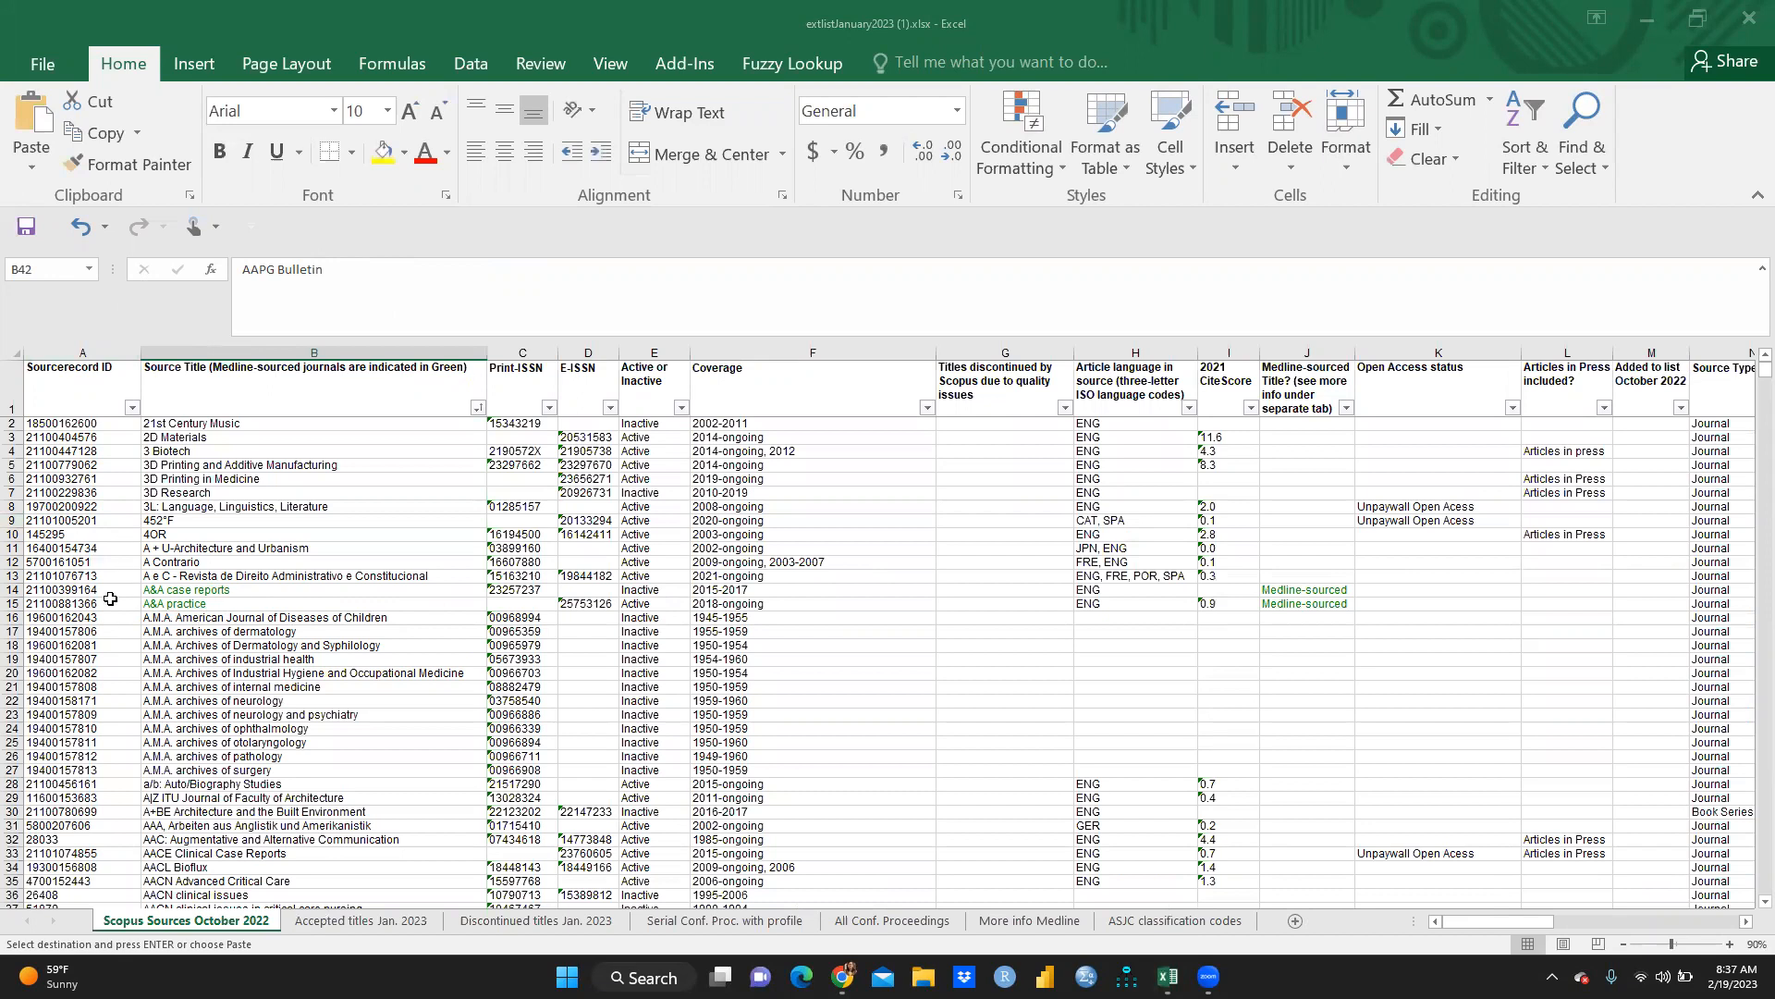
pyautogui.scroll(-3)
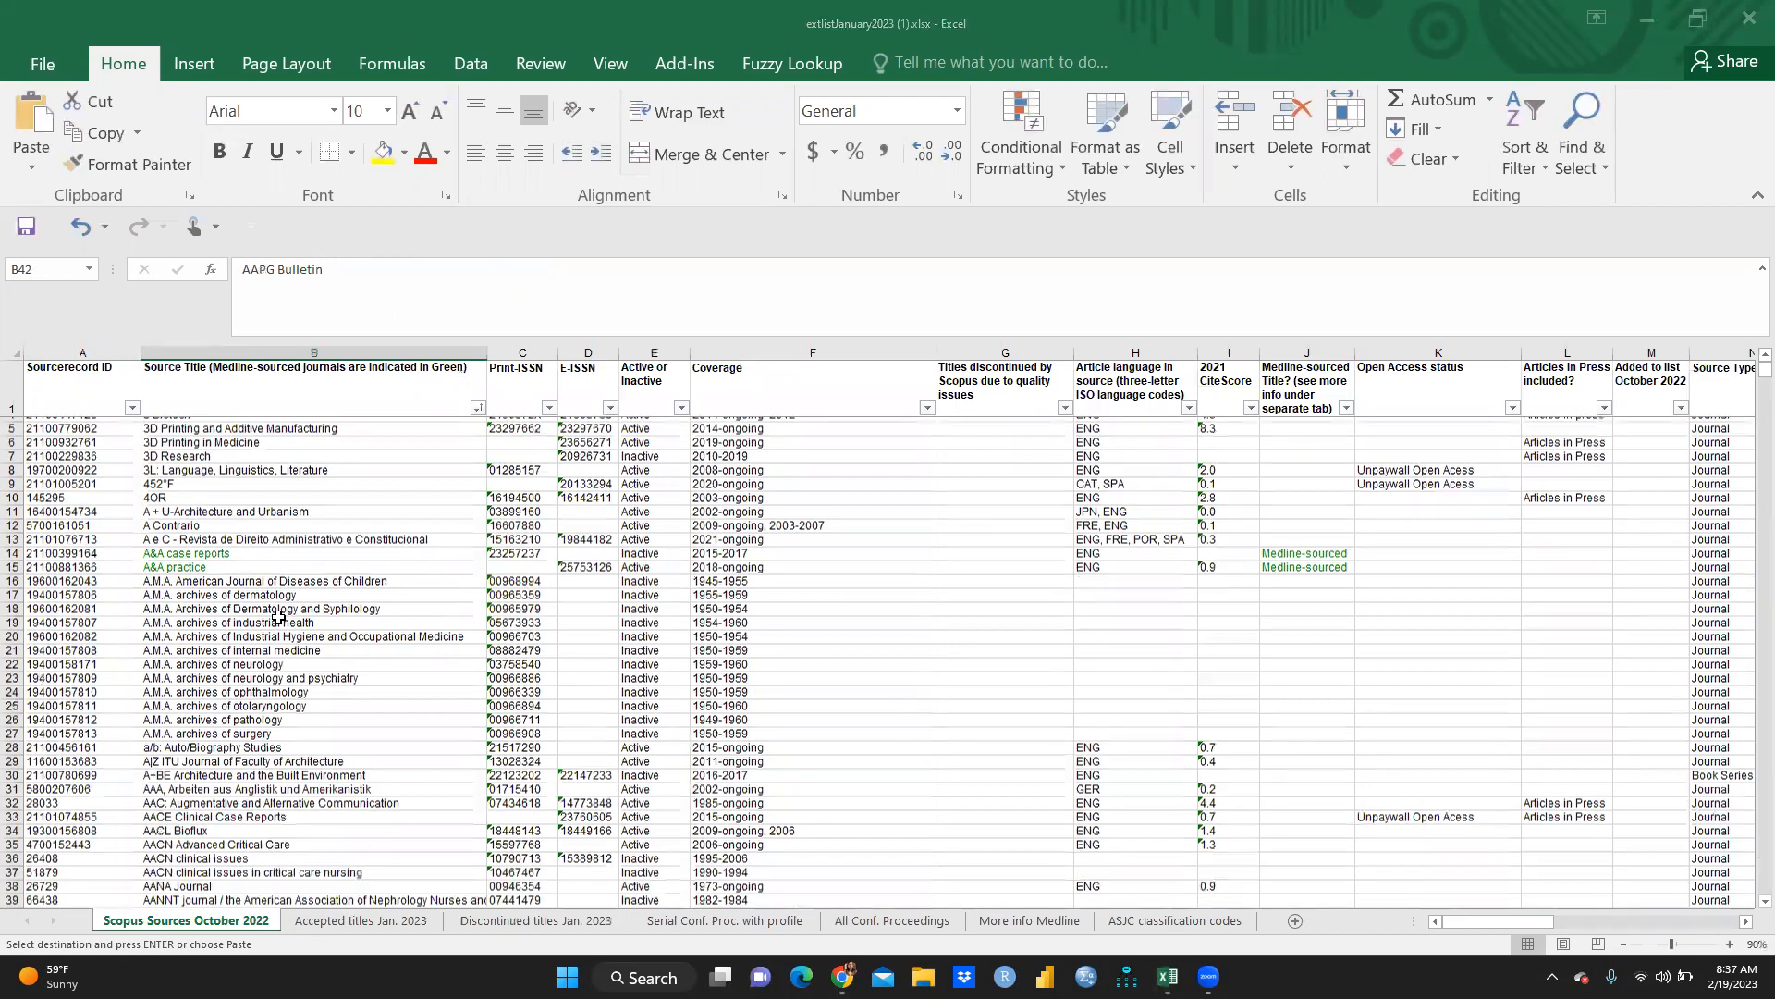
pyautogui.scroll(-3)
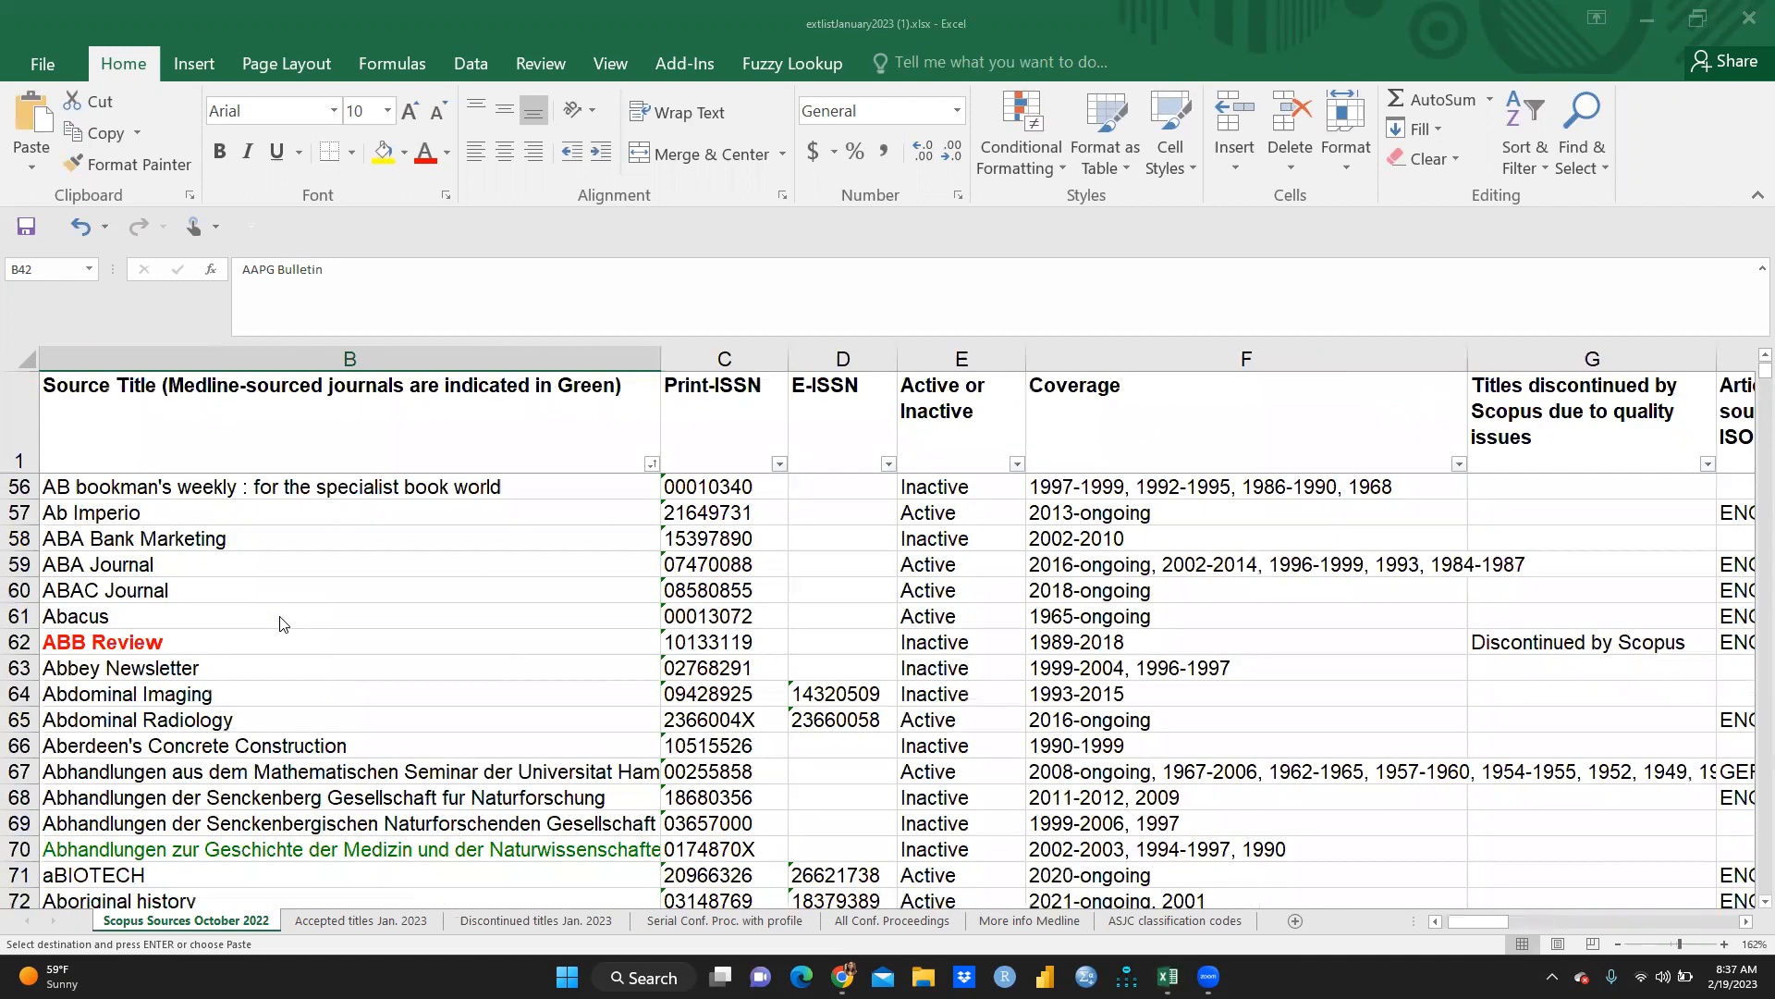
pyautogui.scroll(-3)
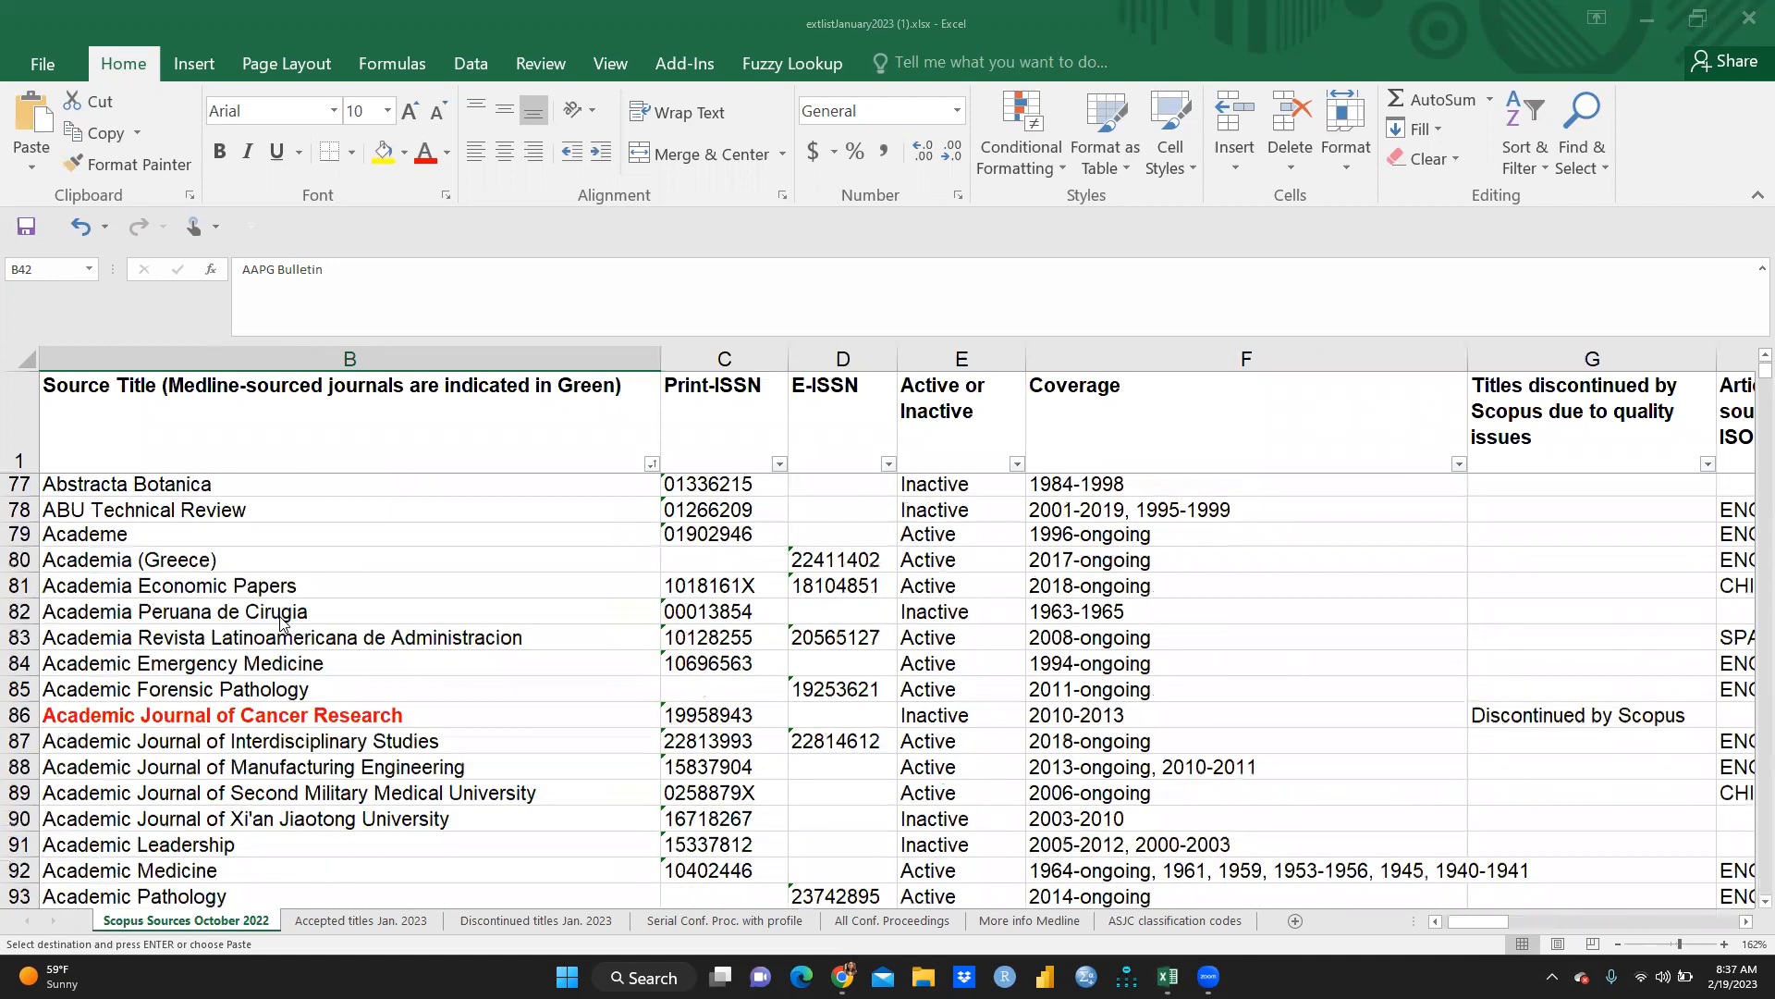
pyautogui.scroll(-3)
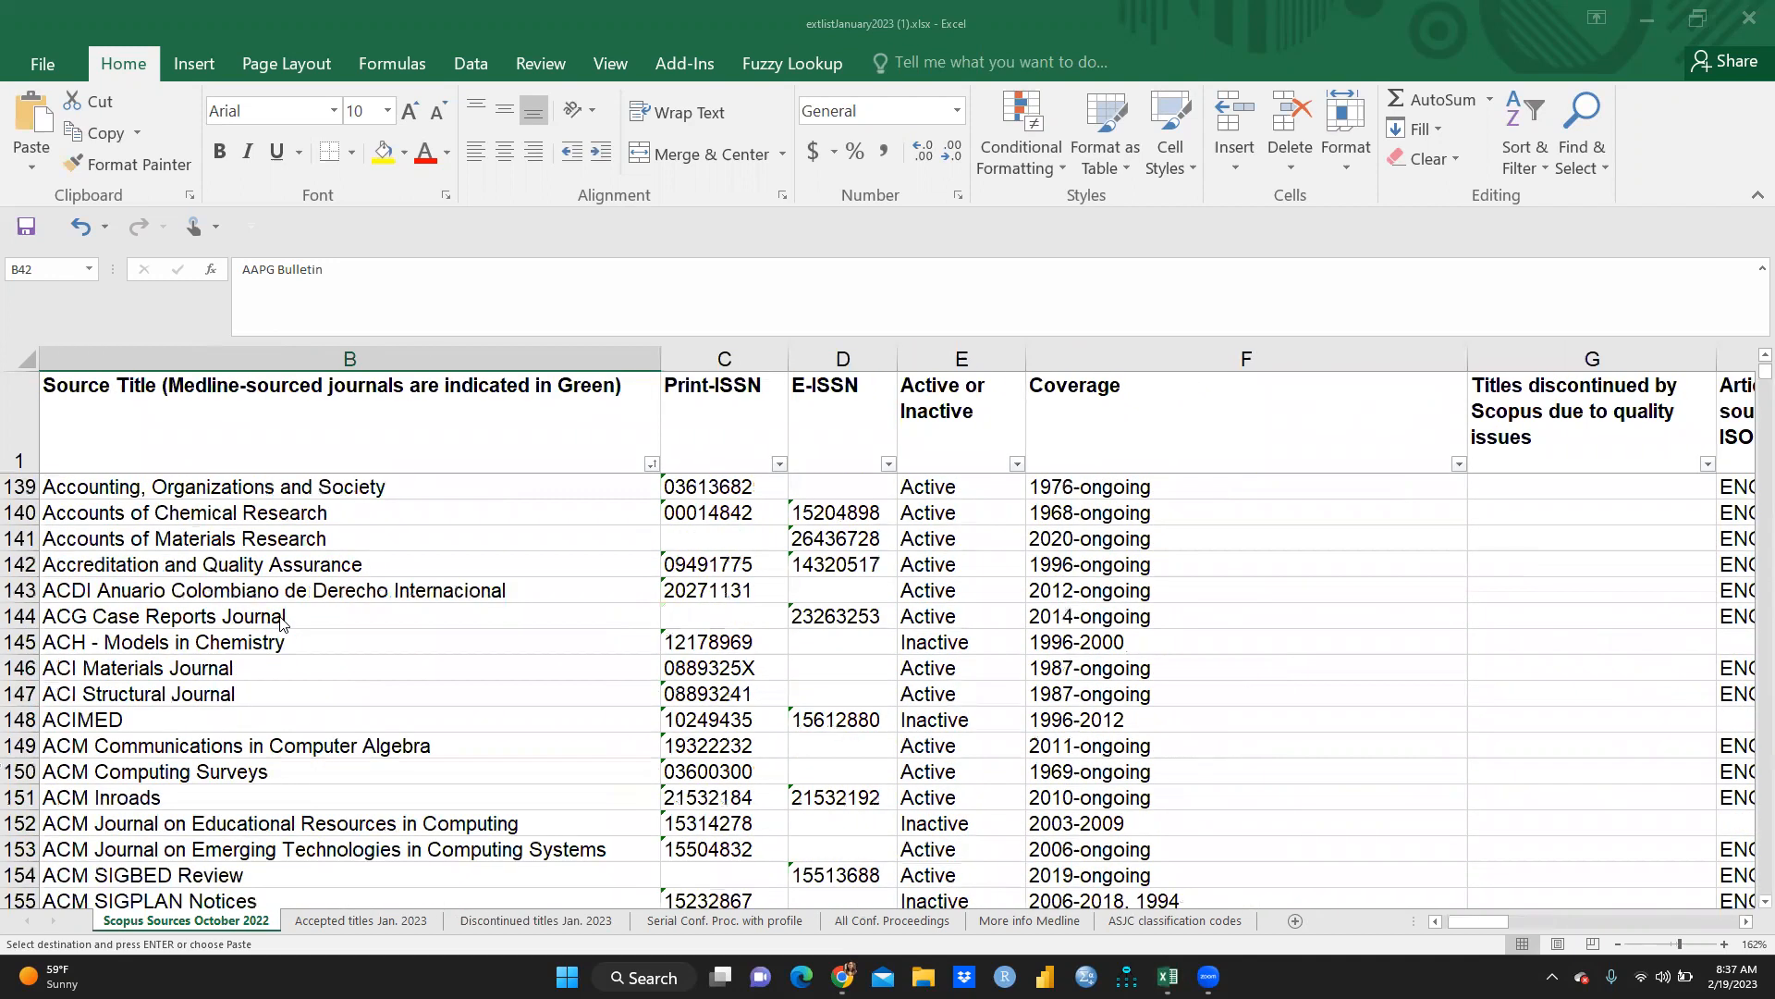
pyautogui.scroll(-3)
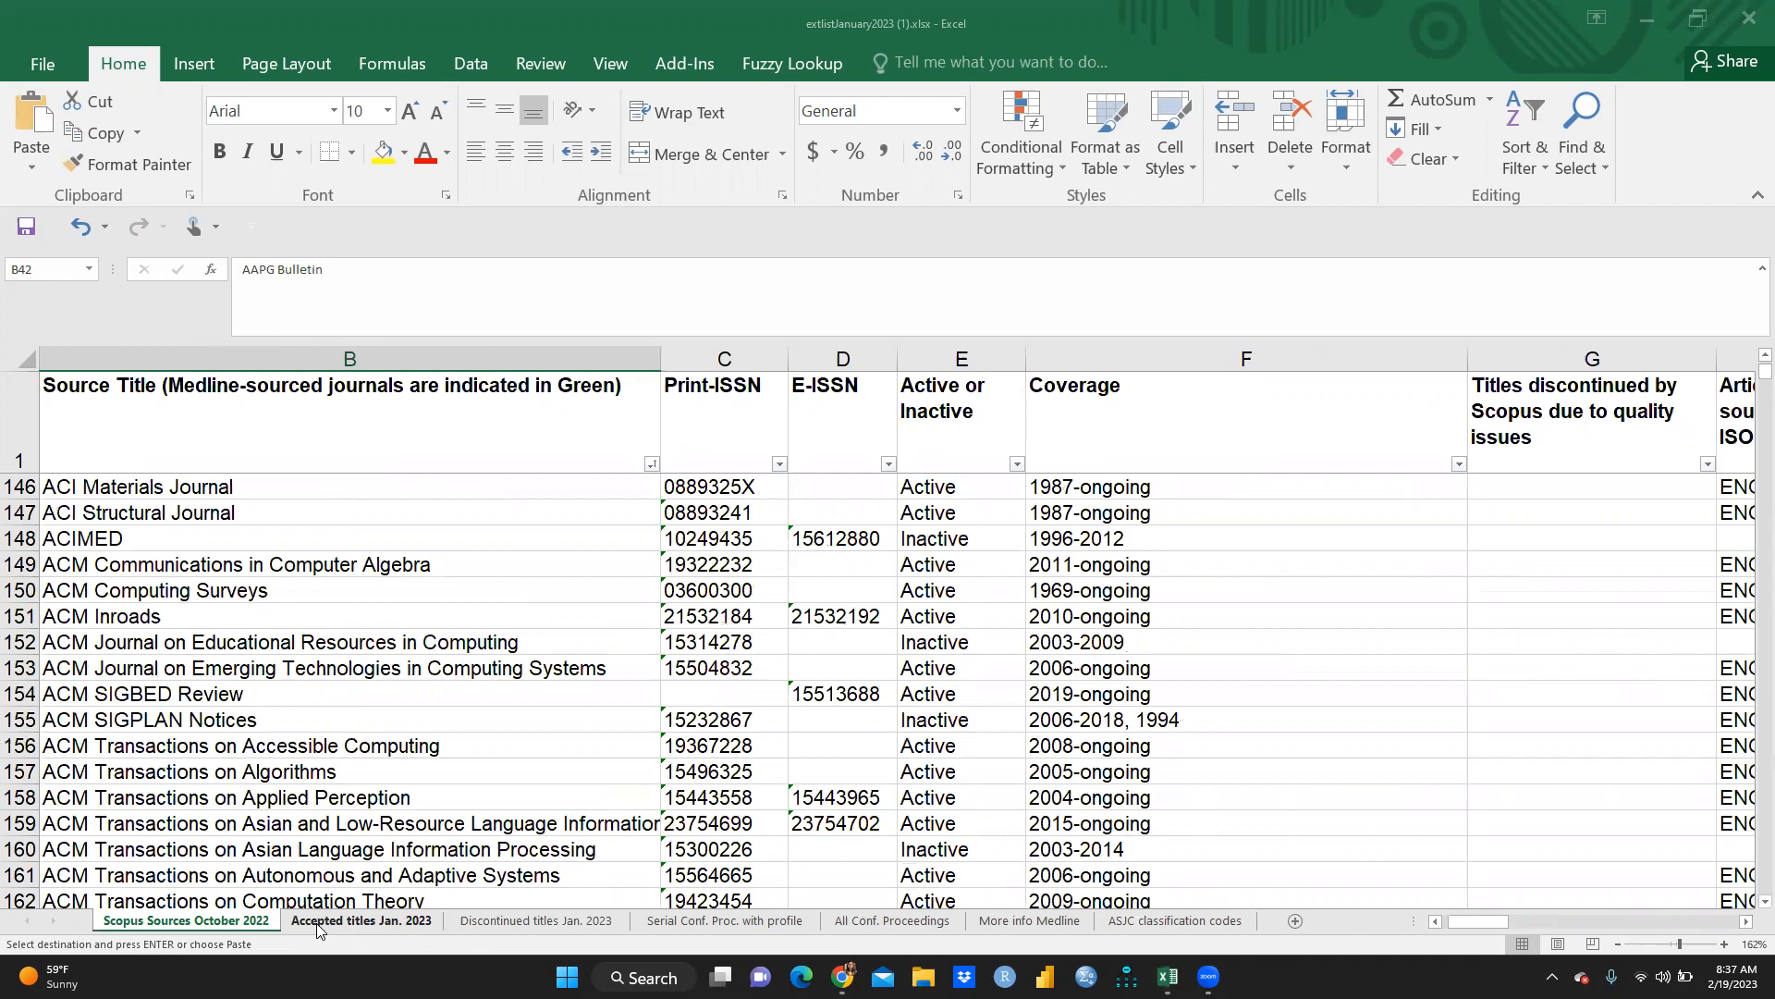
# Step: Check the Scopus Sources sheet's last rows, then browse the Accepted titles Jan. 2023 list
pyautogui.click(362, 919)
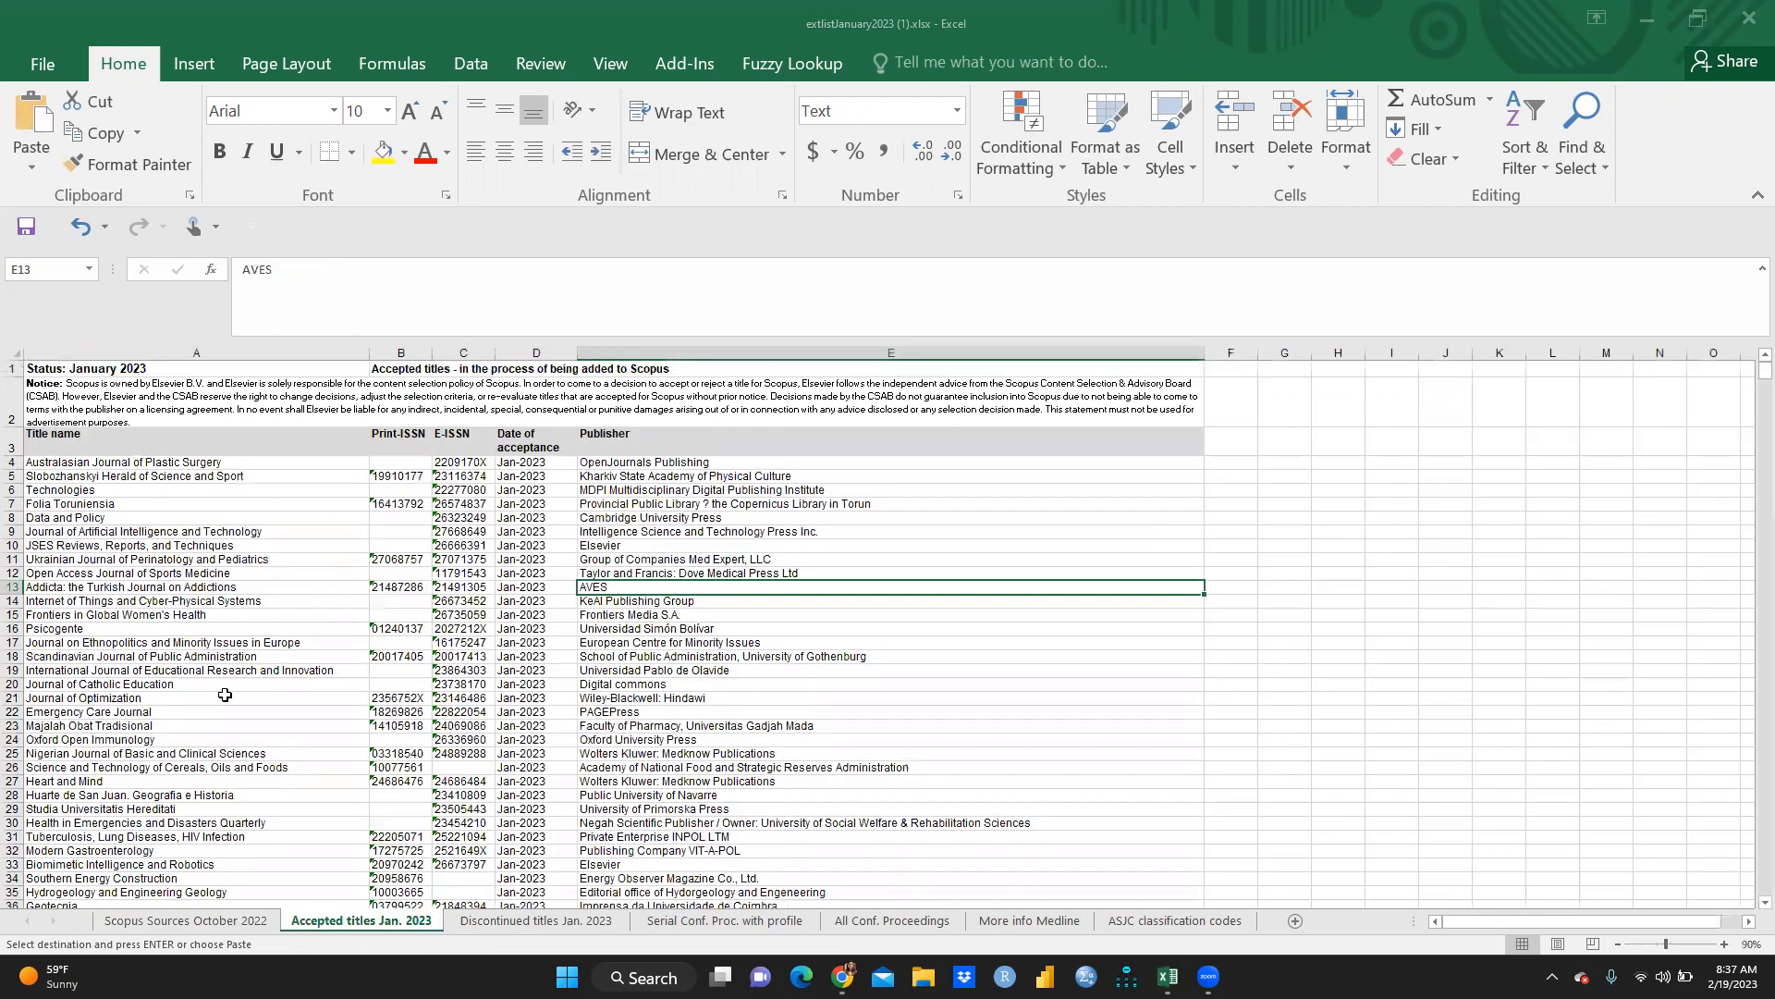
pyautogui.click(186, 919)
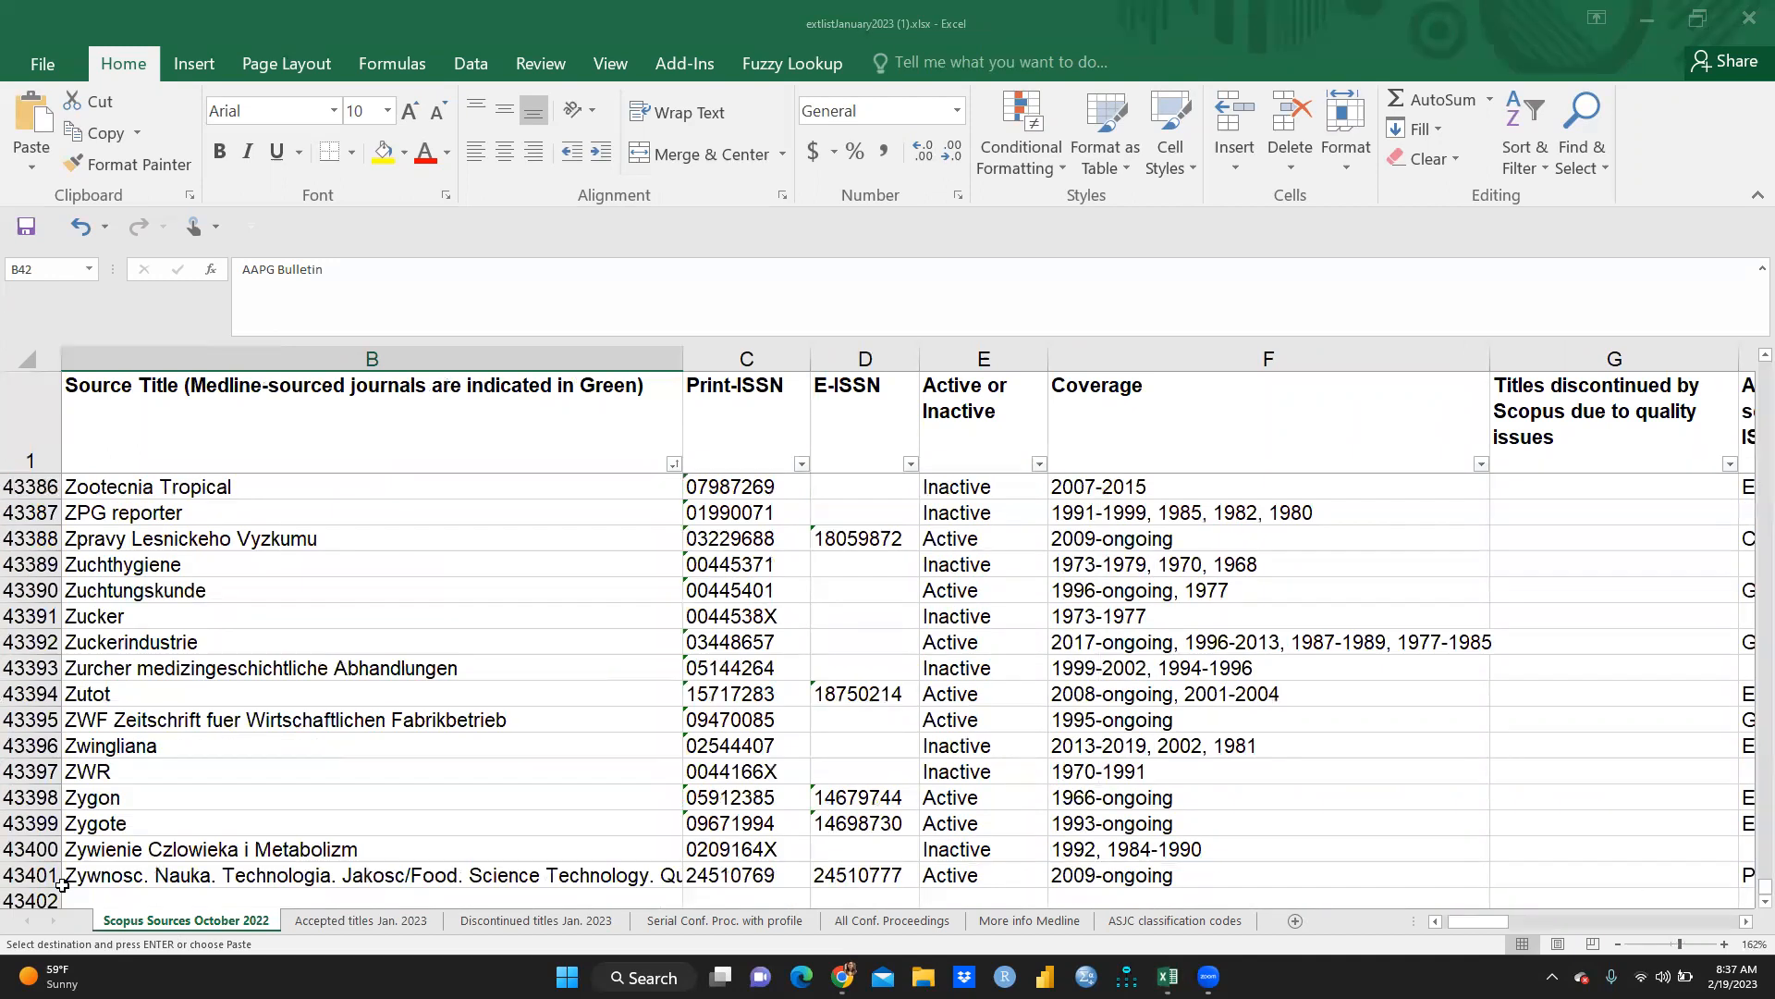
pyautogui.click(1613, 359)
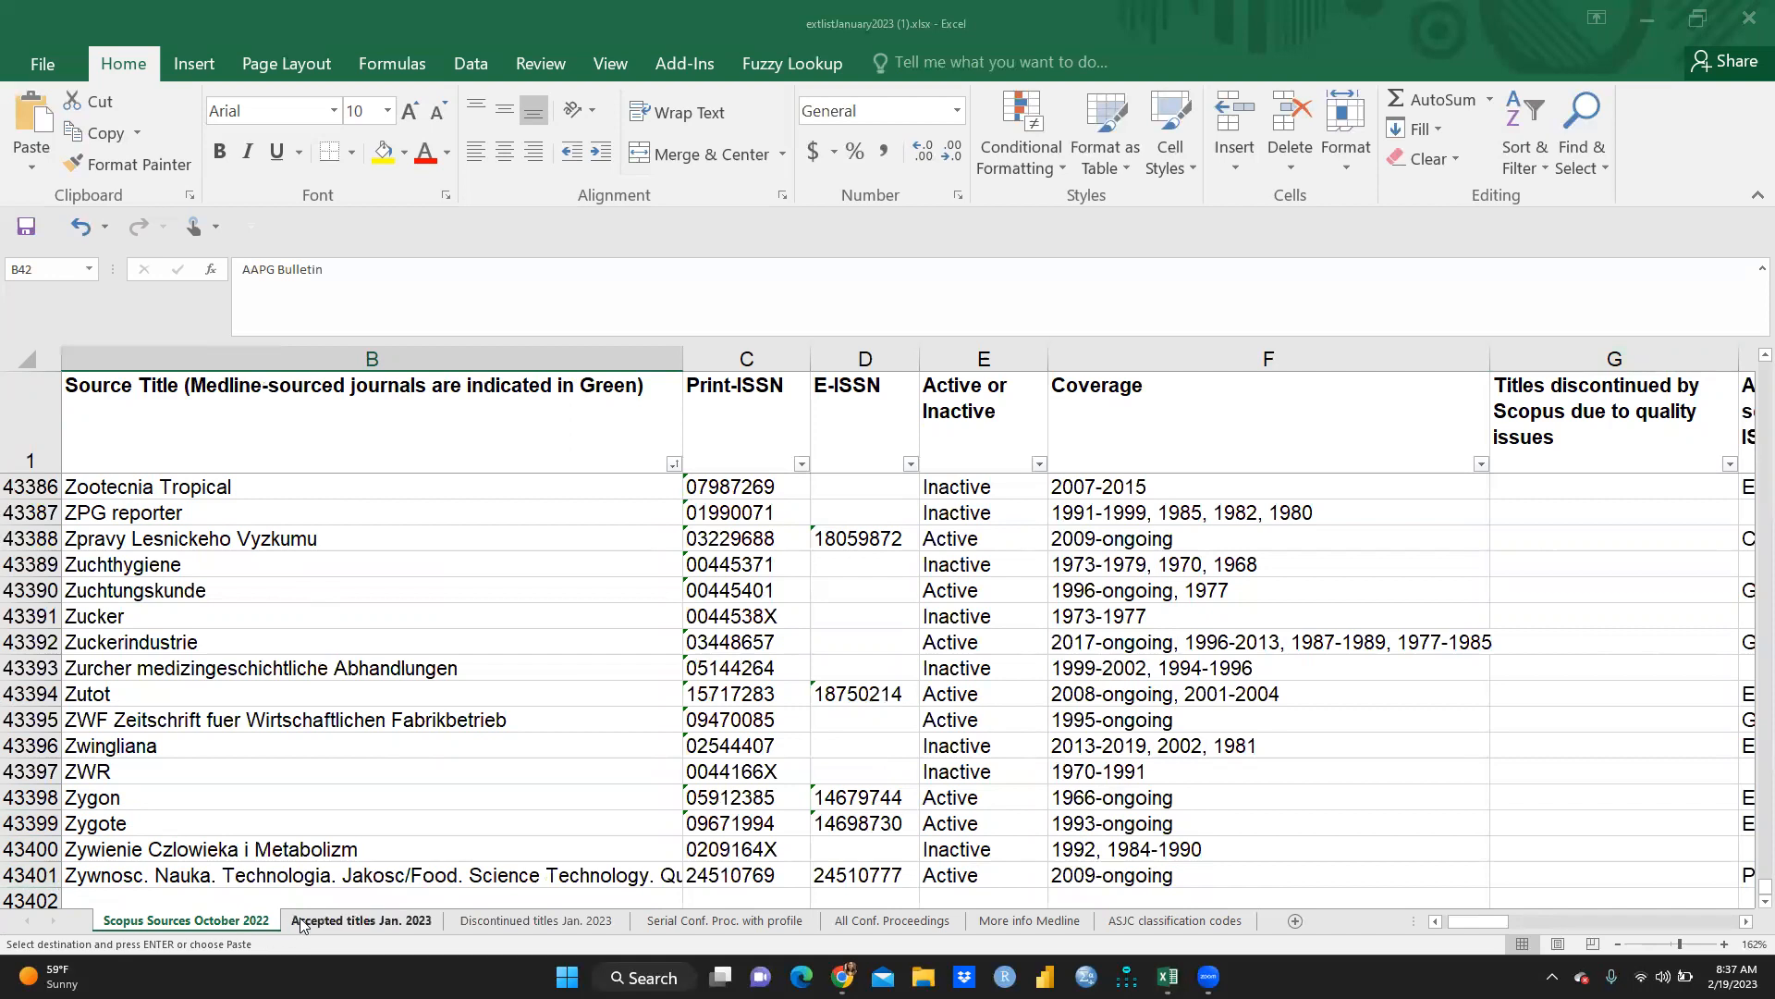
pyautogui.click(362, 920)
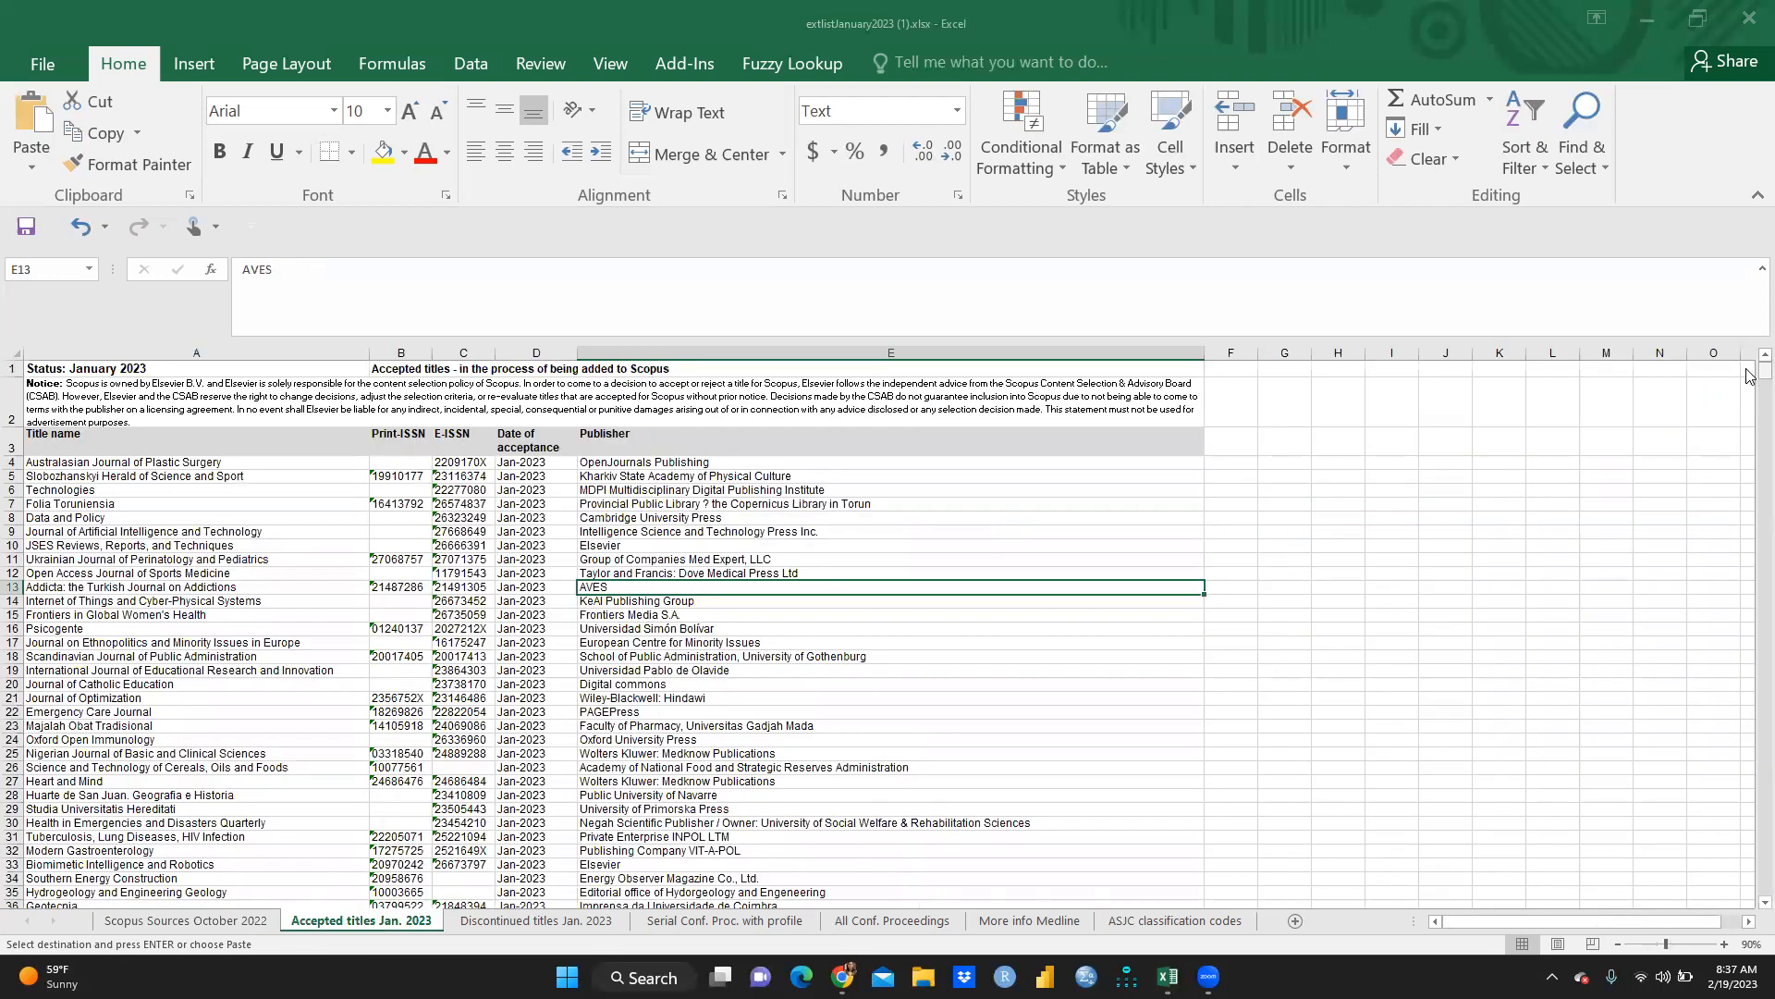
pyautogui.scroll(-3)
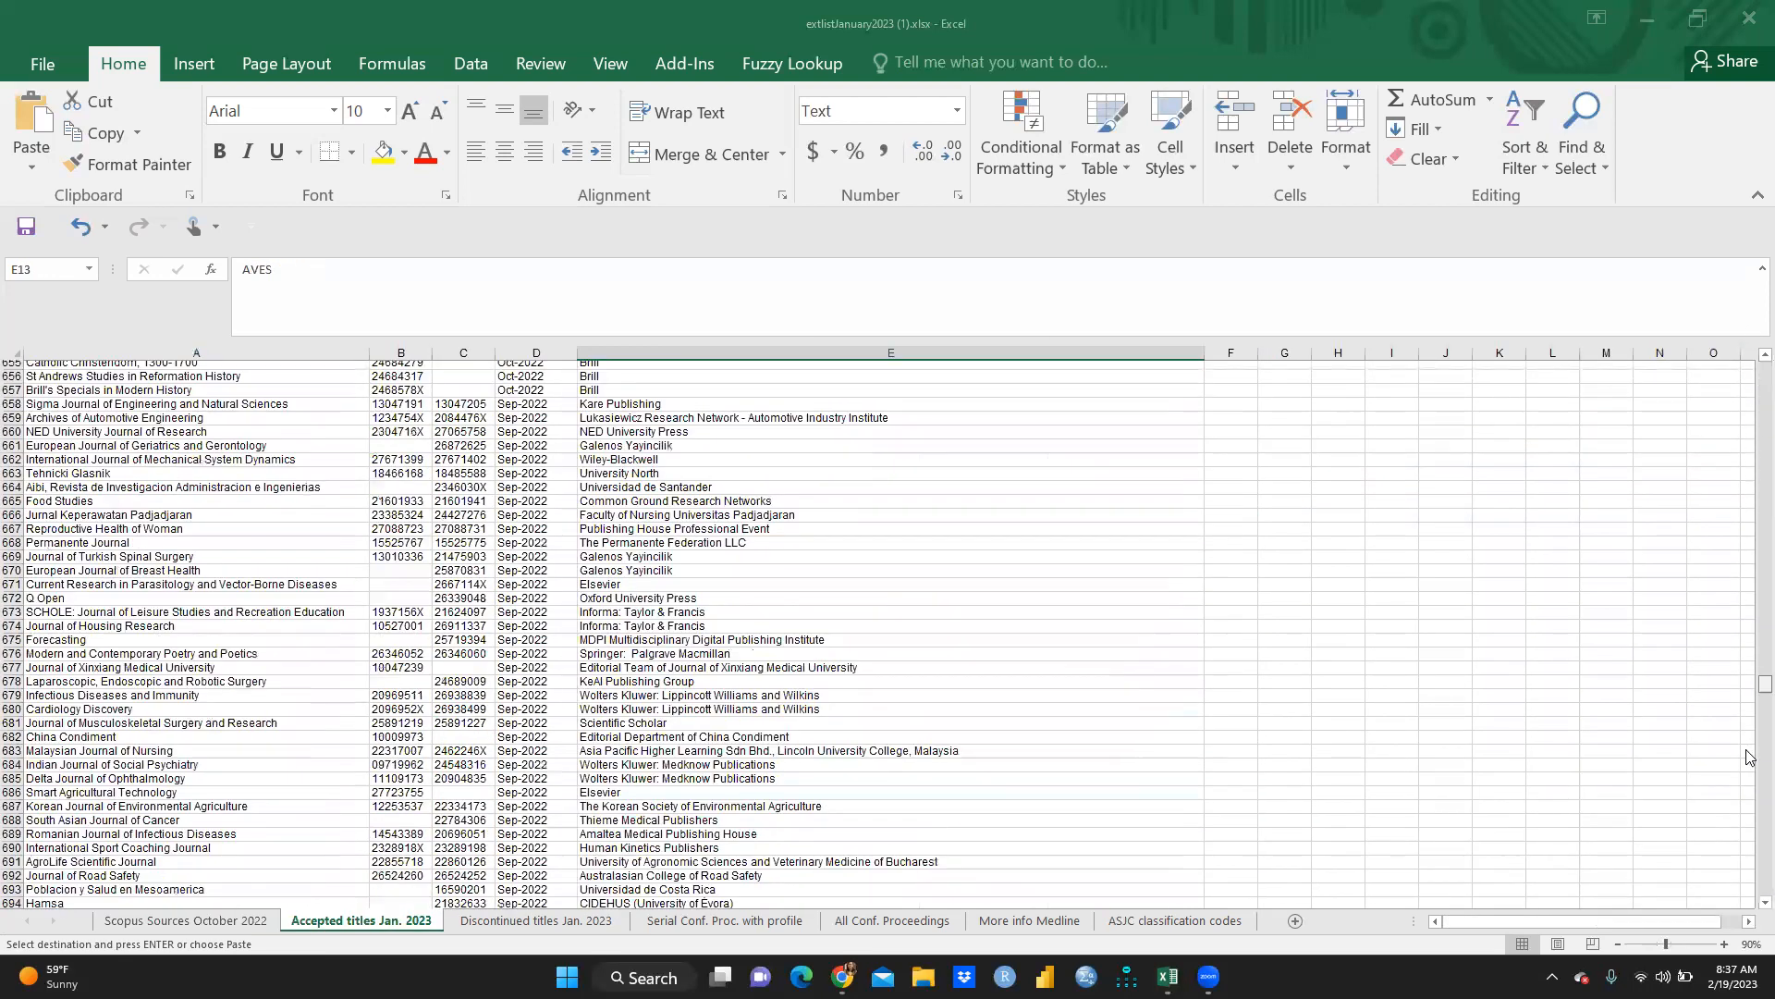
pyautogui.scroll(-3)
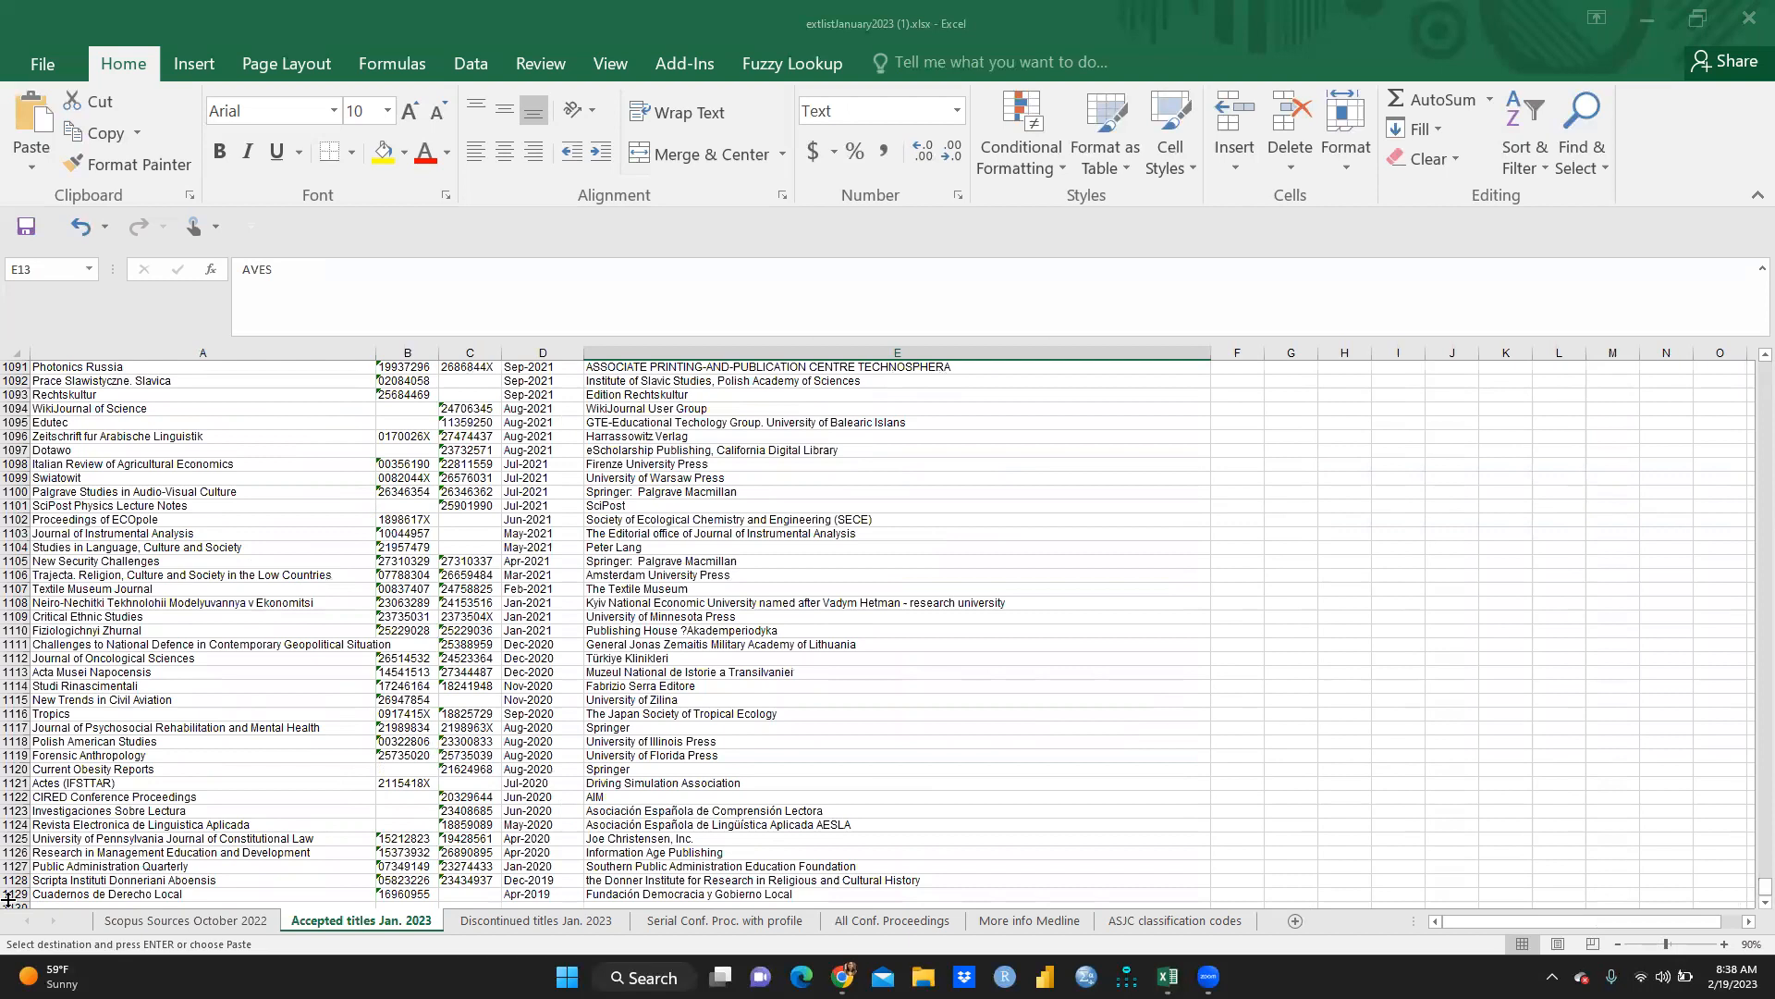
pyautogui.moveTo(1730, 521)
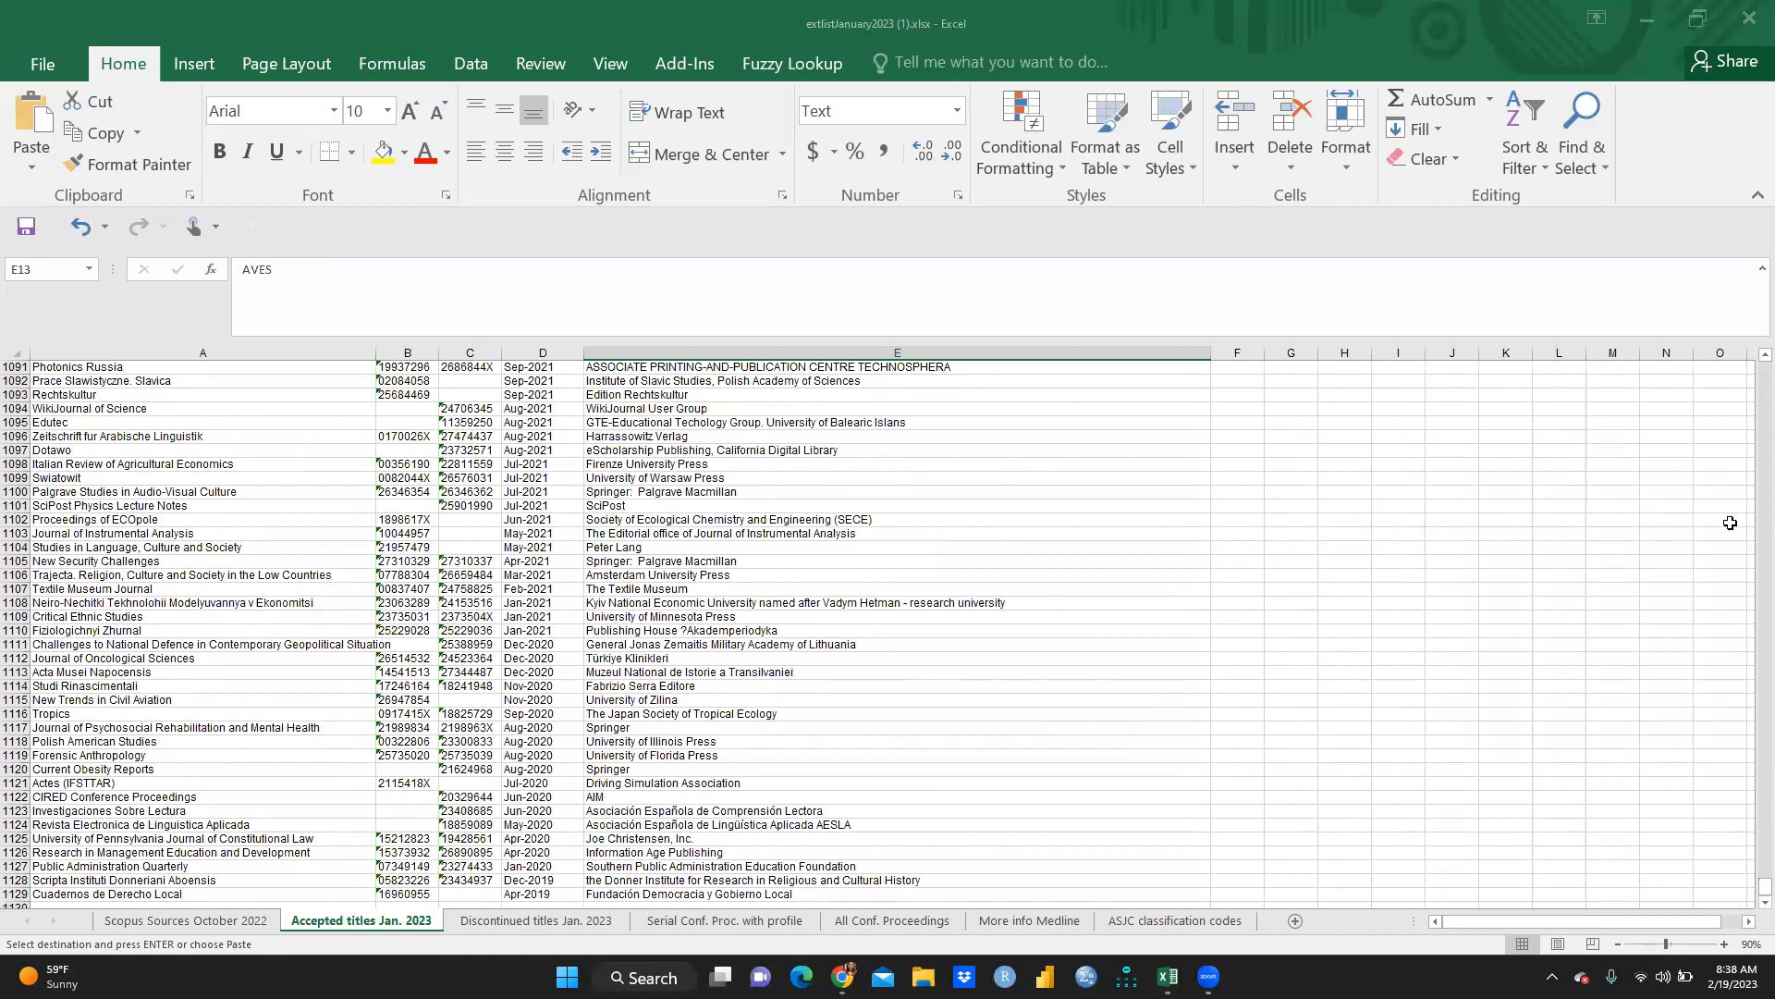
pyautogui.scroll(3)
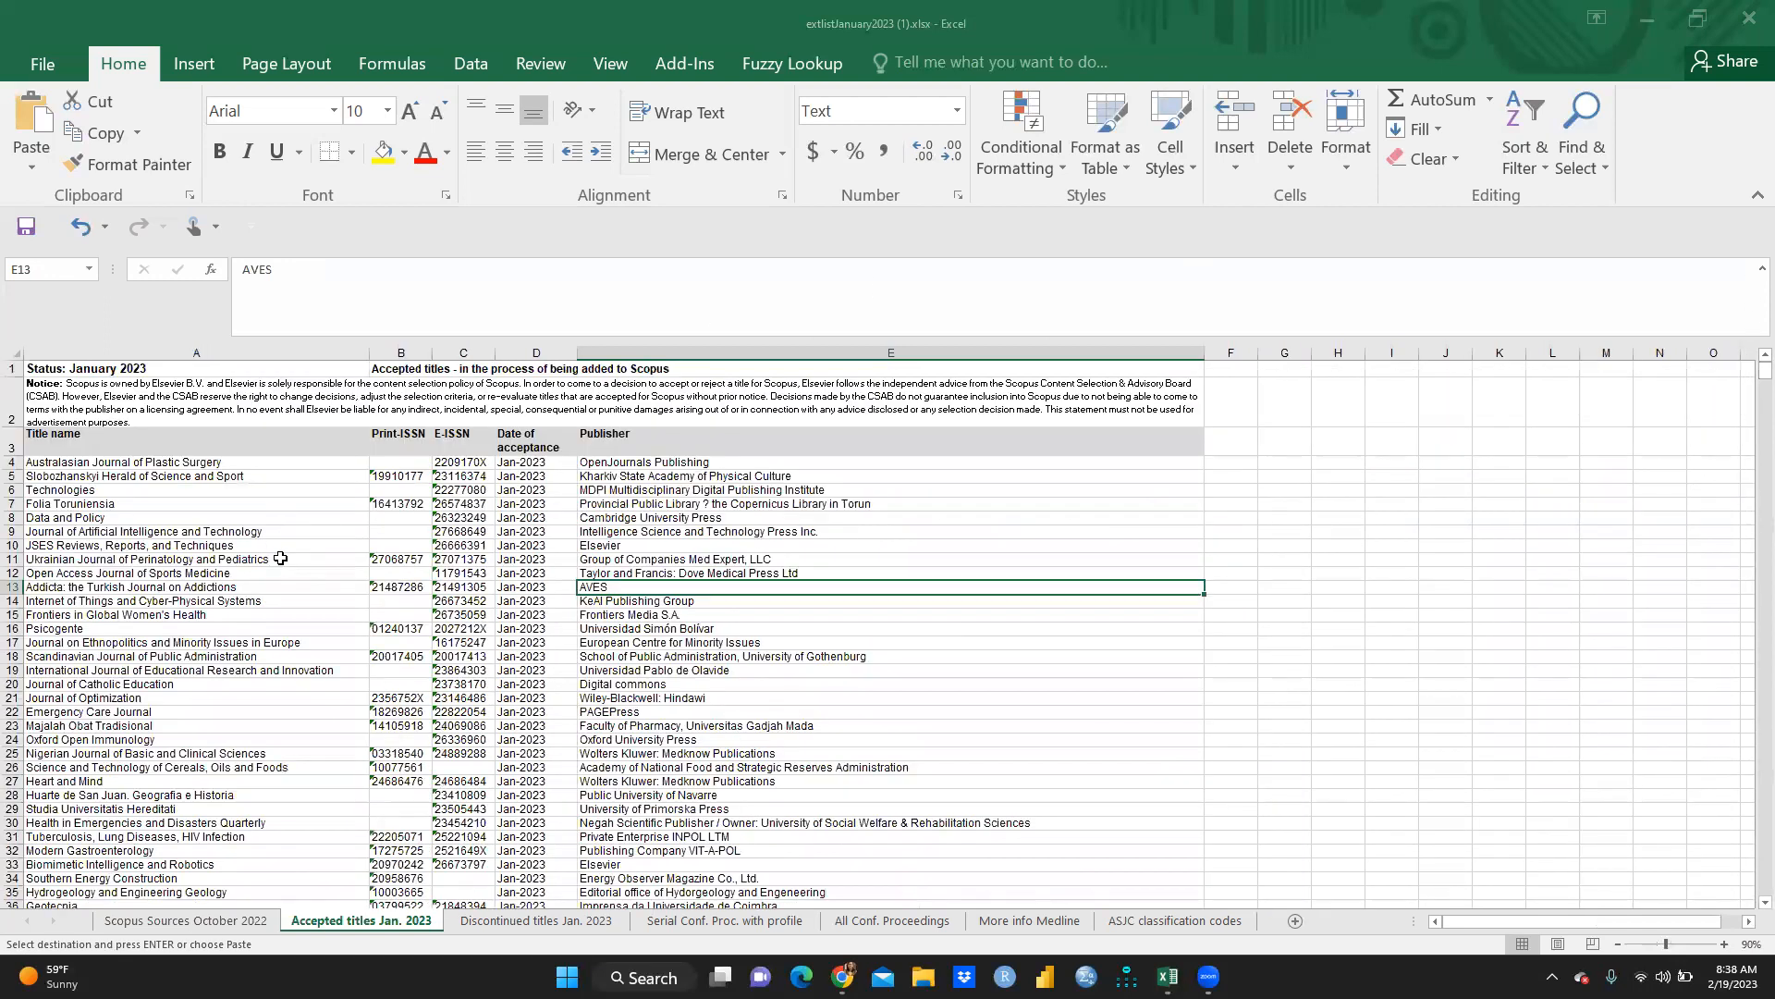
pyautogui.moveTo(372, 667)
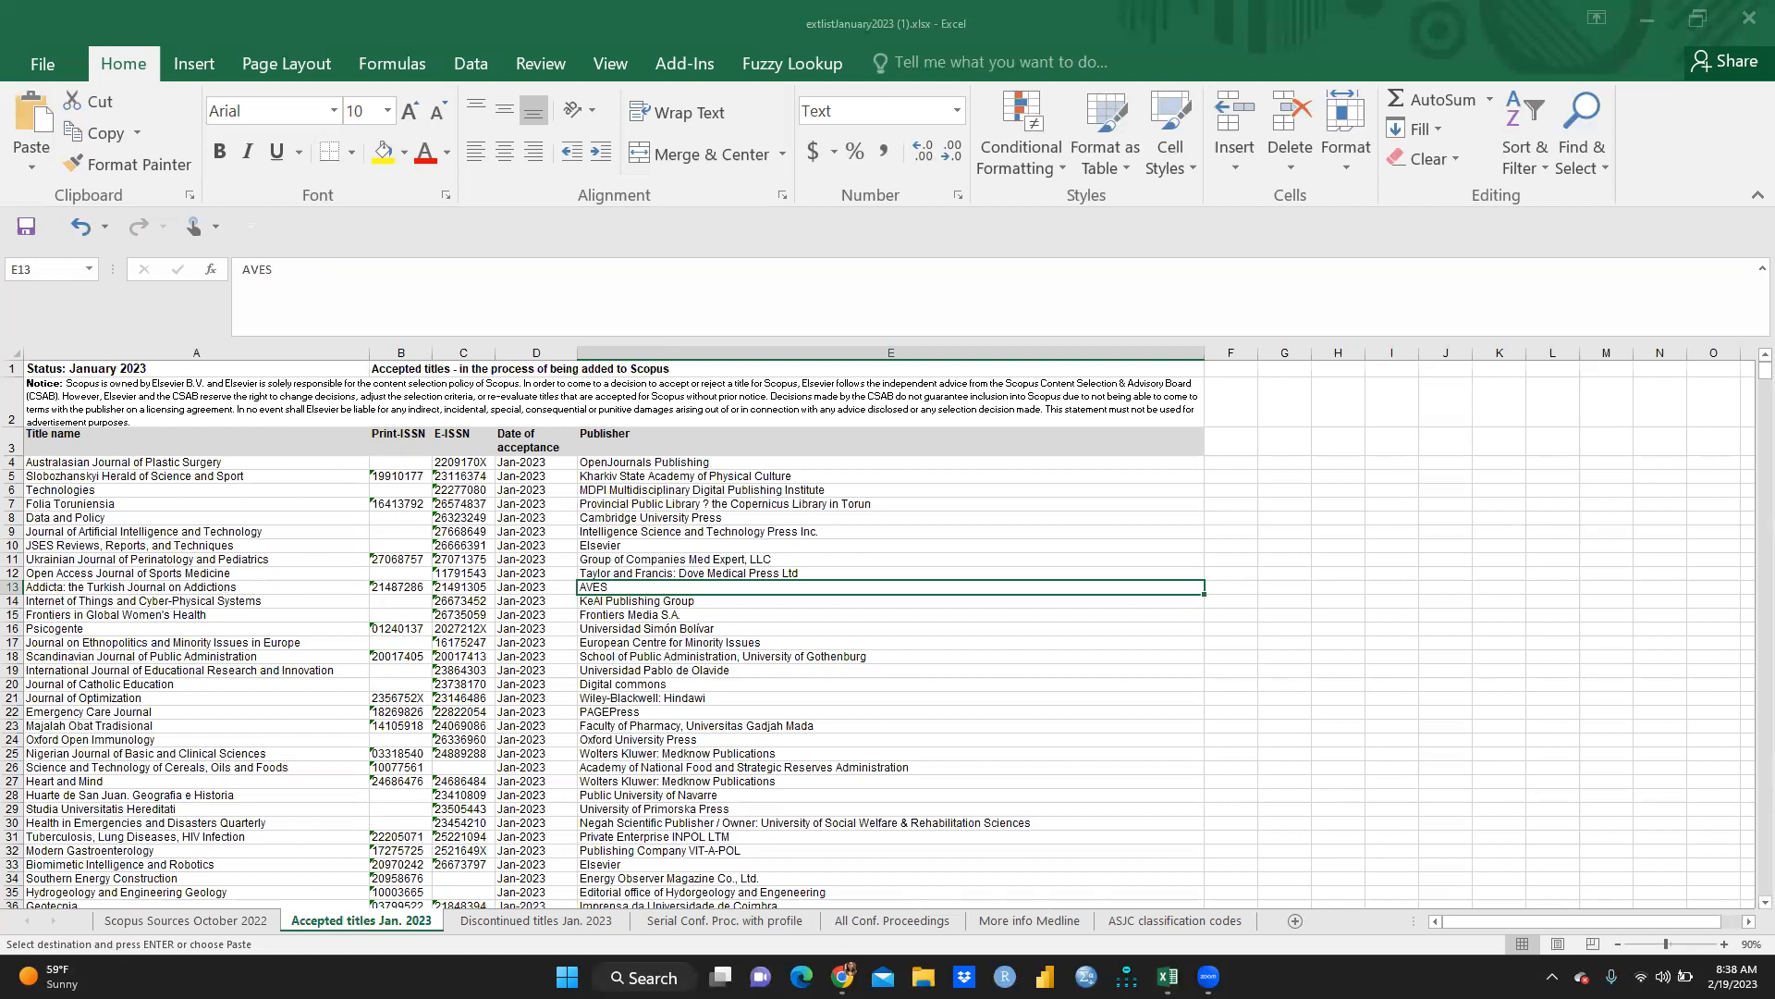
# Step: Scroll through Discontinued titles Jan. 2023, then show the Serial Conf. Proc. with profile sheet
pyautogui.click(536, 920)
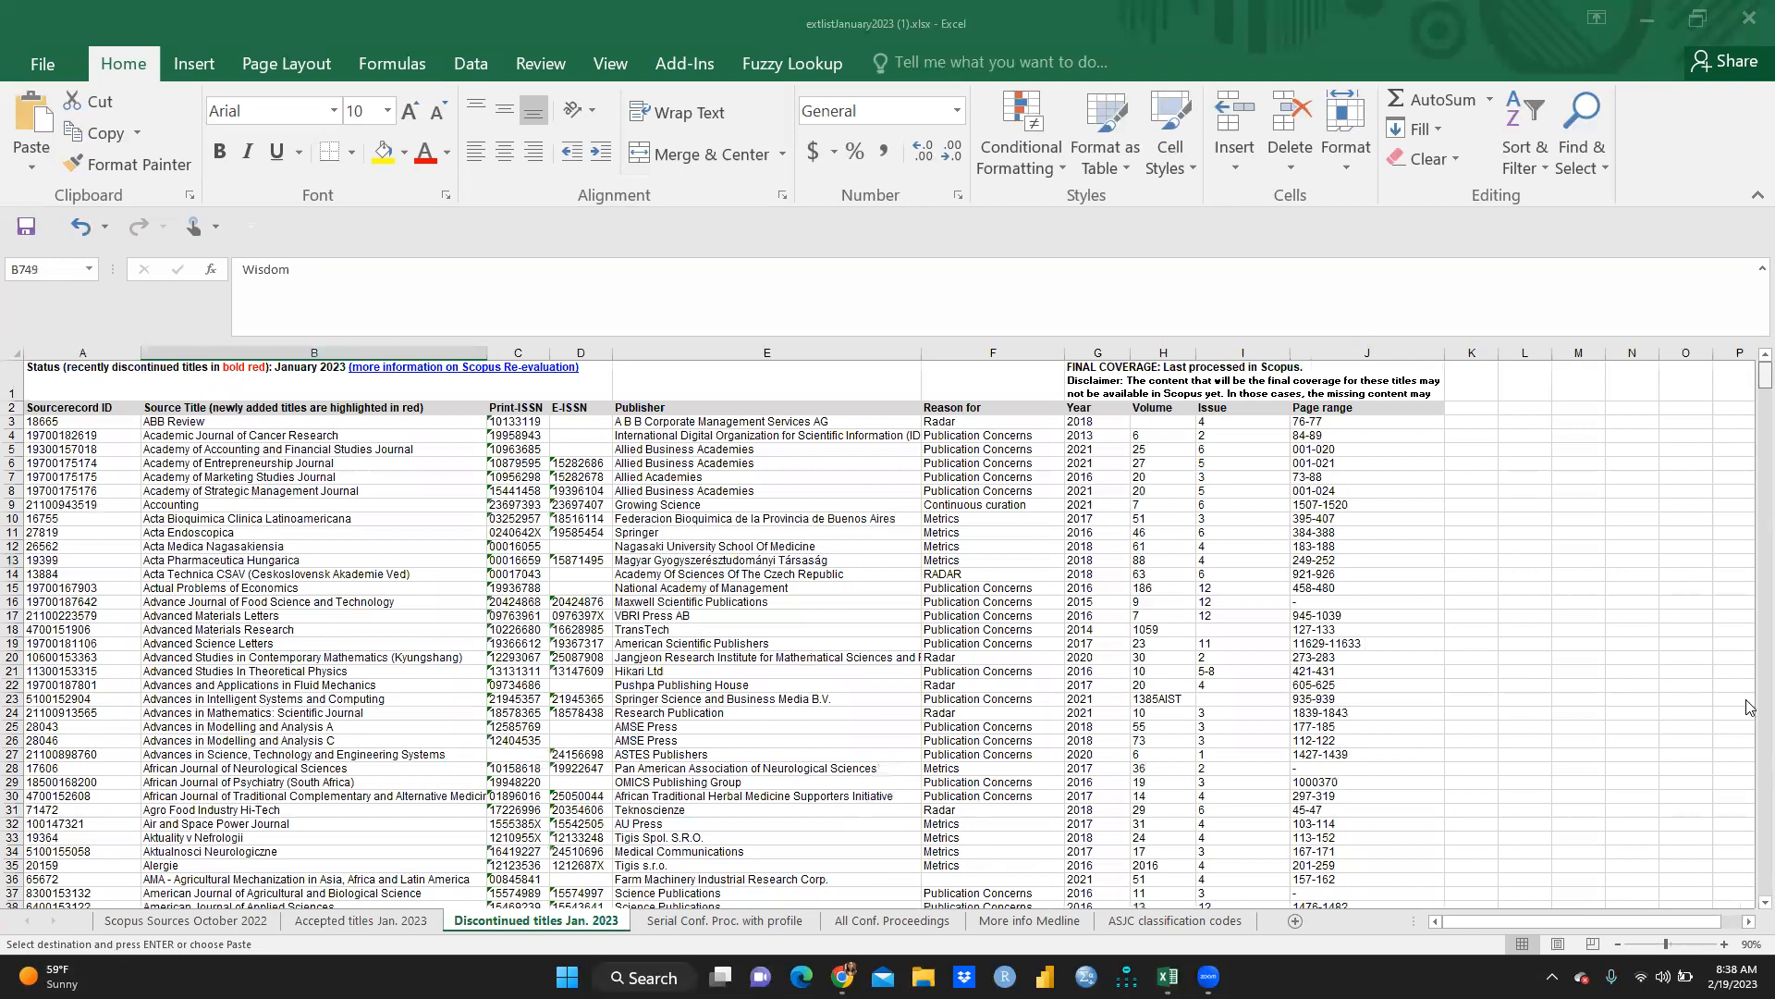
pyautogui.scroll(-3)
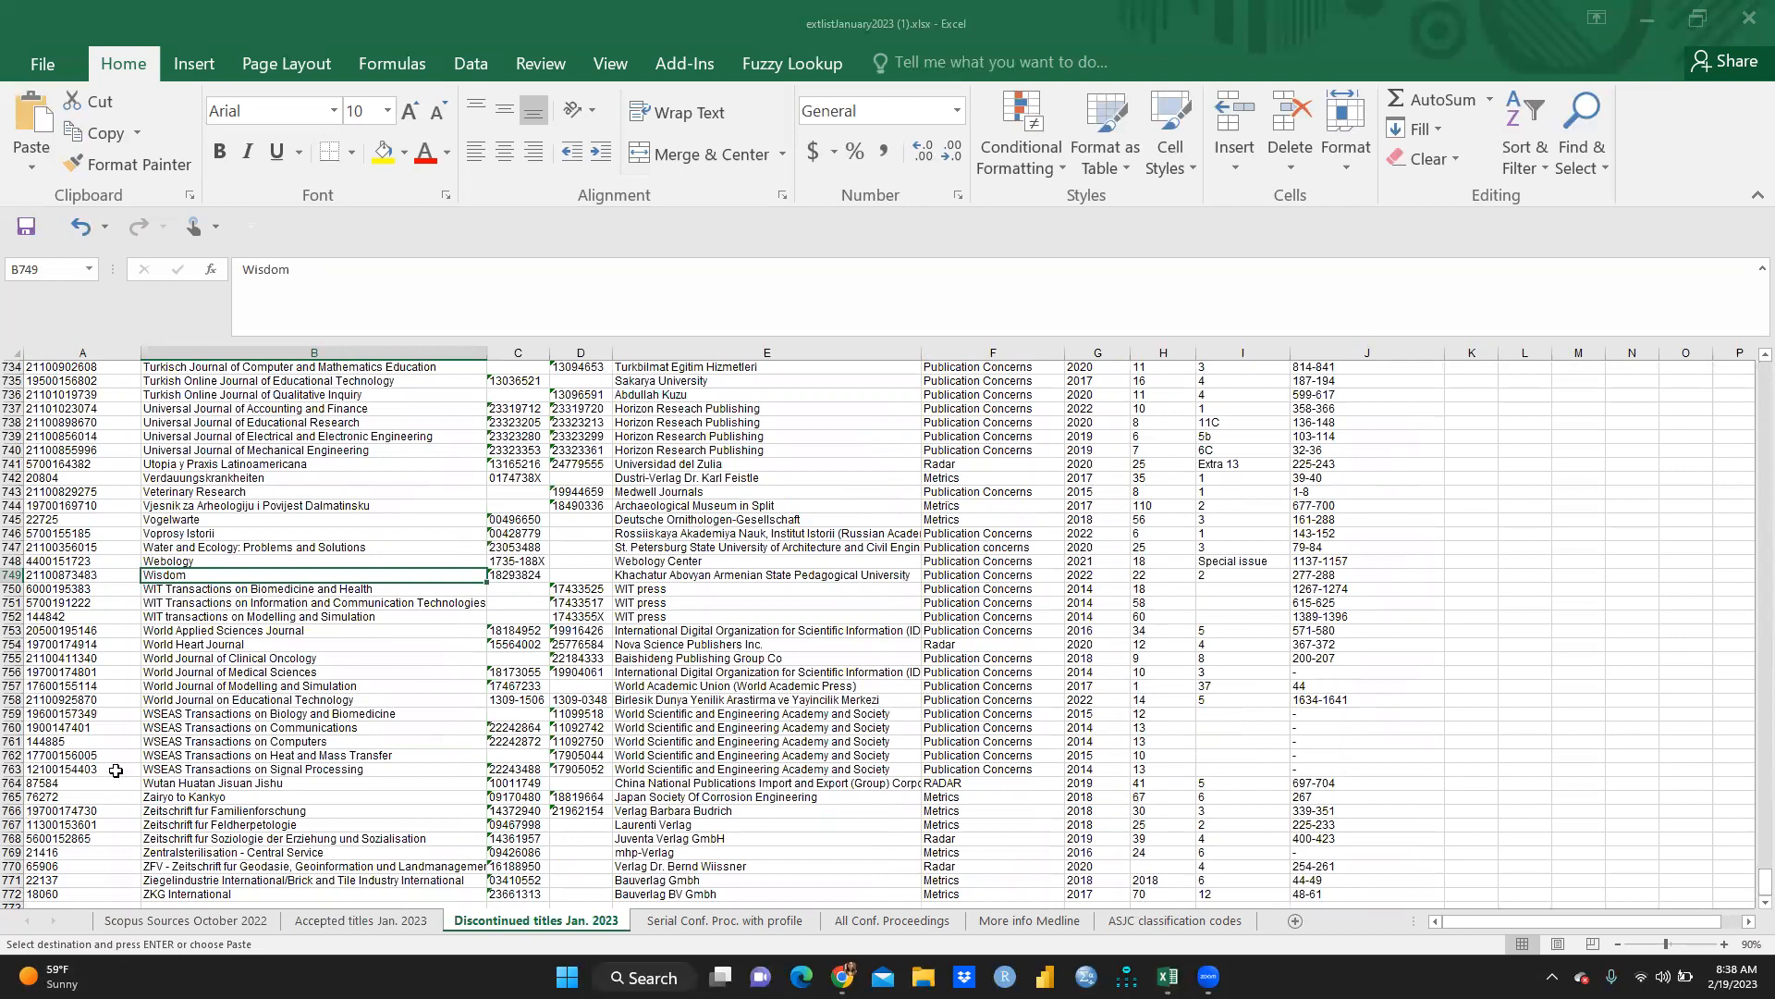
pyautogui.moveTo(303, 733)
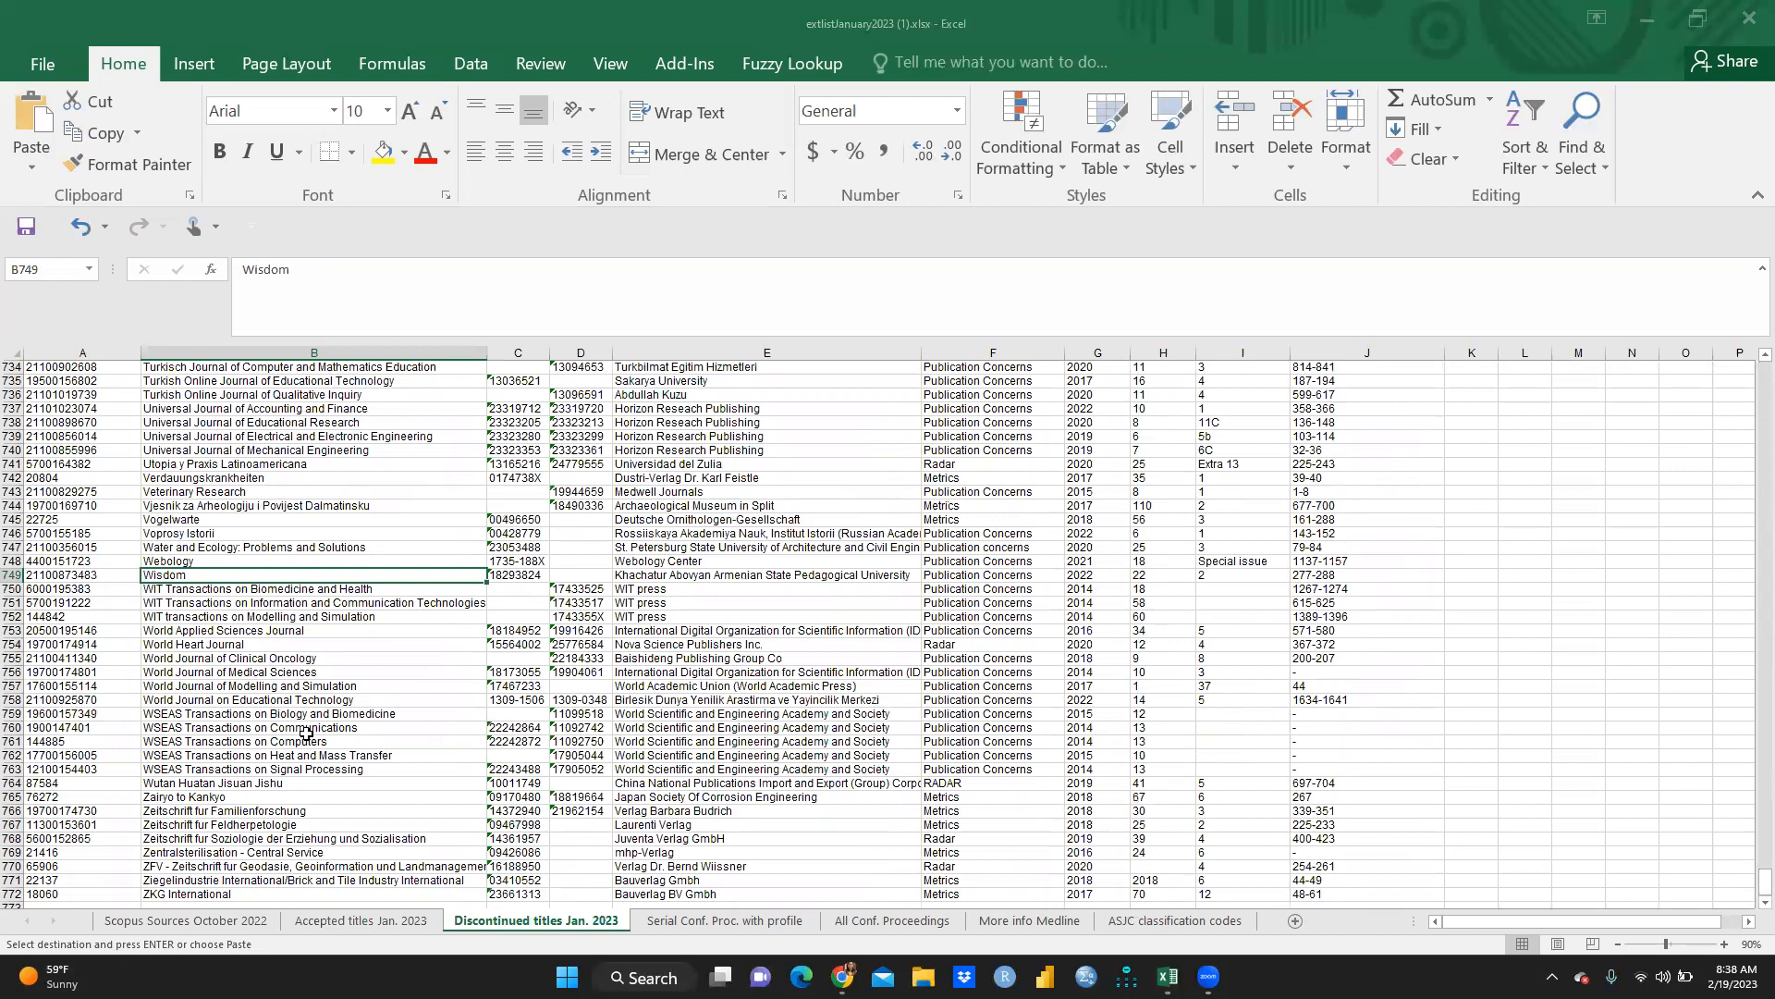
pyautogui.moveTo(398, 951)
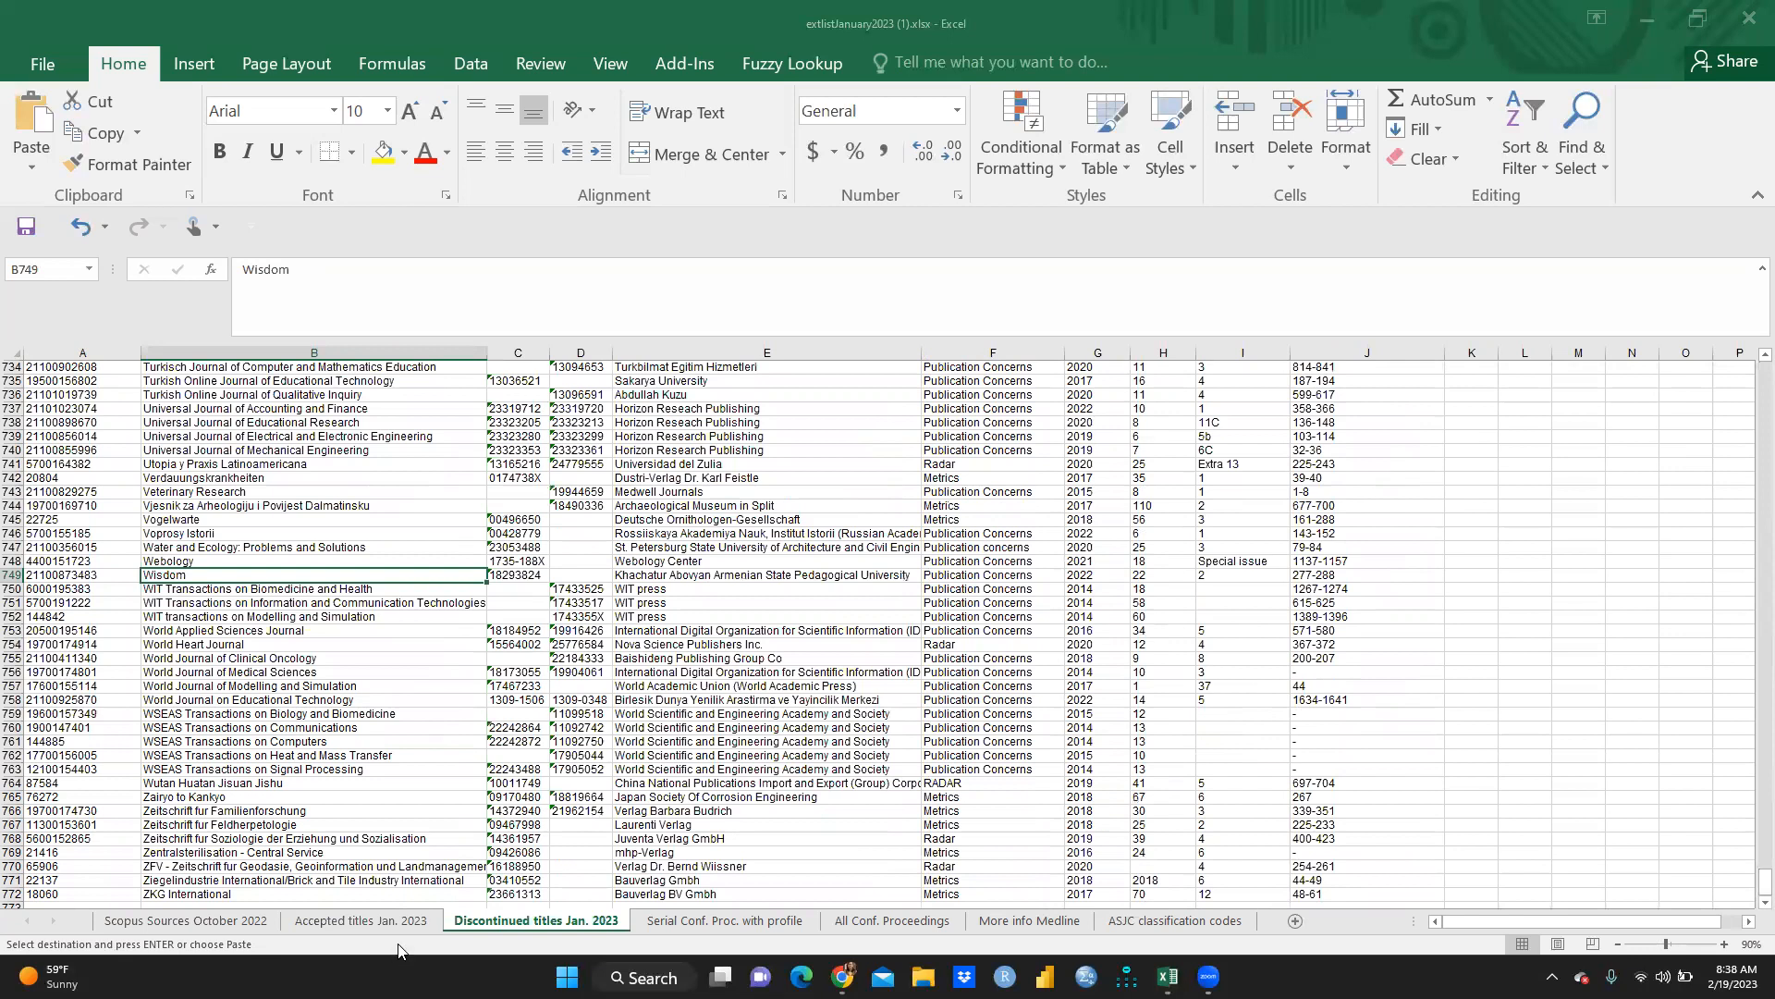
pyautogui.click(725, 919)
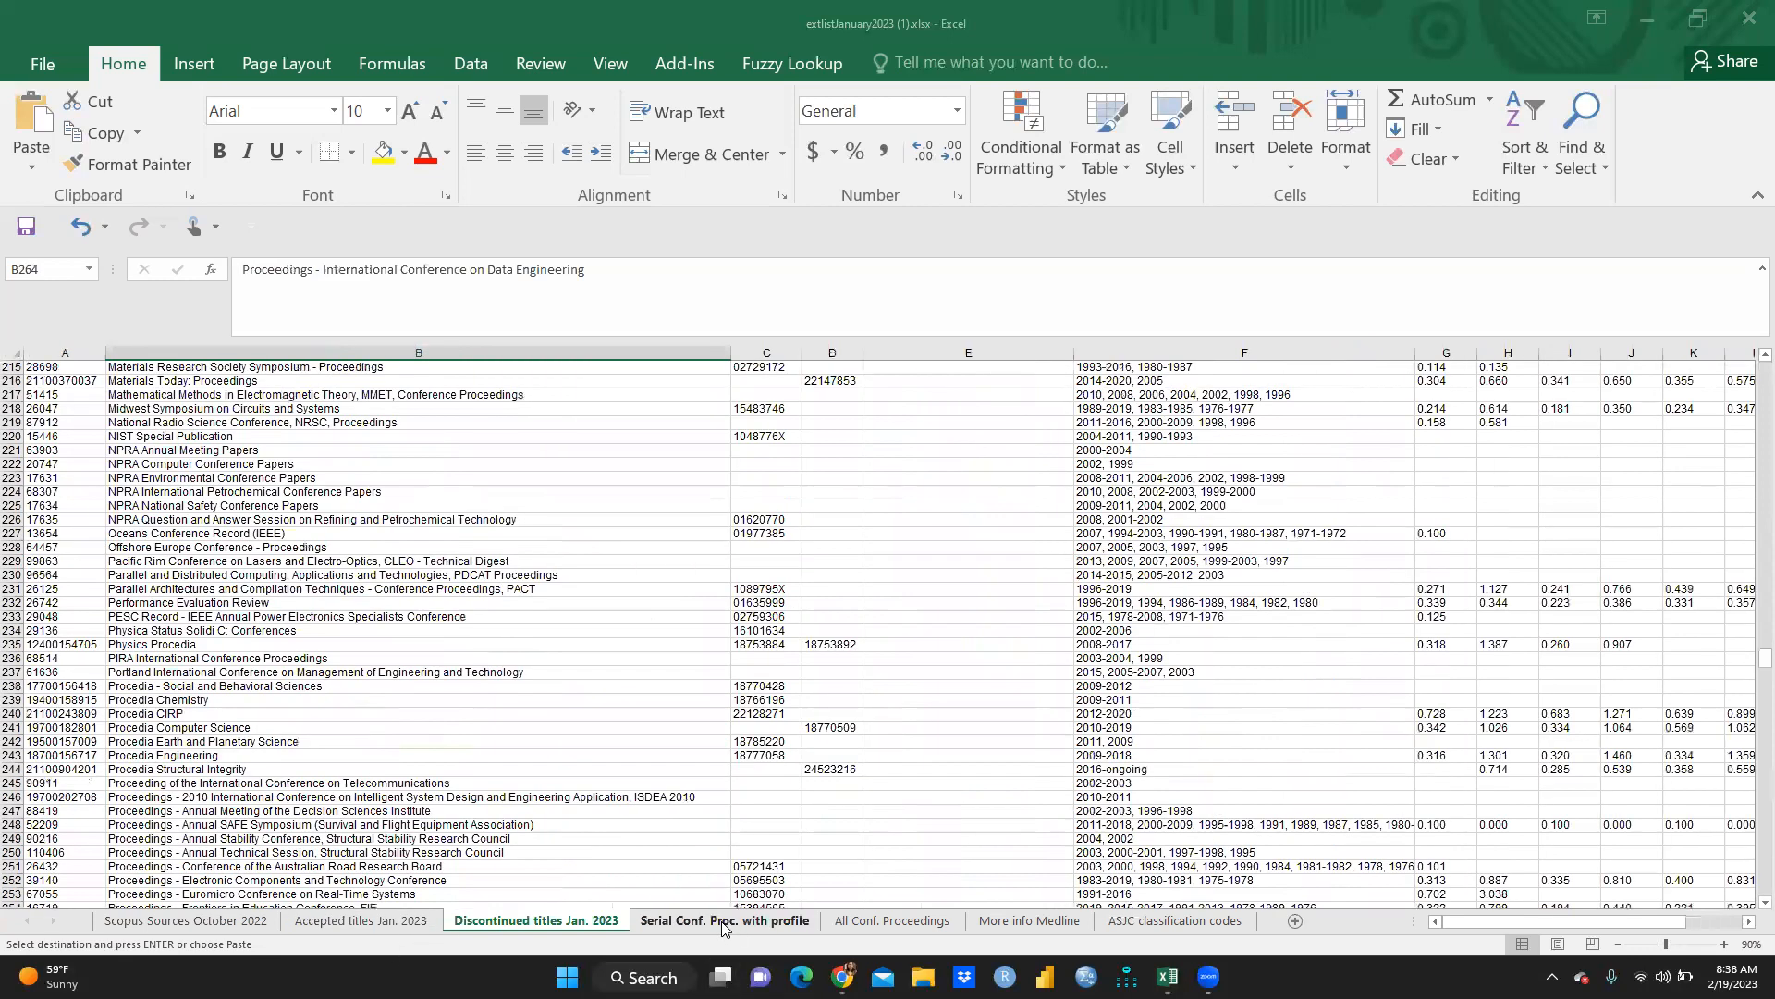
# Step: Pass through the All Conf. Proceedings sheet to the More info Medline sheet
pyautogui.click(725, 920)
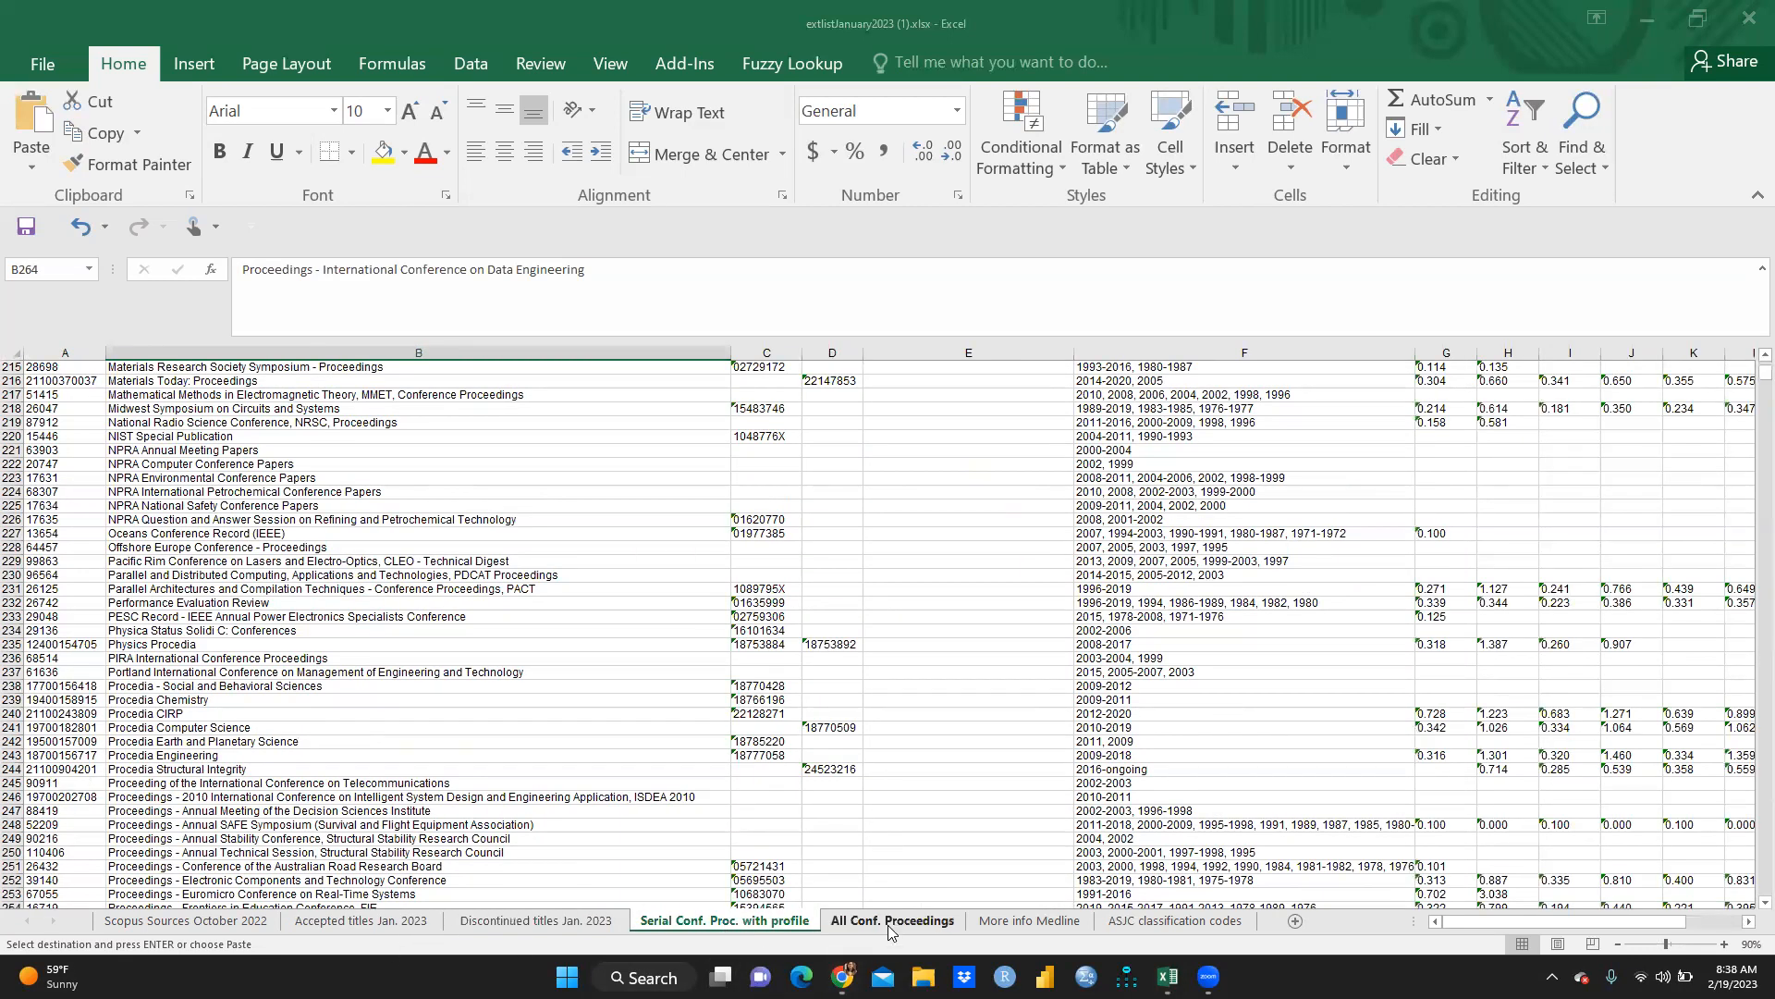
pyautogui.click(894, 919)
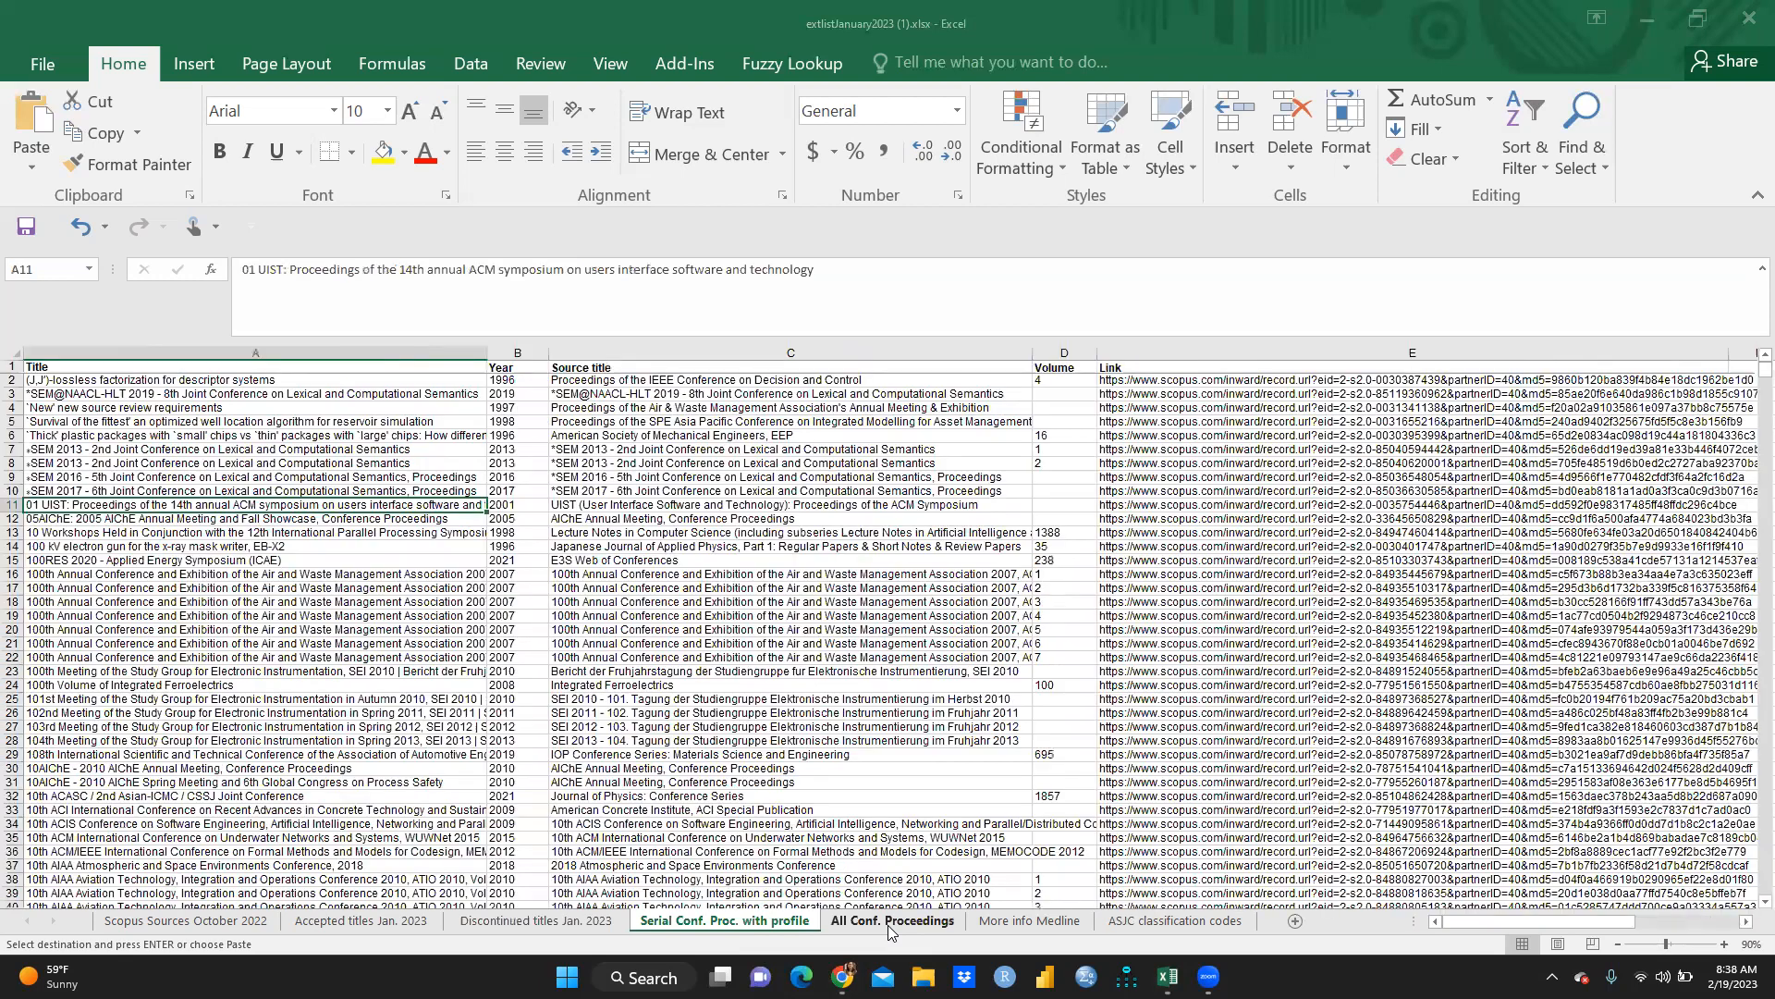
pyautogui.moveTo(1042, 929)
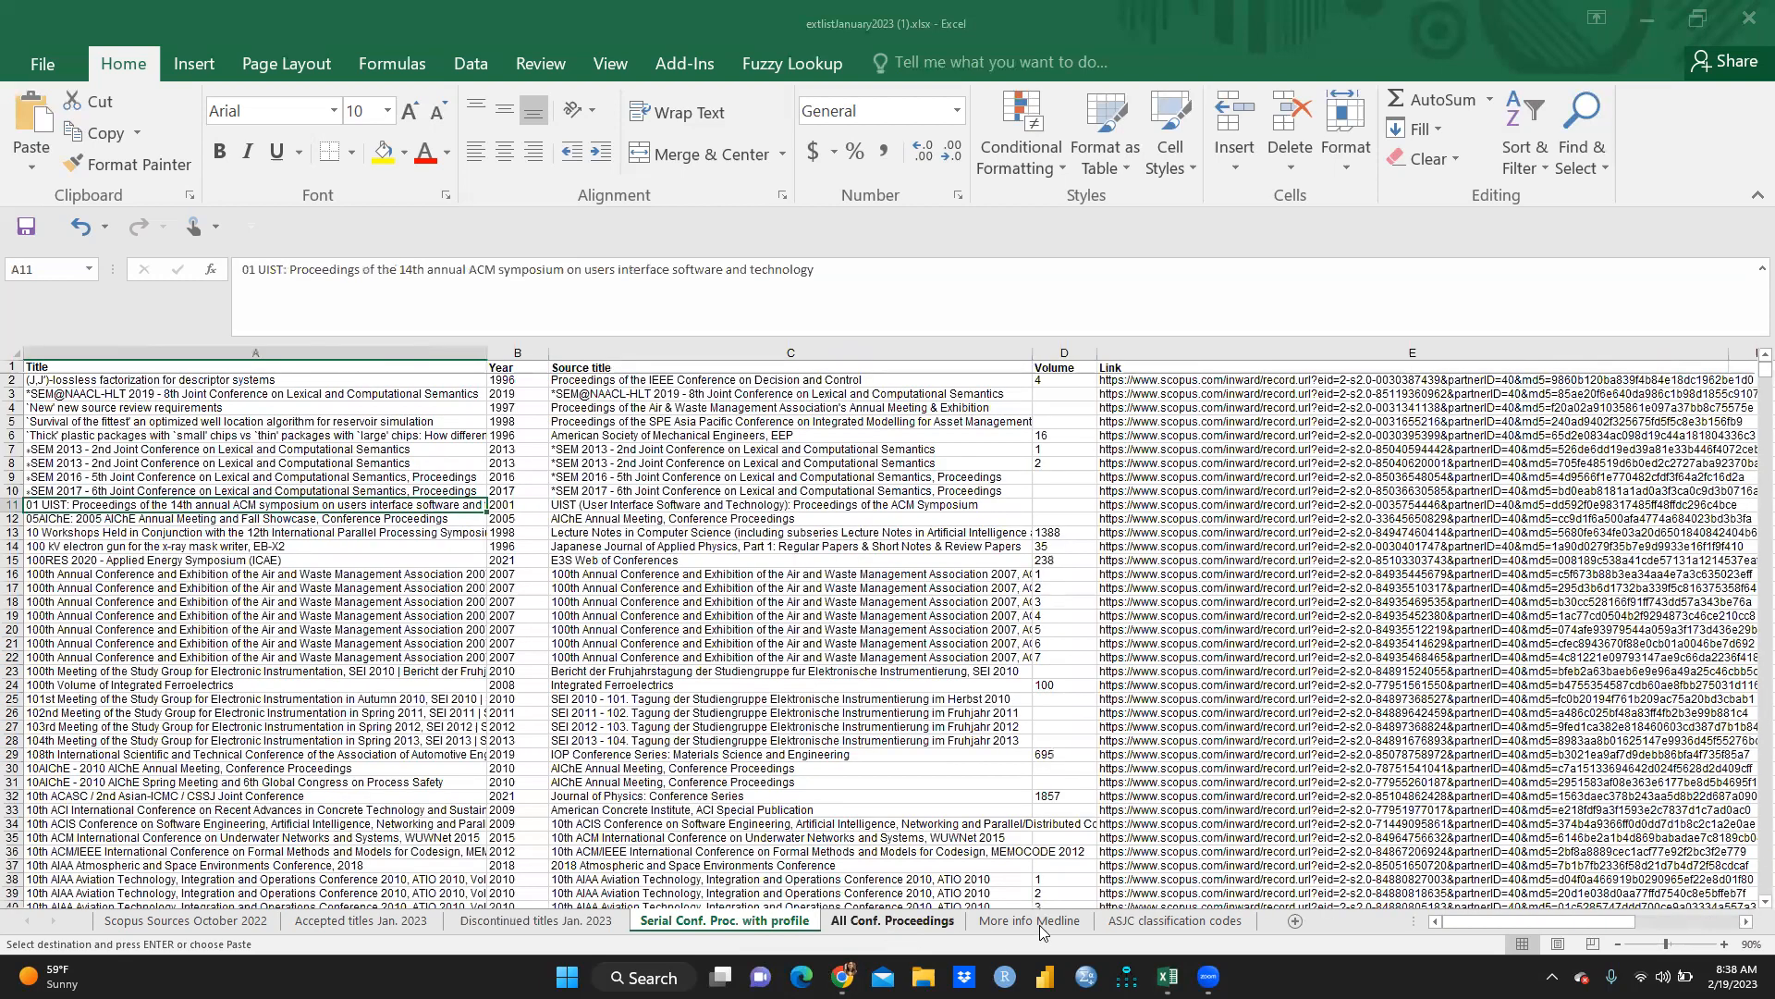
pyautogui.click(1028, 921)
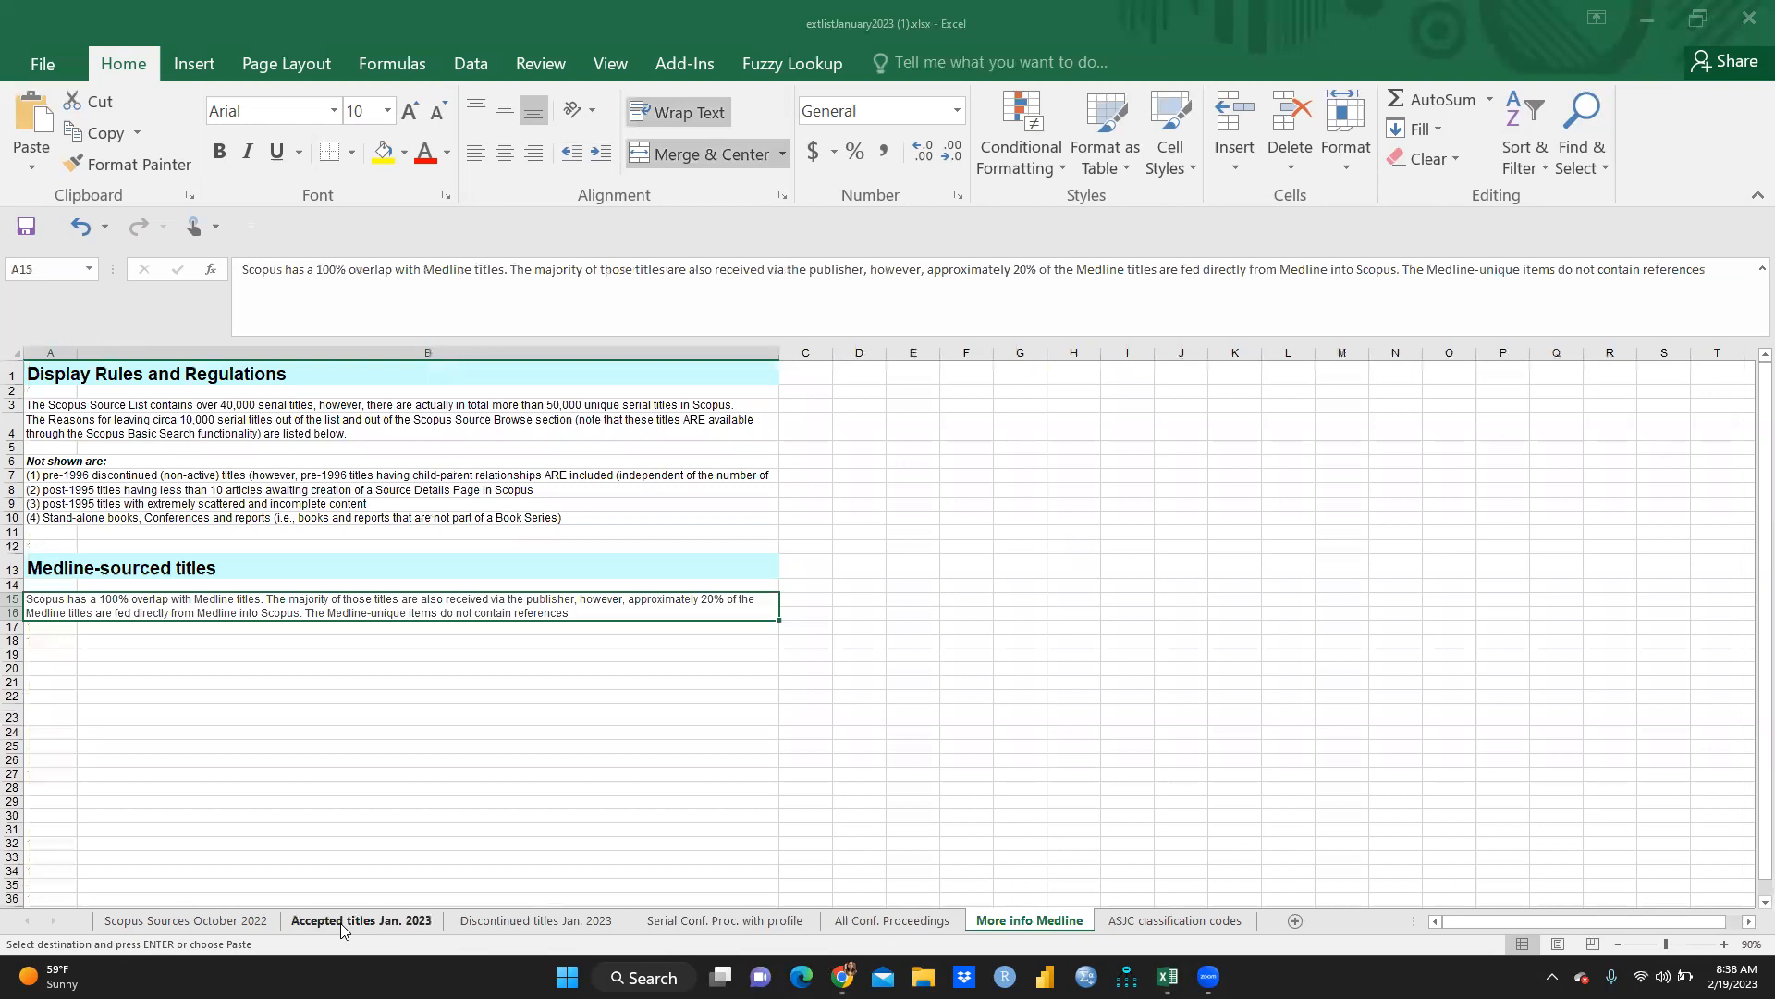
# Step: Scroll Accepted titles Jan. 2023 to its end near row 1129, then show Discontinued titles
pyautogui.click(361, 919)
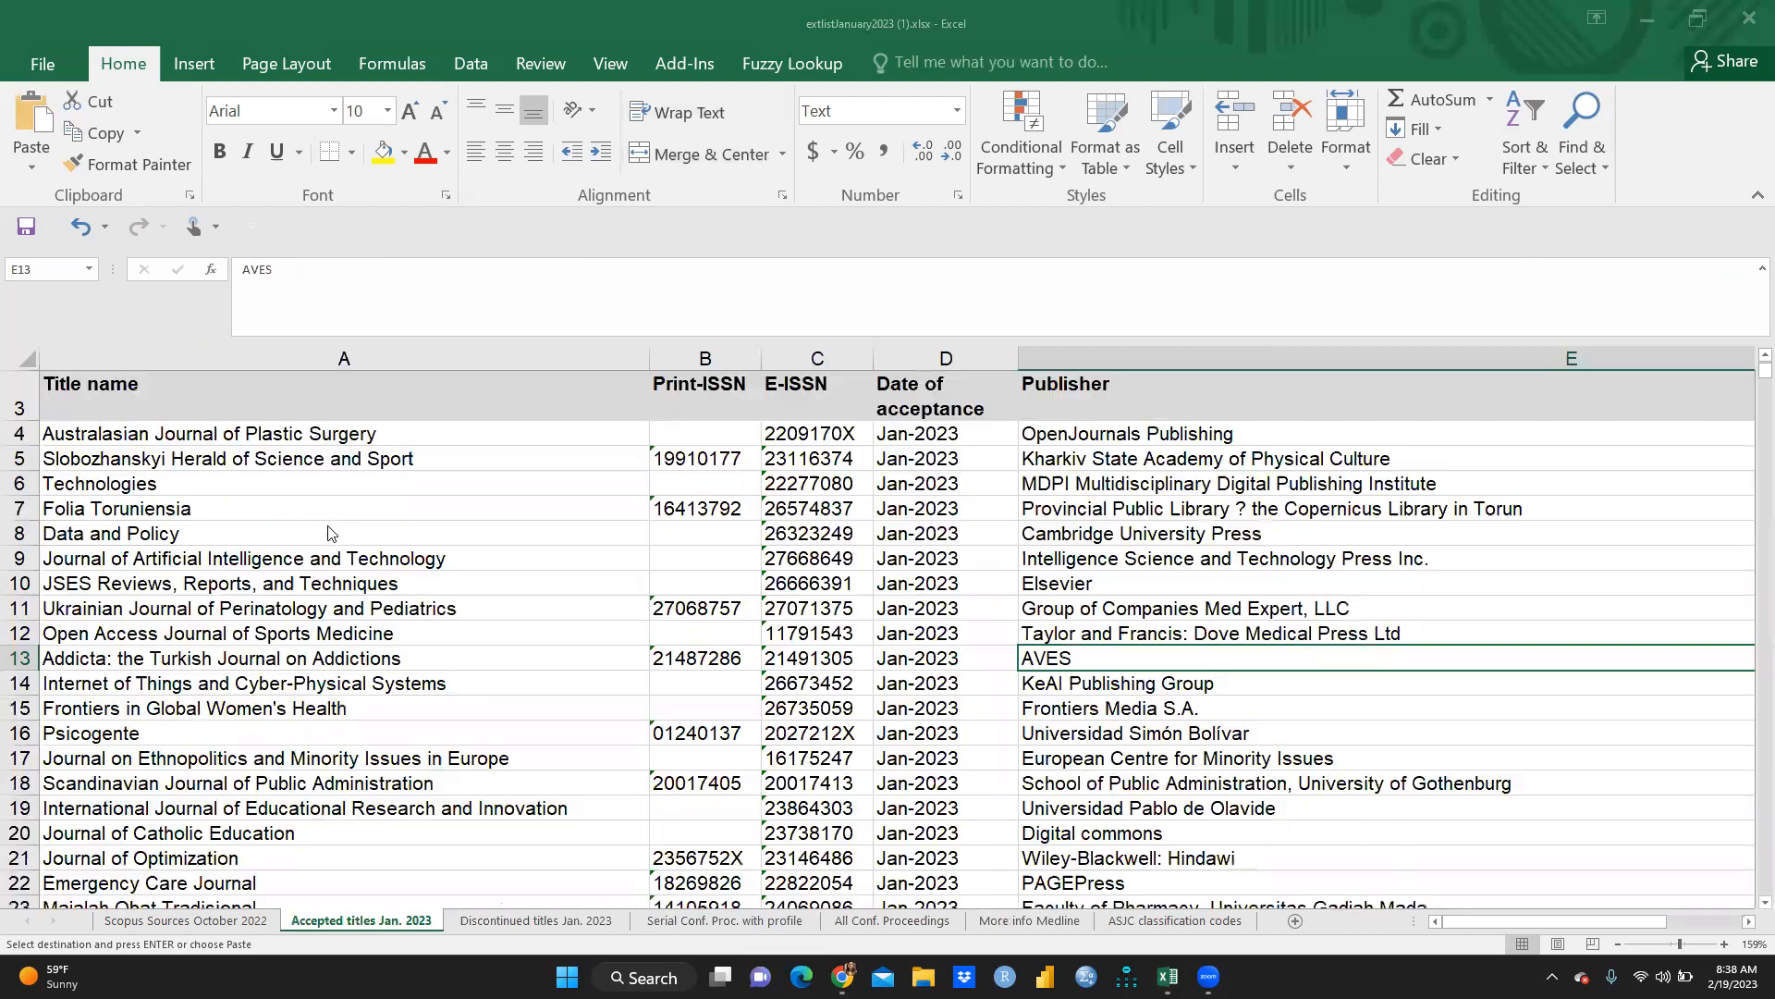
pyautogui.scroll(-3)
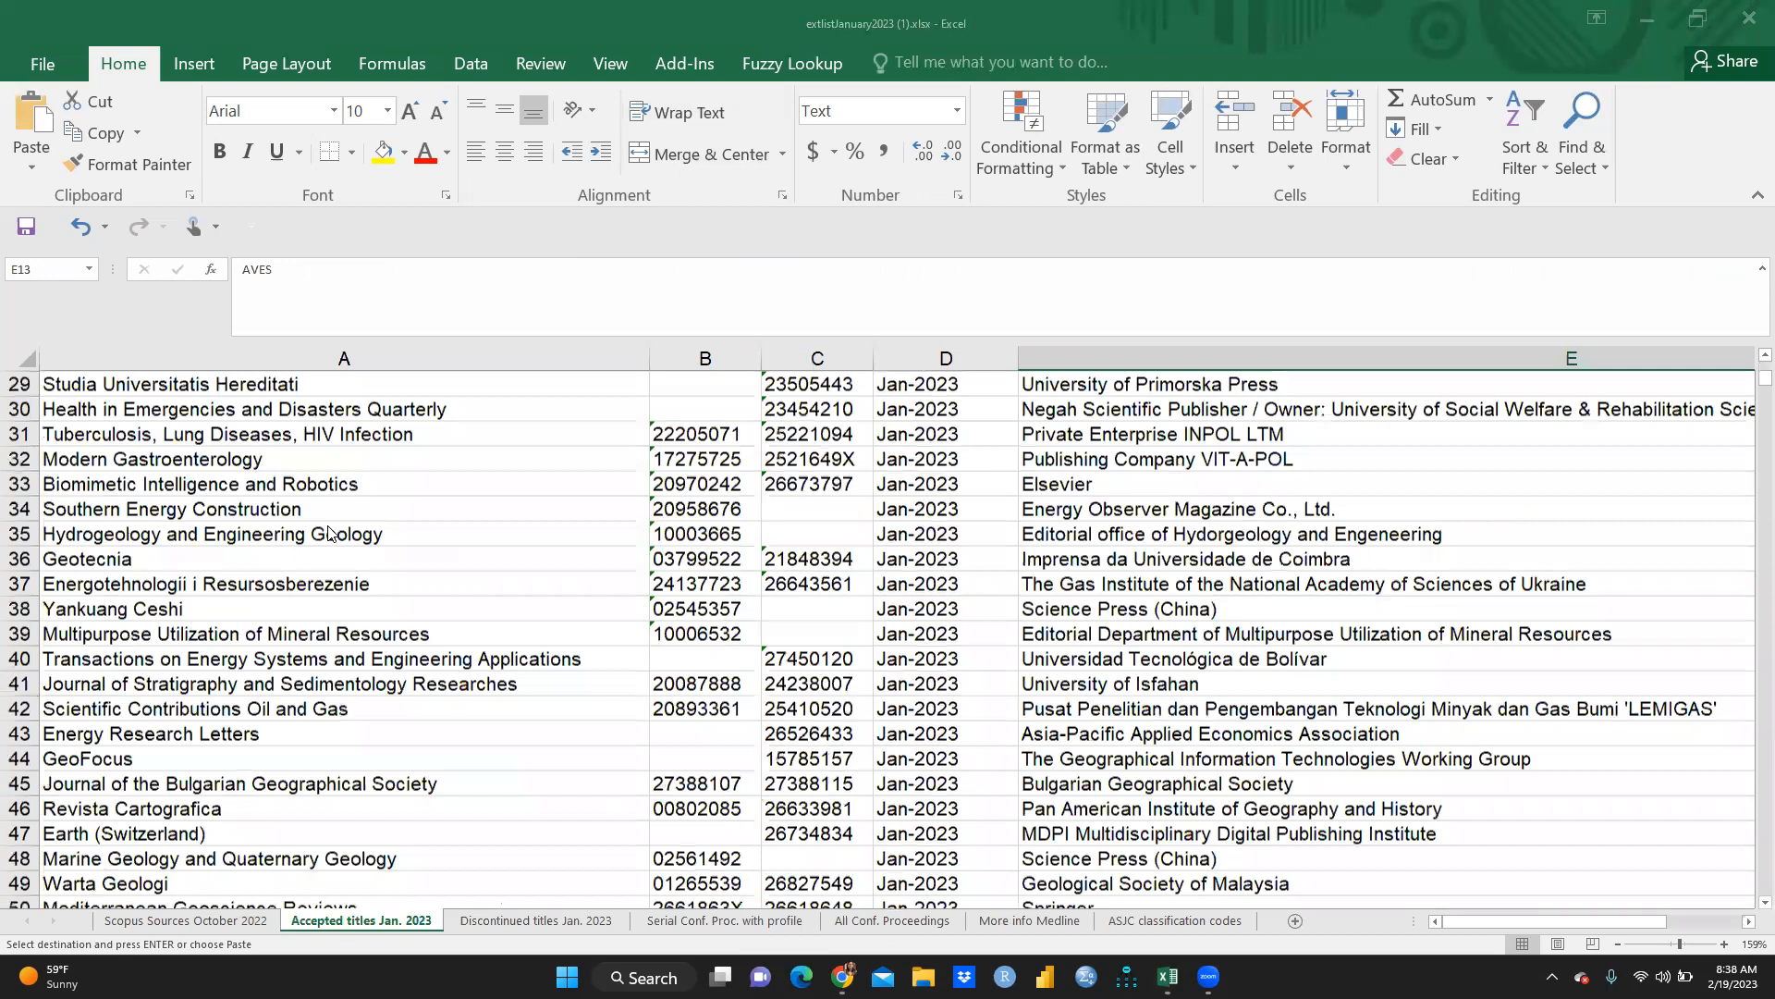
pyautogui.scroll(-3)
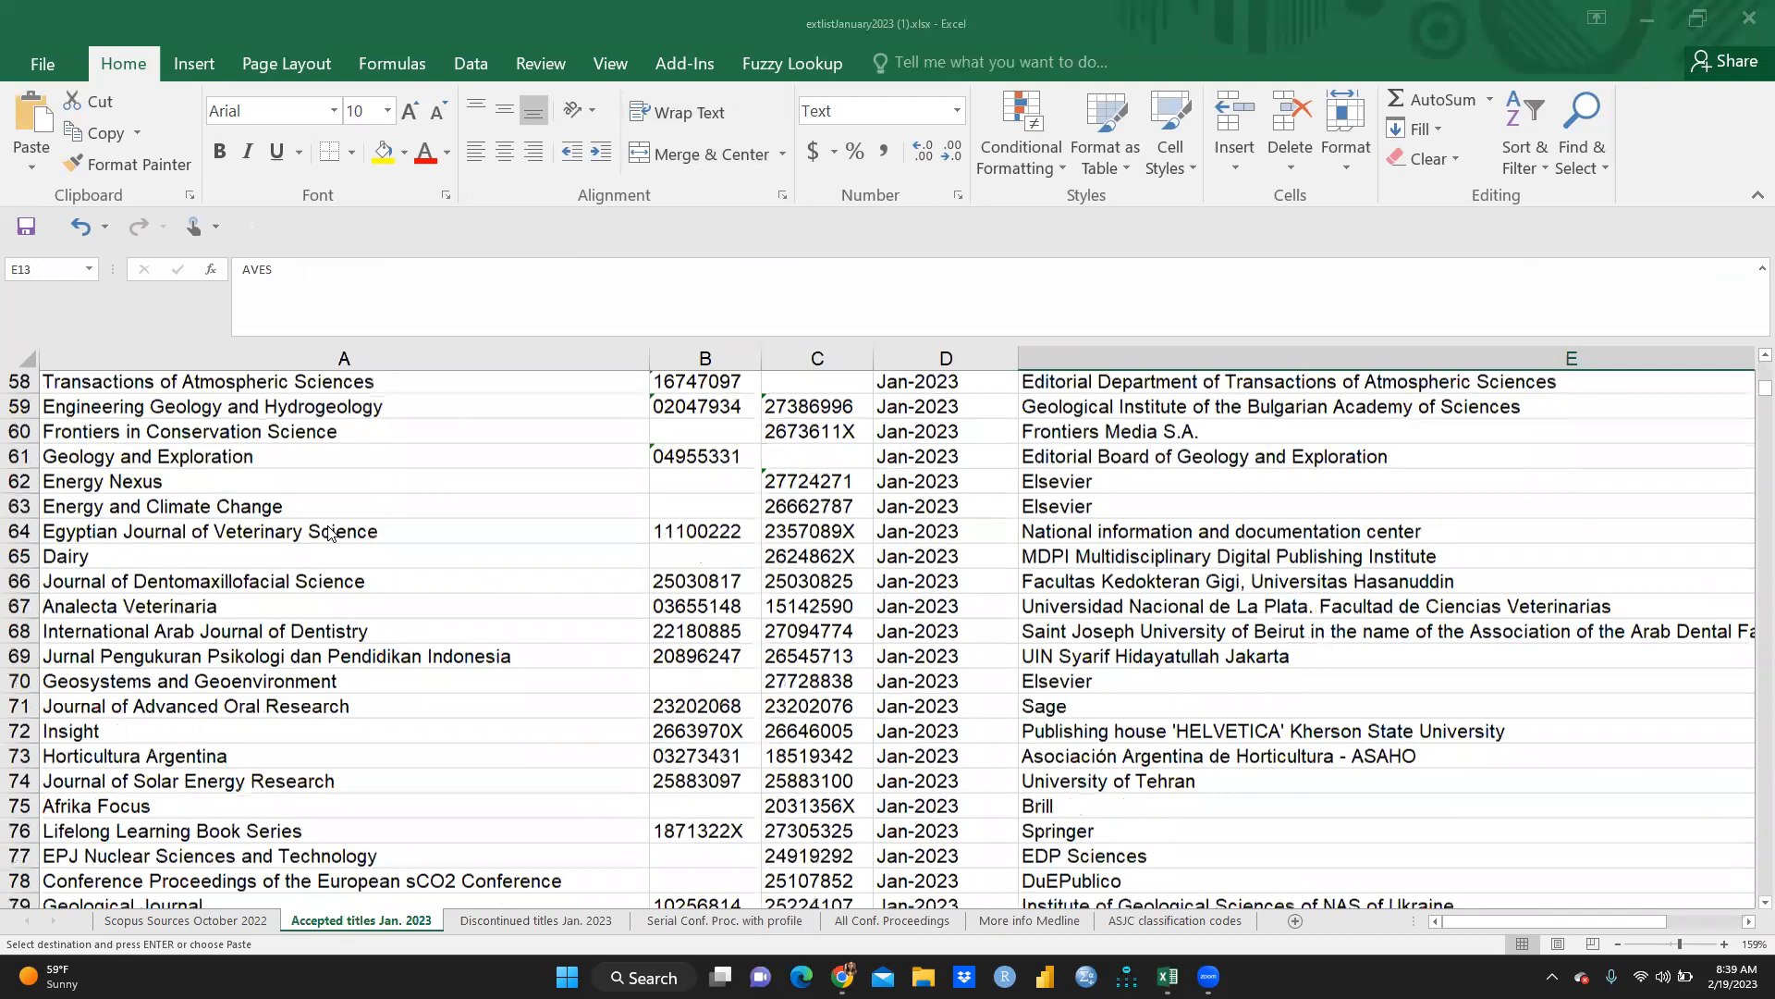
pyautogui.scroll(-3)
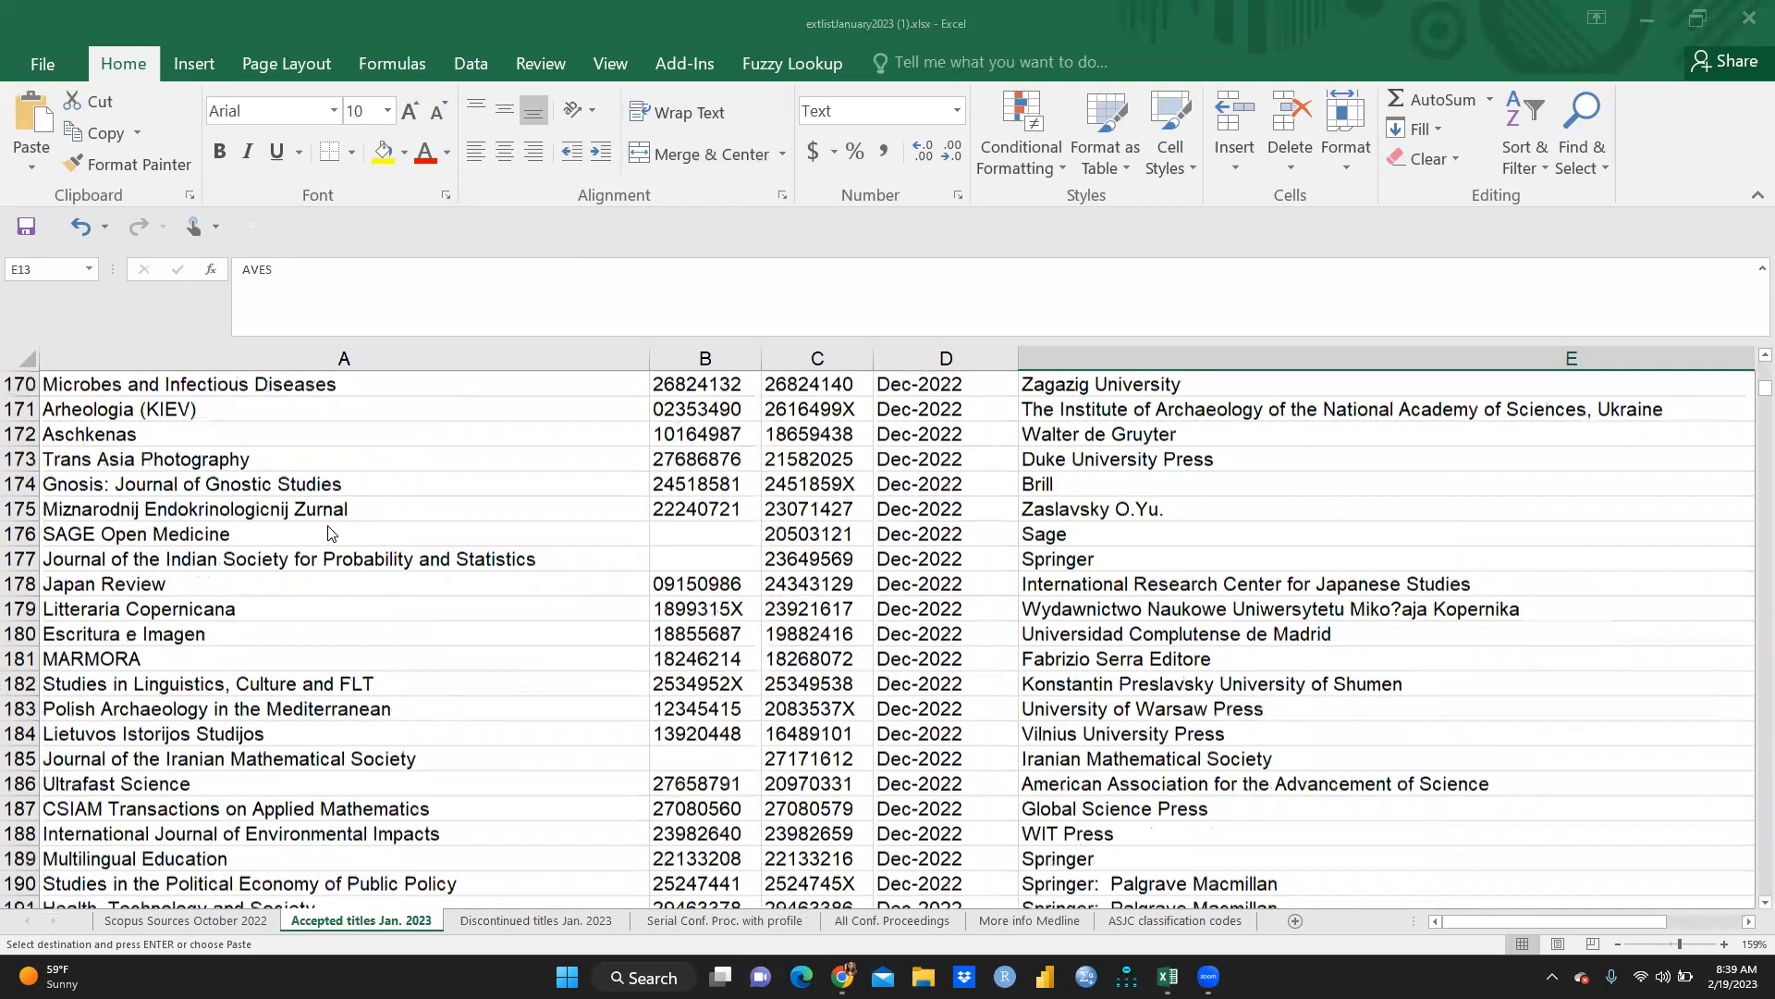
pyautogui.scroll(-3)
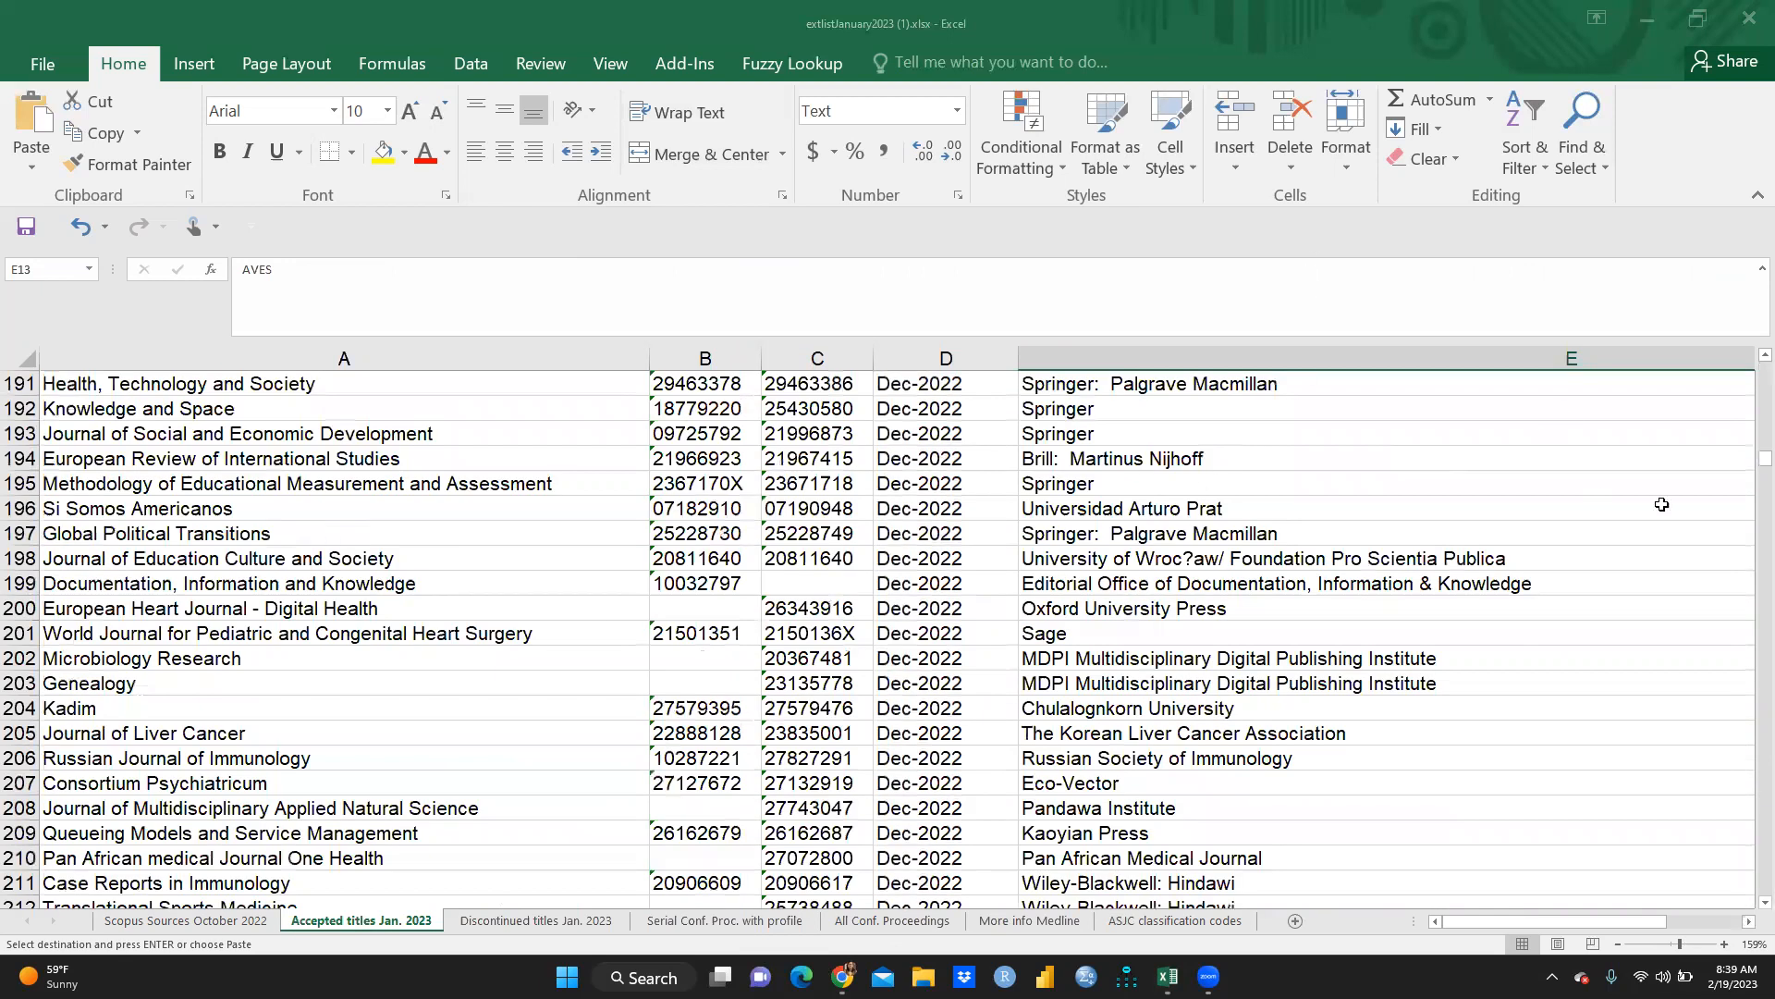
pyautogui.moveTo(1749, 738)
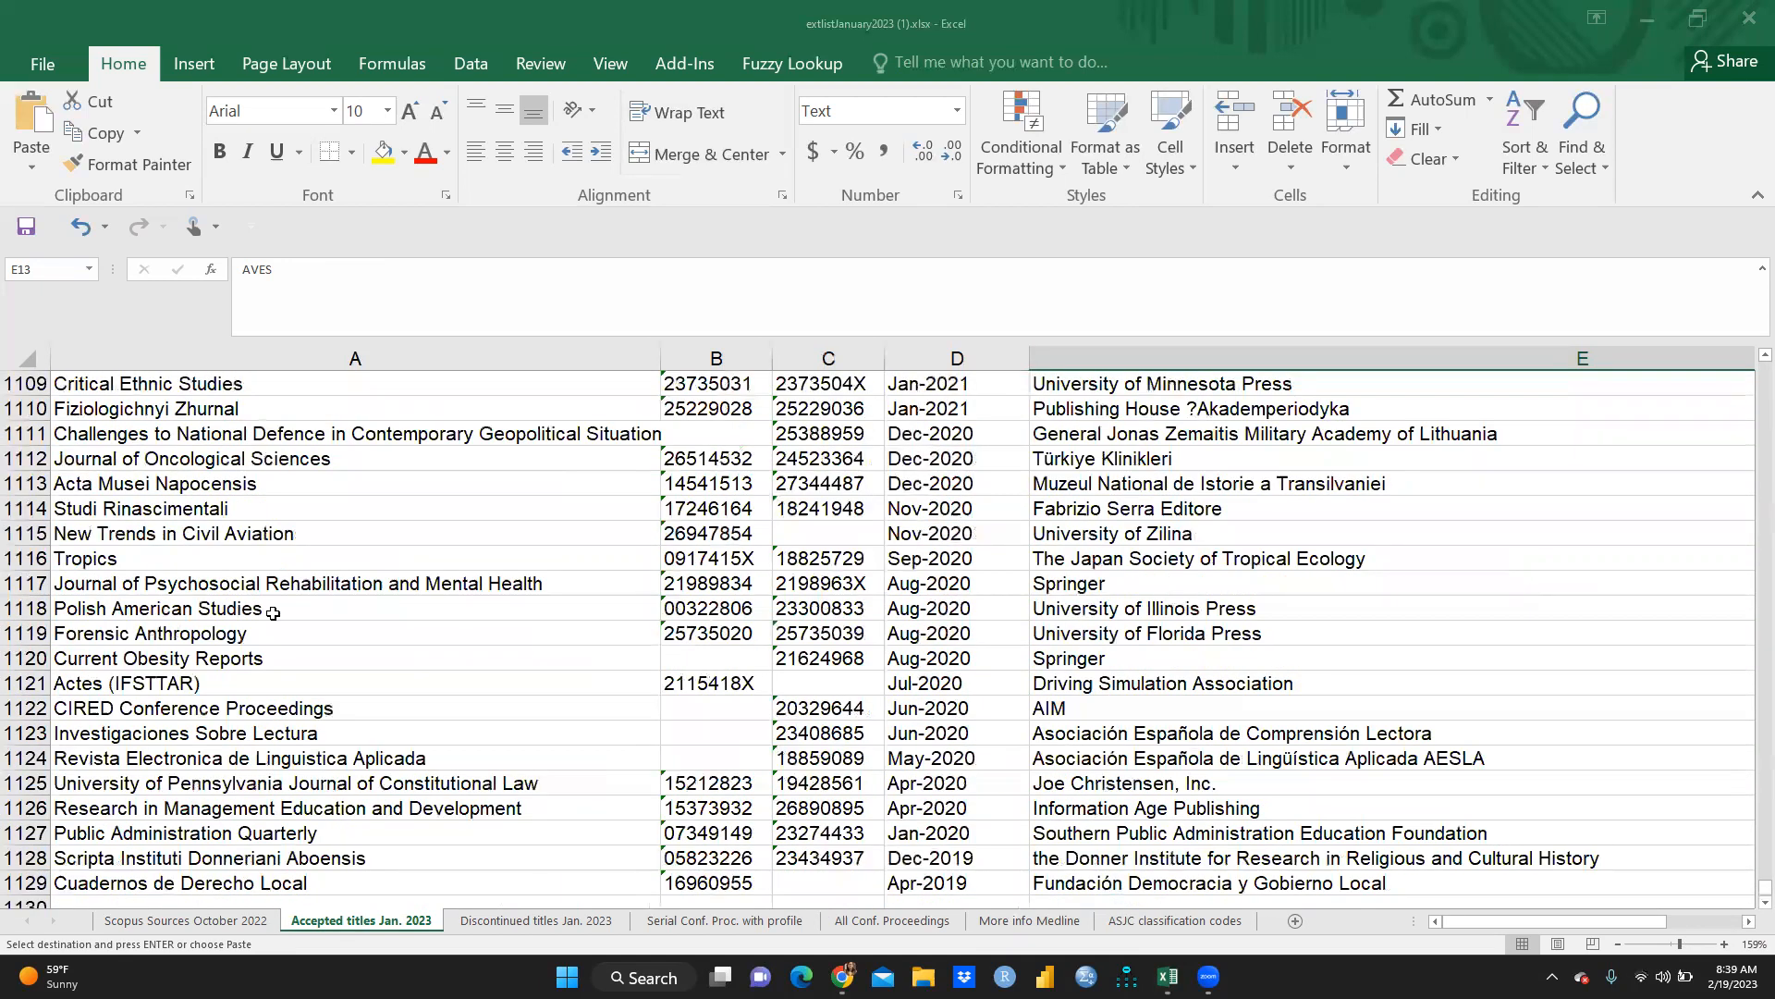
pyautogui.moveTo(504, 657)
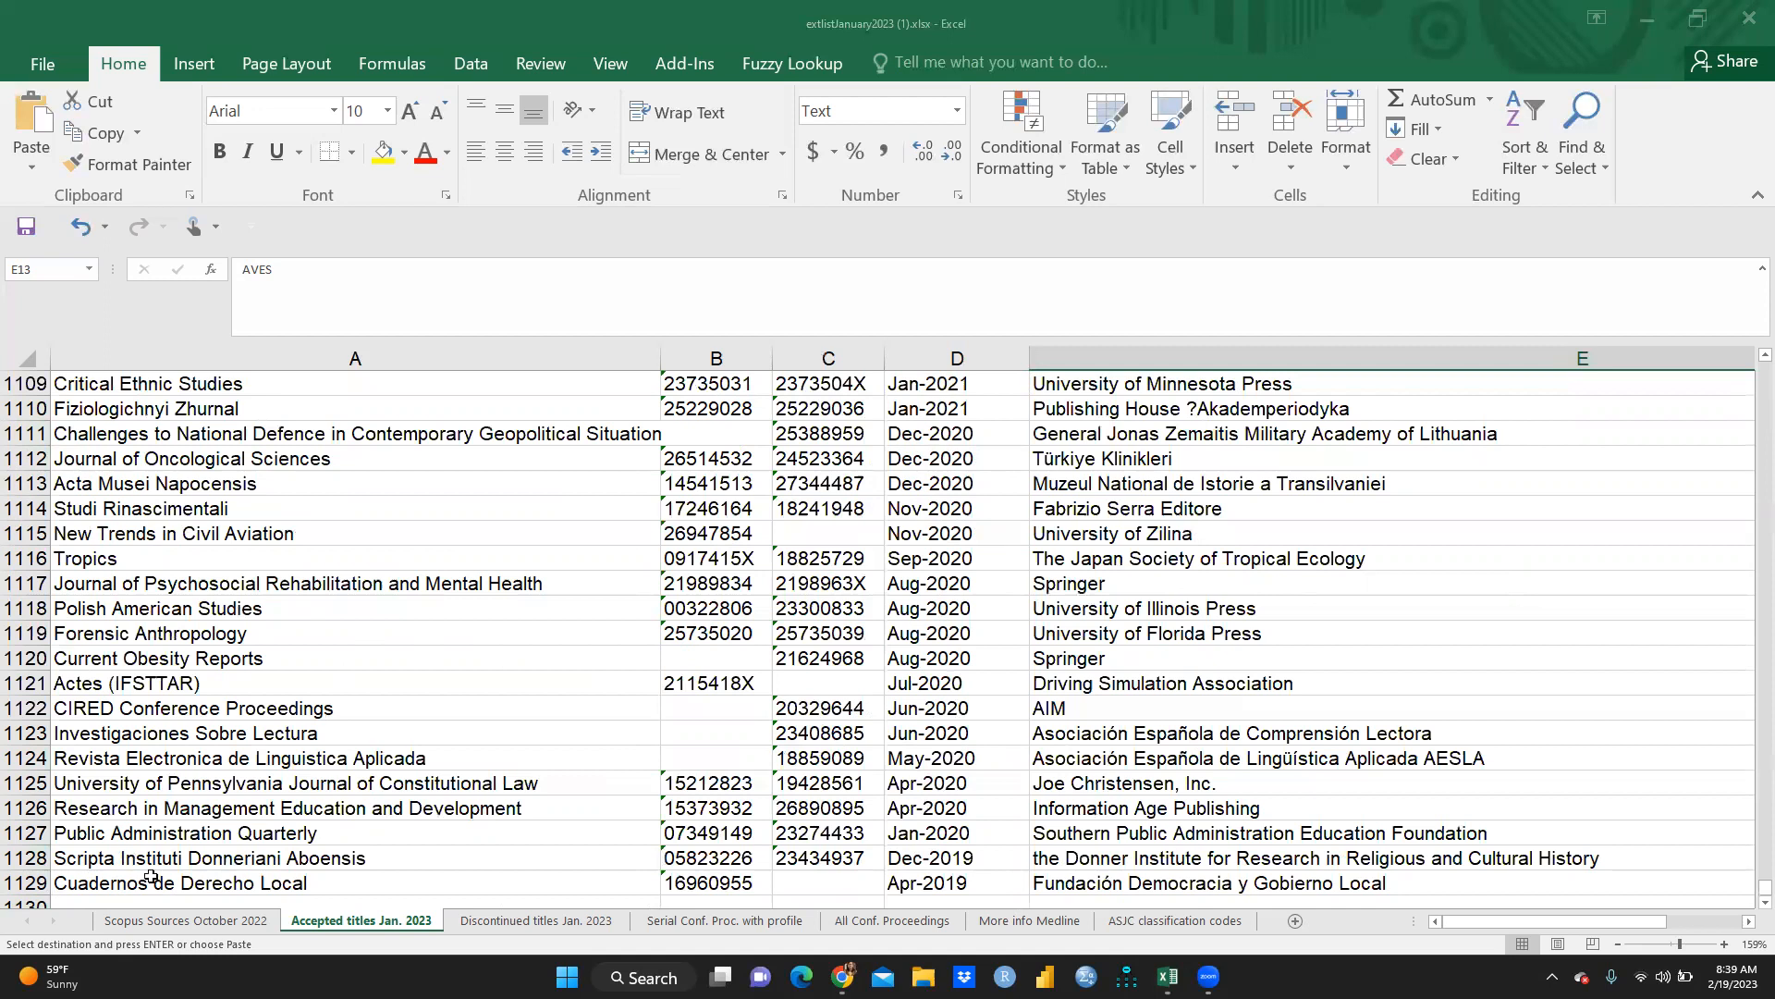
pyautogui.click(534, 919)
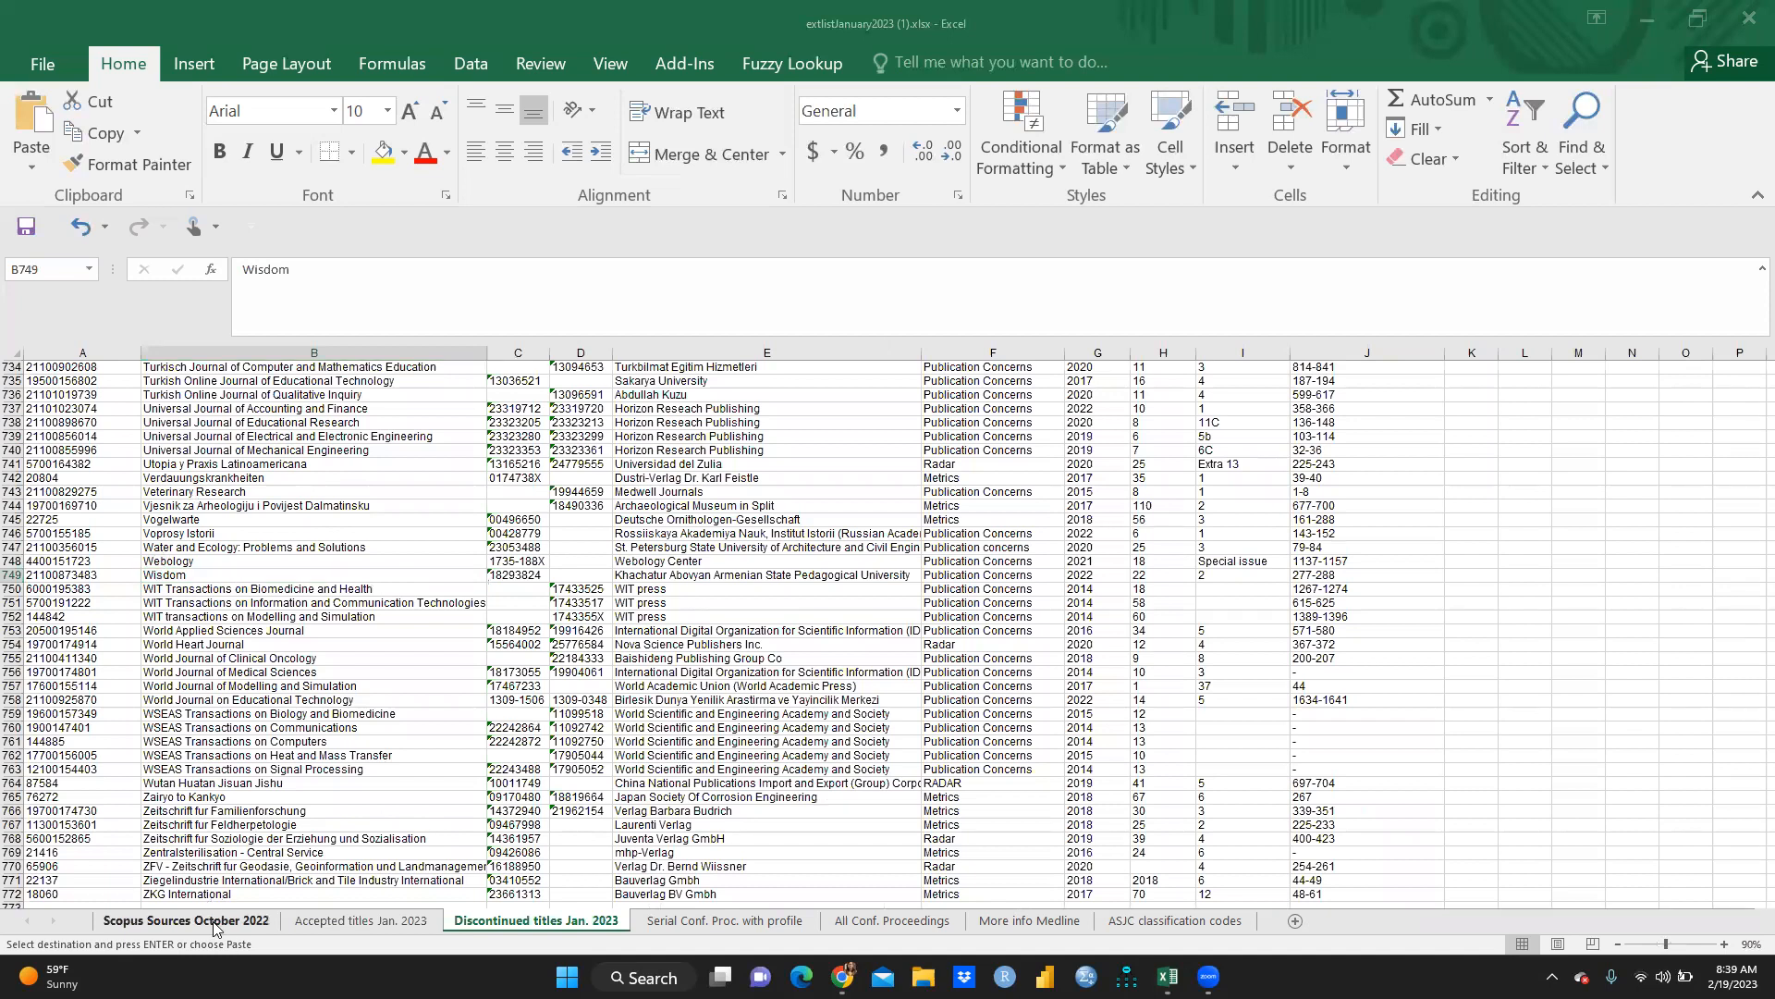
# Step: Copy ABB Review from Scopus Sources and Find All for it on the Discontinued titles sheet
pyautogui.click(186, 919)
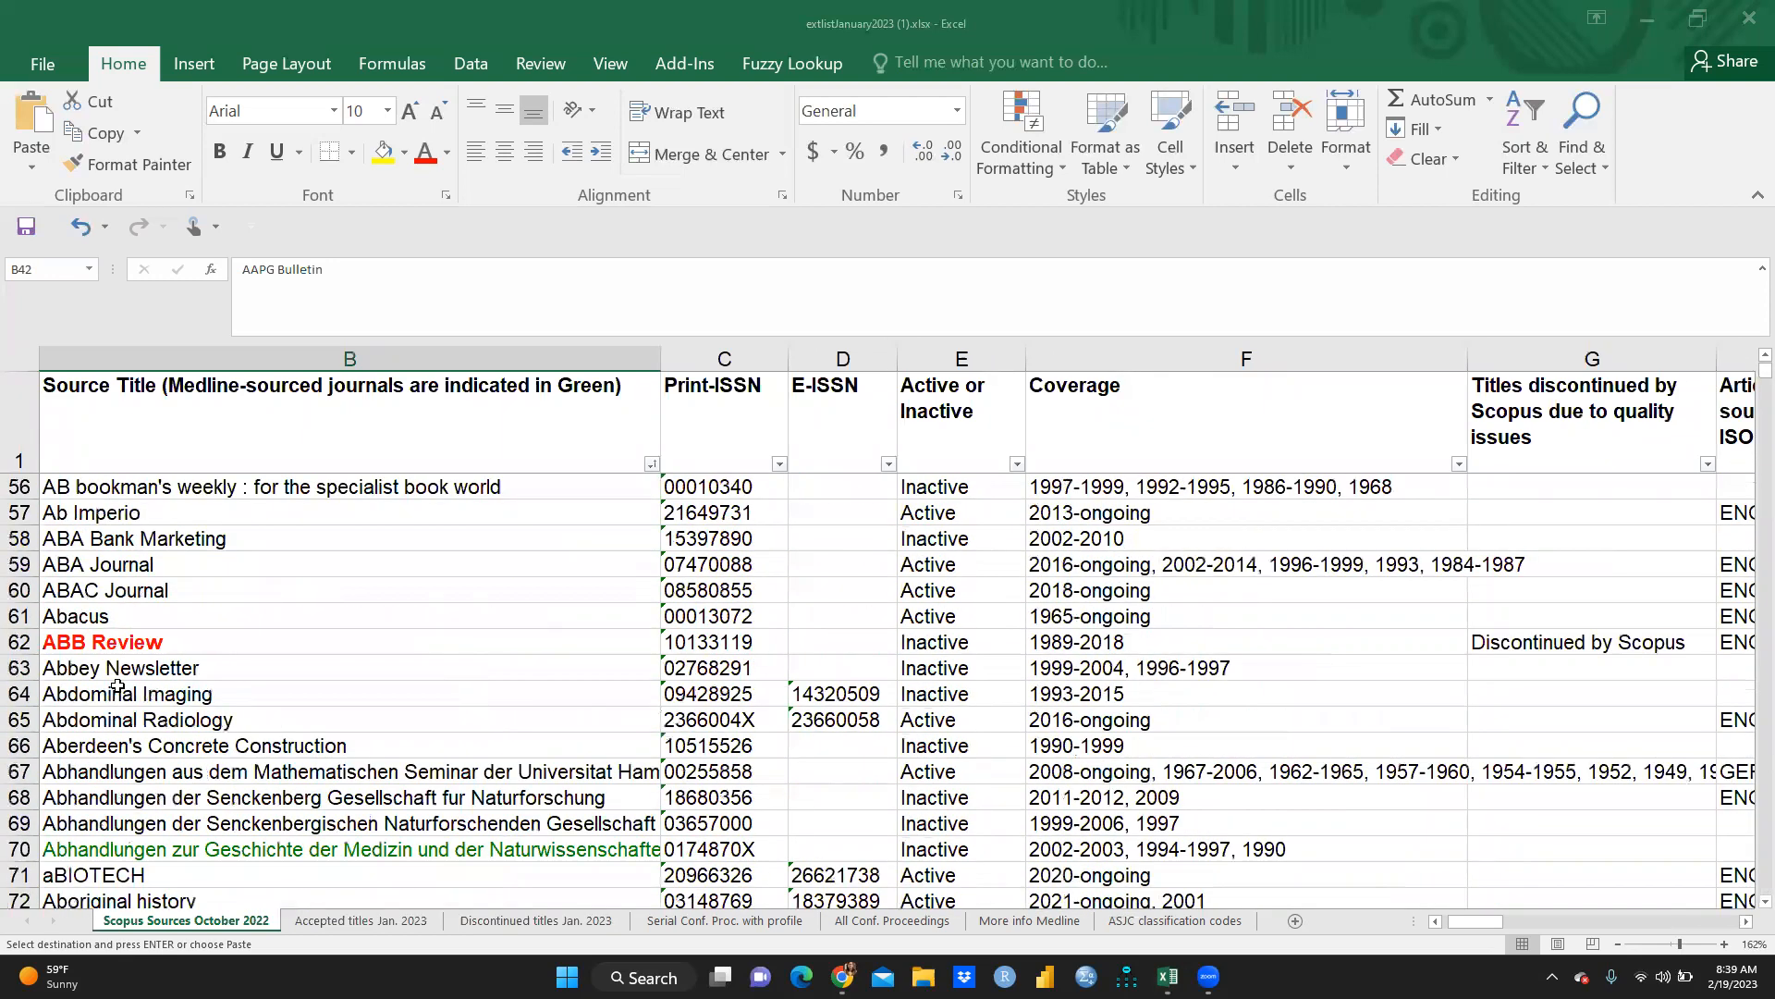
pyautogui.click(101, 642)
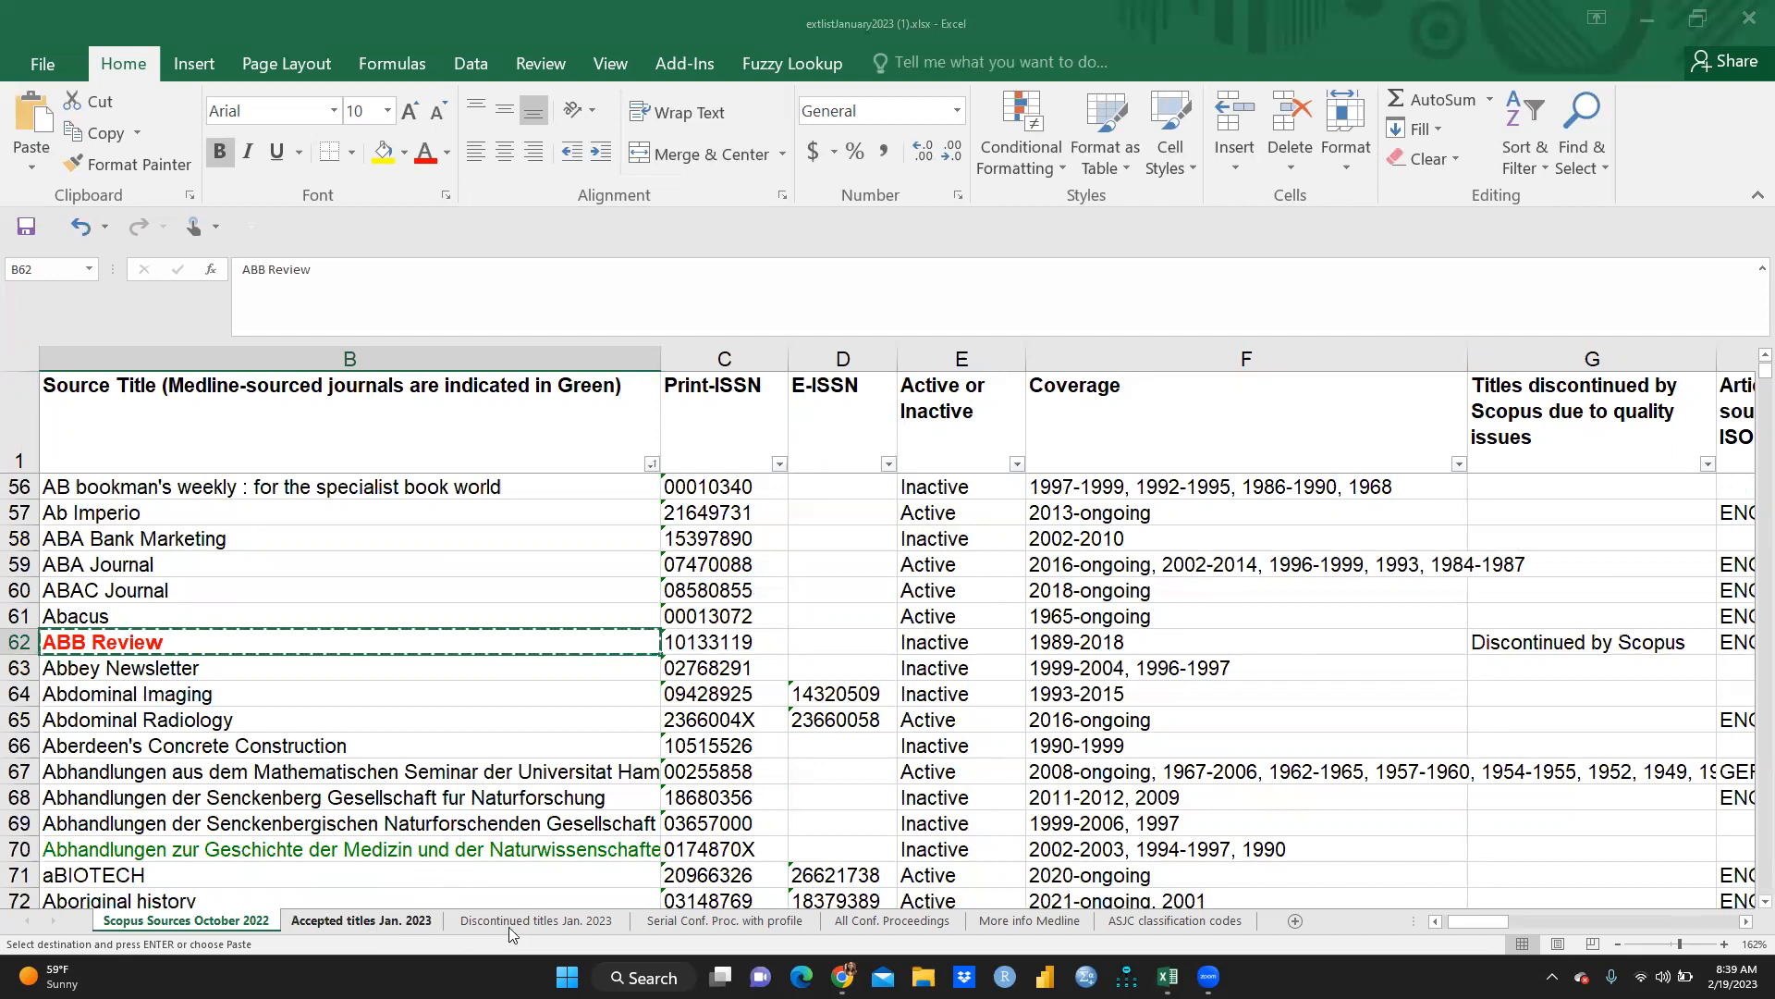
pyautogui.click(535, 921)
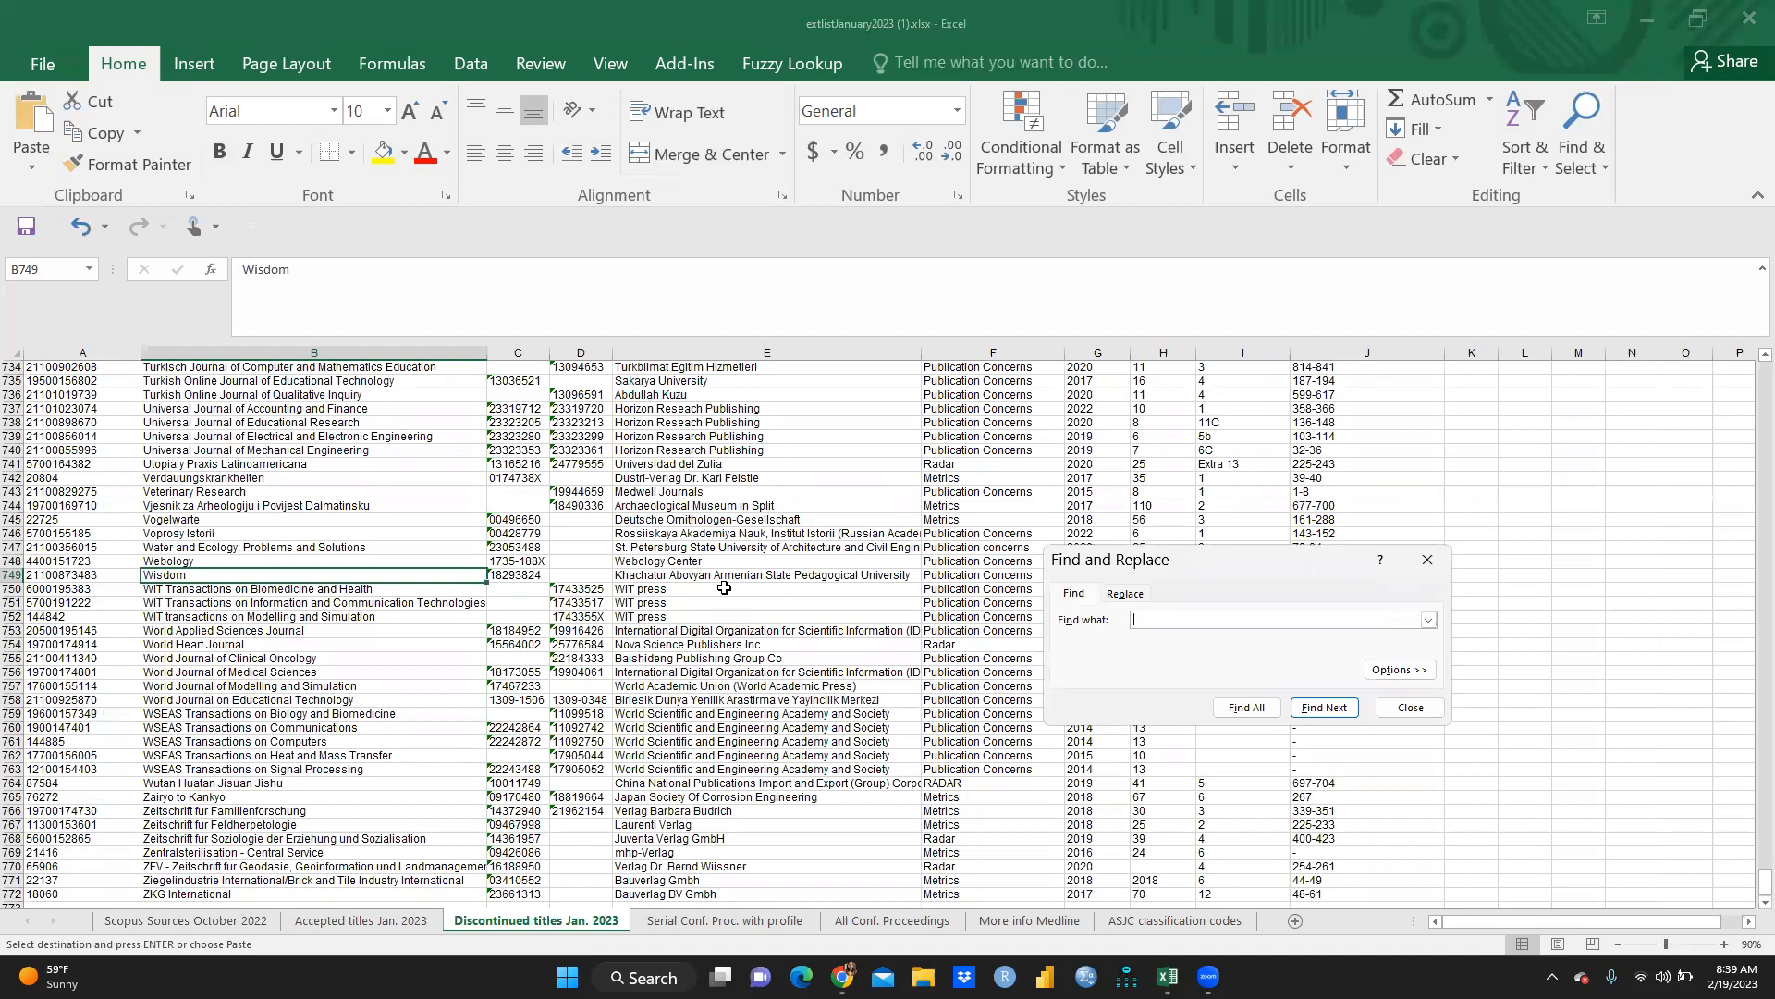
pyautogui.write('ABB Review')
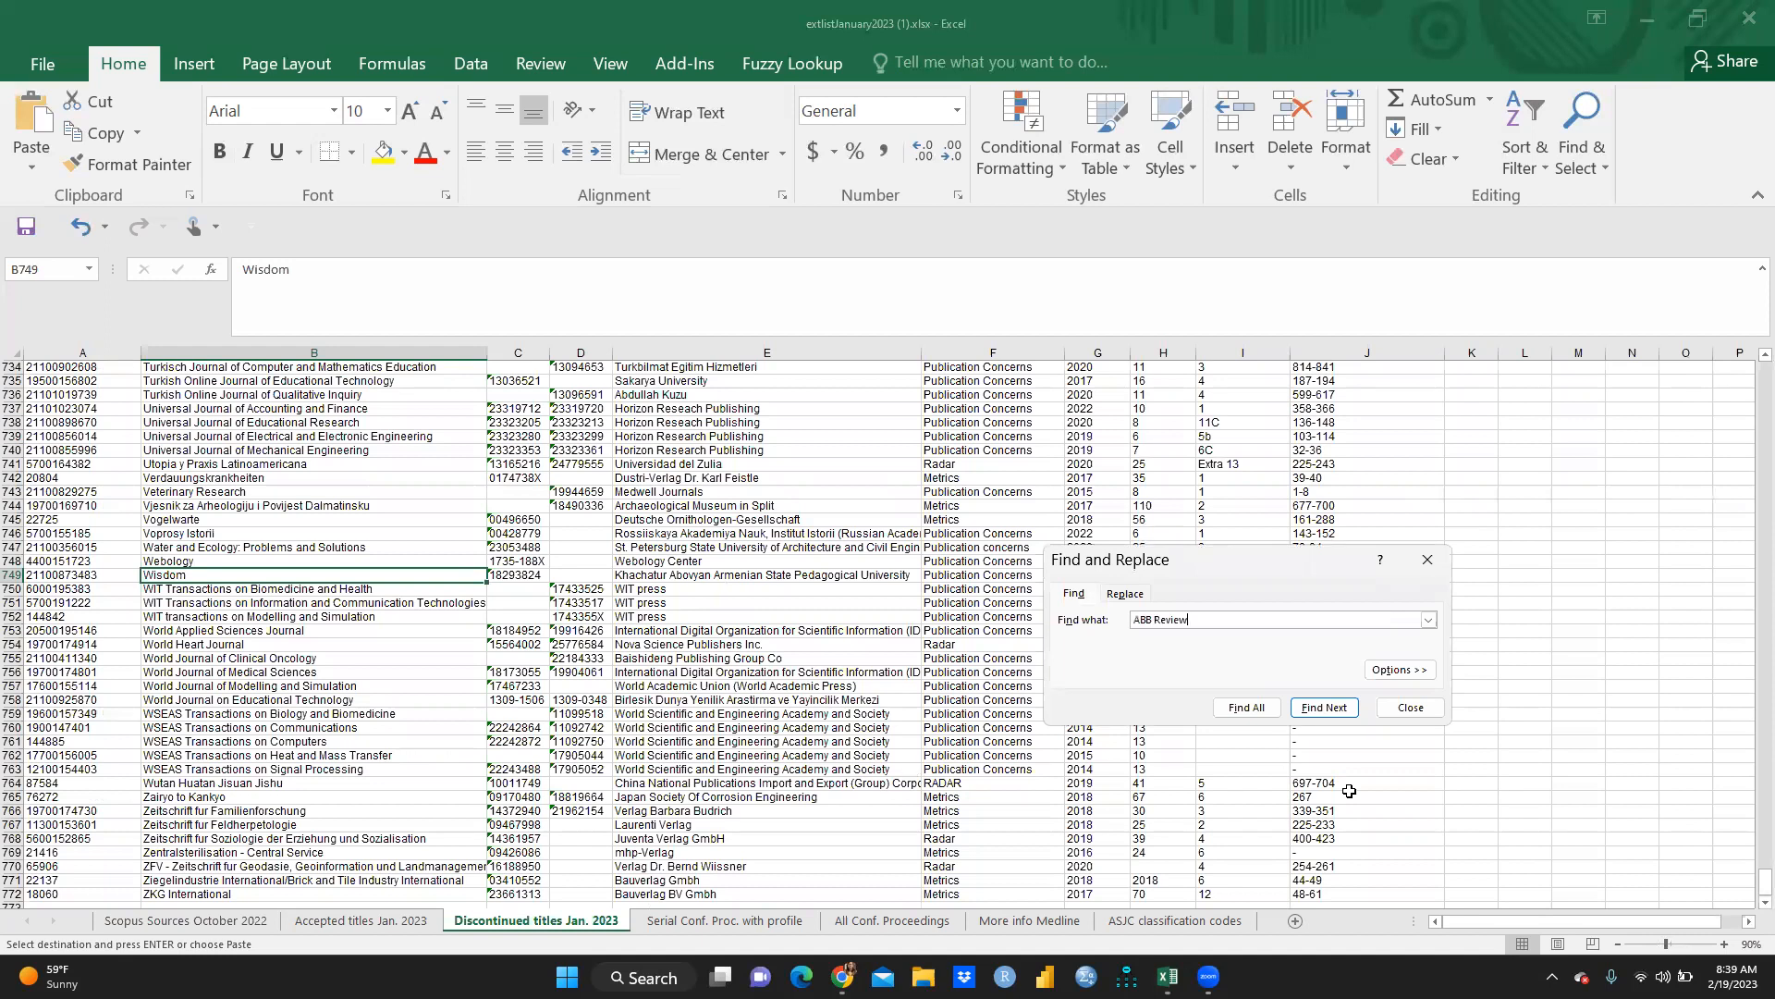
pyautogui.click(1246, 706)
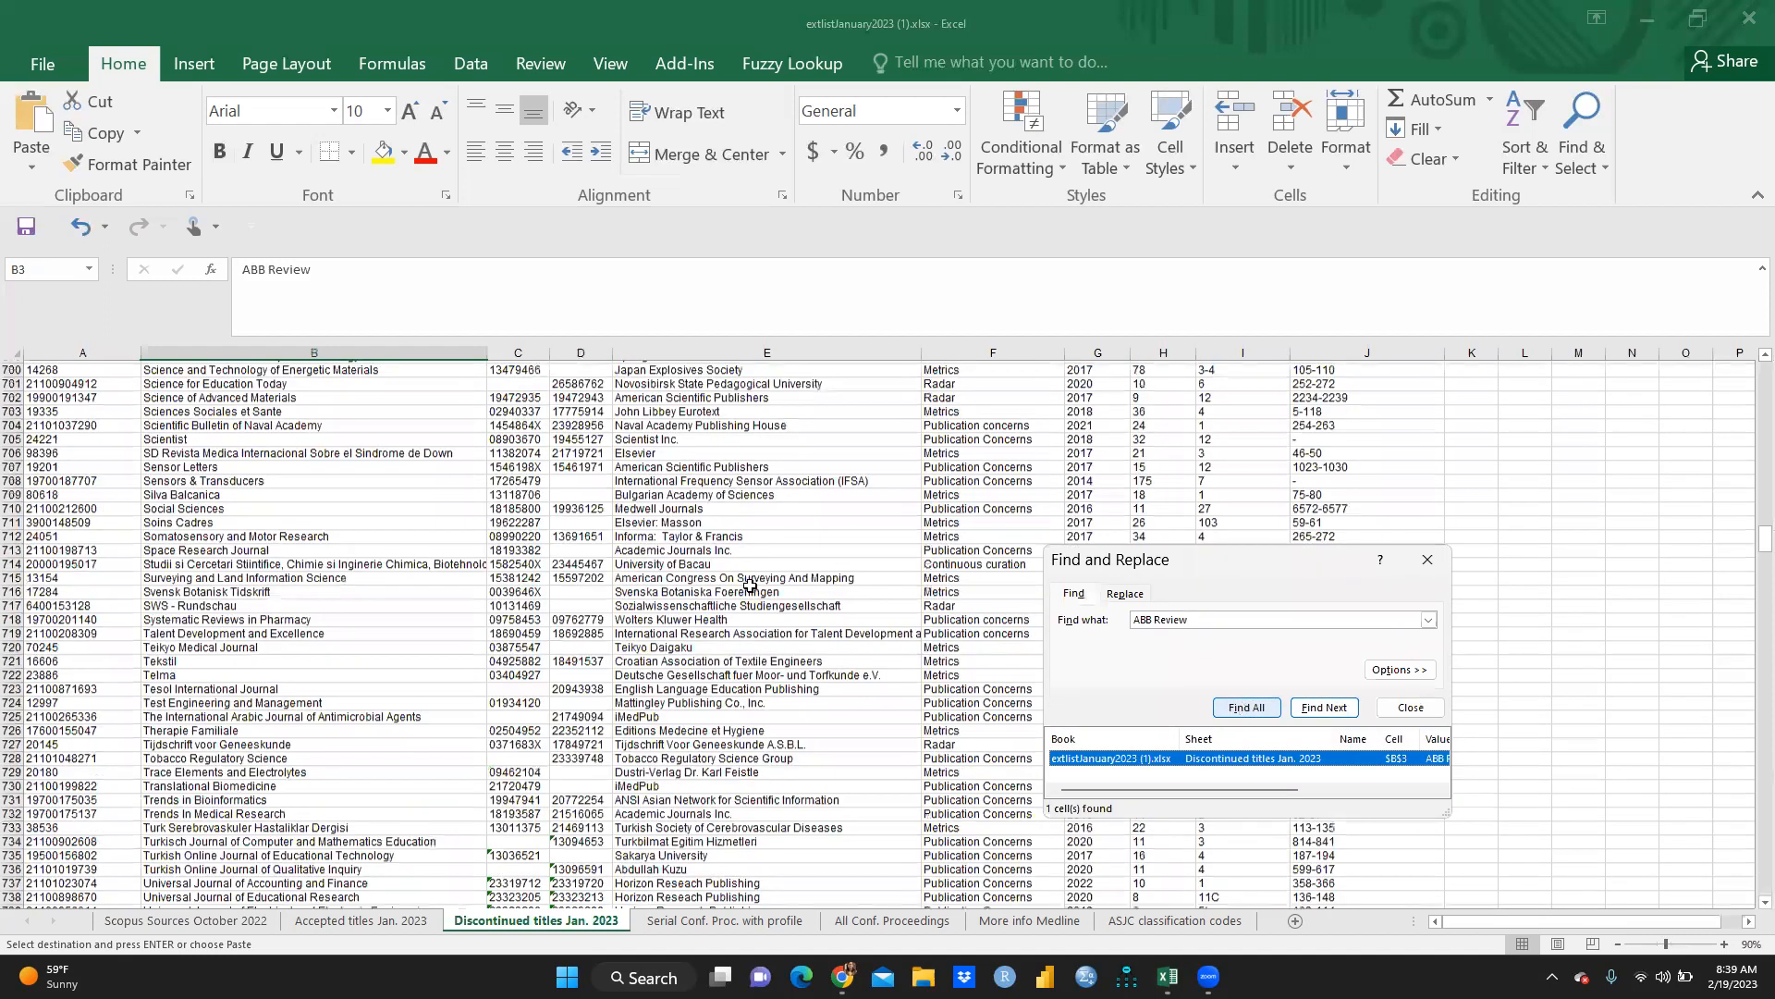
pyautogui.click(1322, 706)
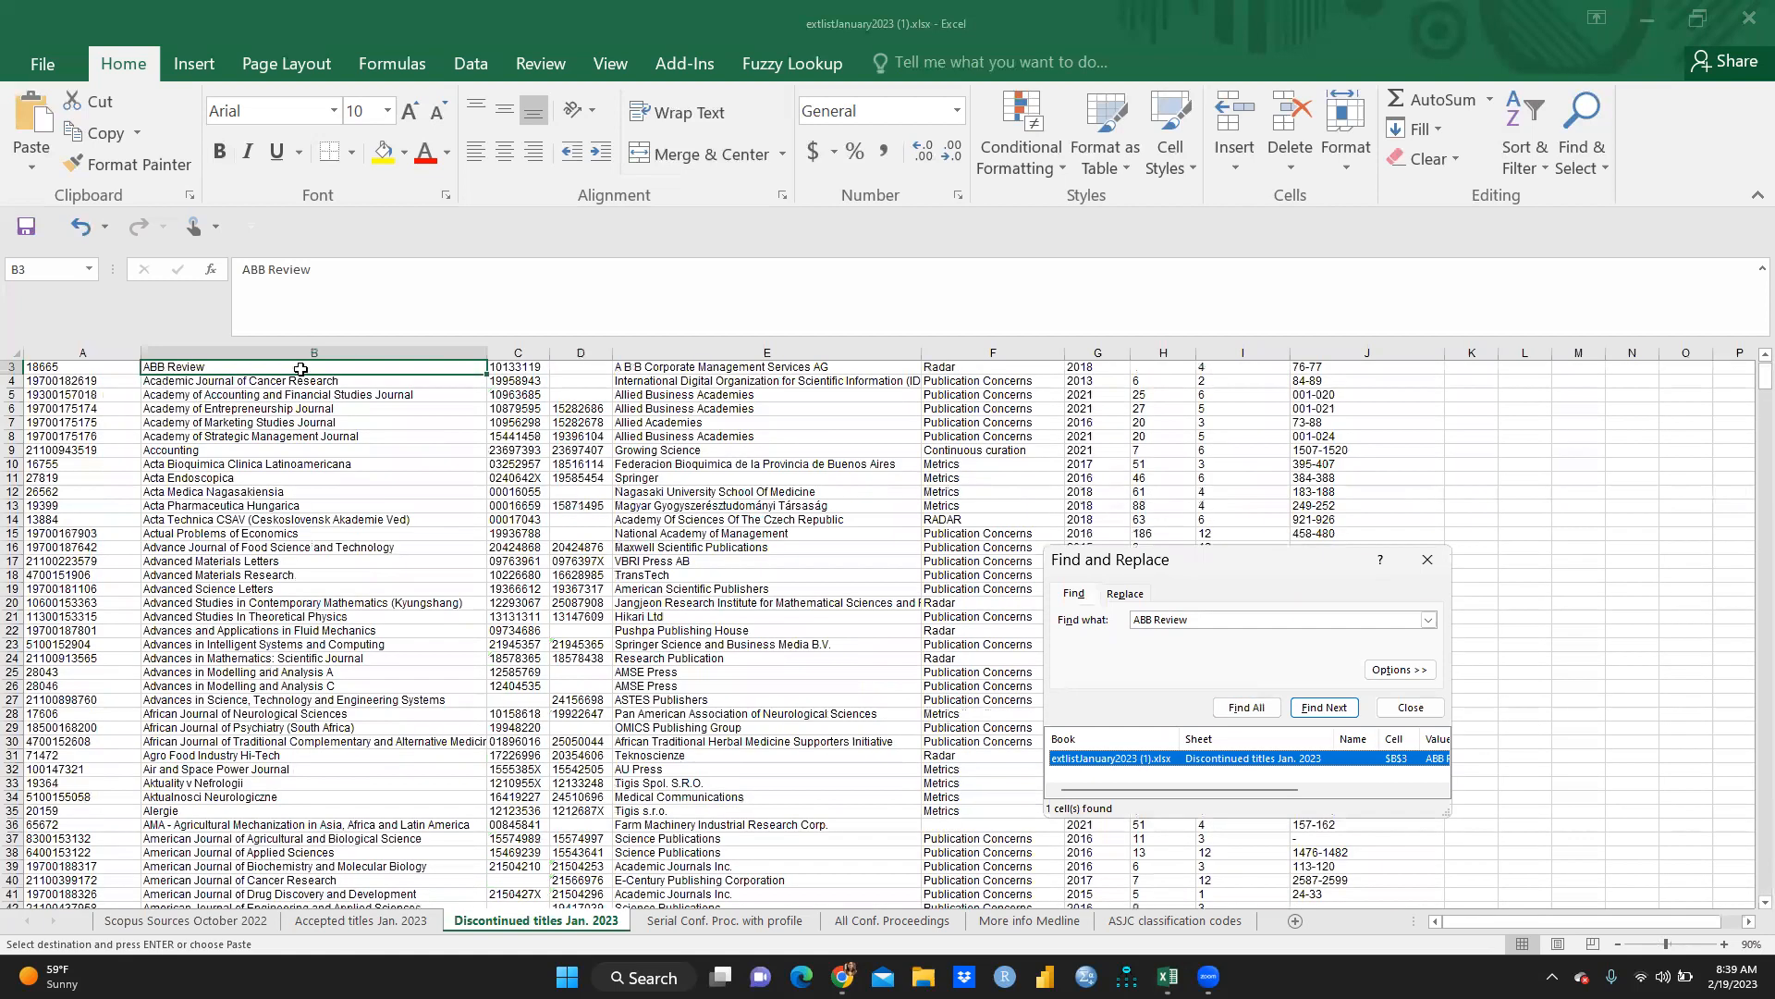
pyautogui.click(360, 919)
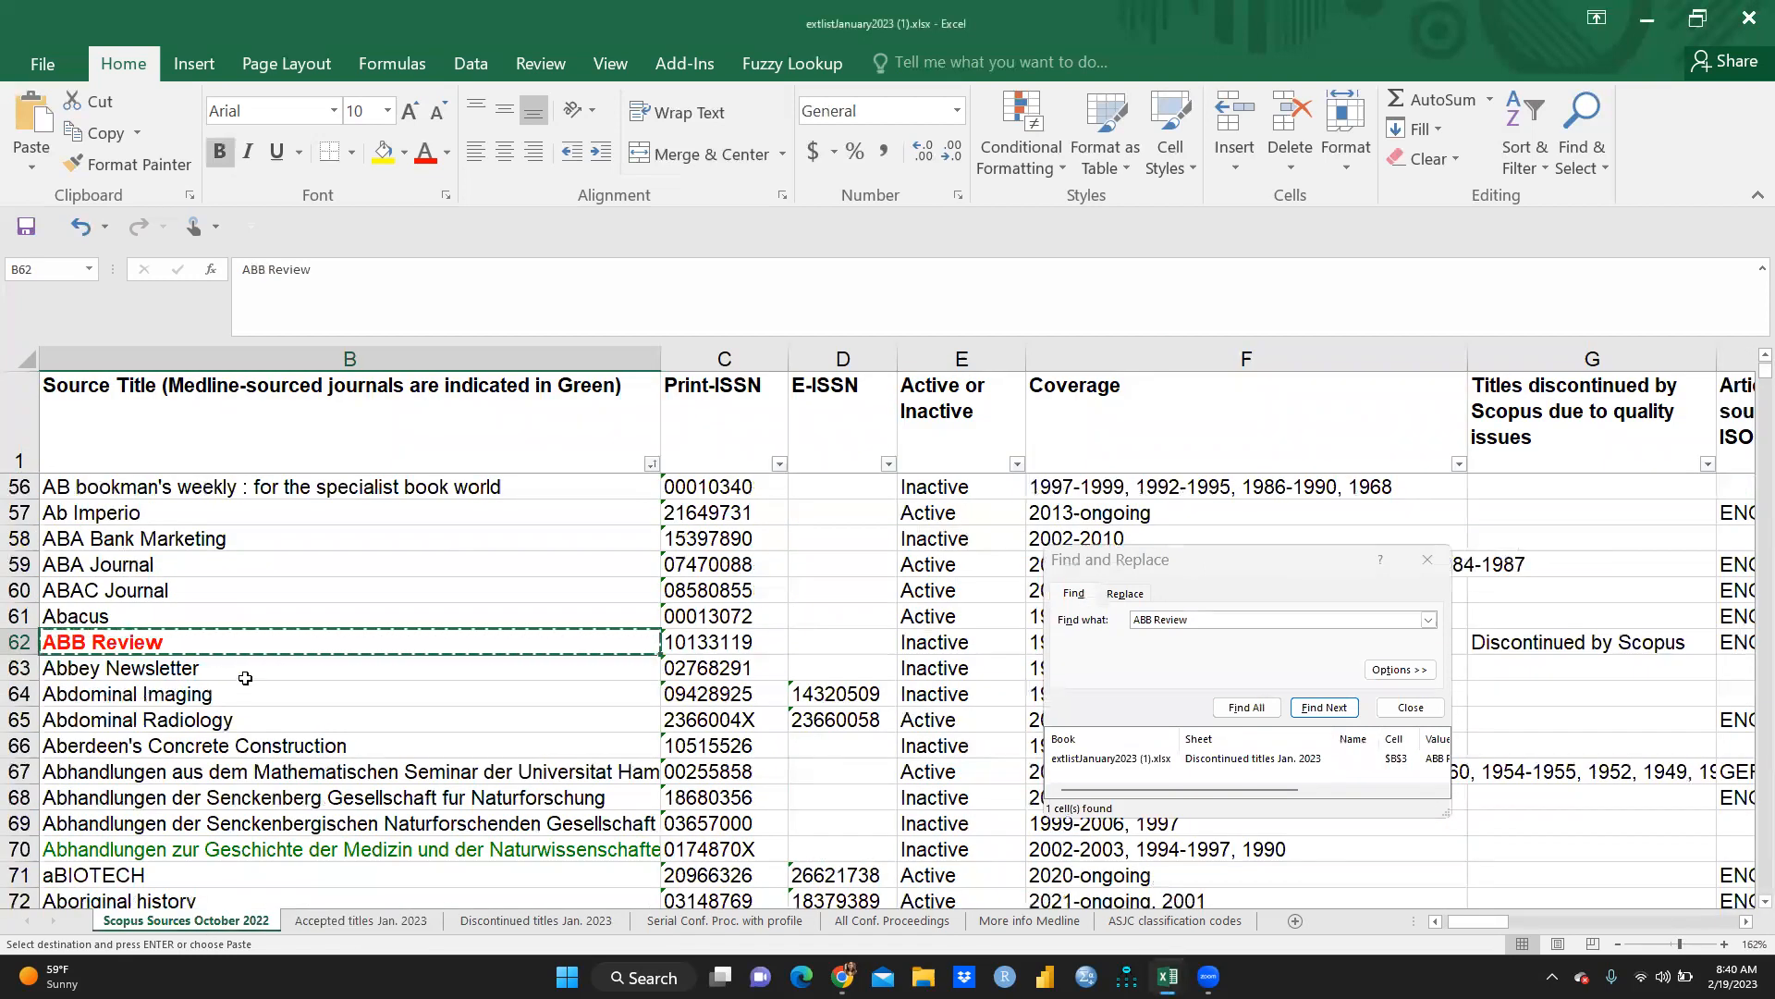
# Step: Find All for 'Academic Journal of Cancer Research' on Discontinued titles, getting one match
pyautogui.click(1323, 706)
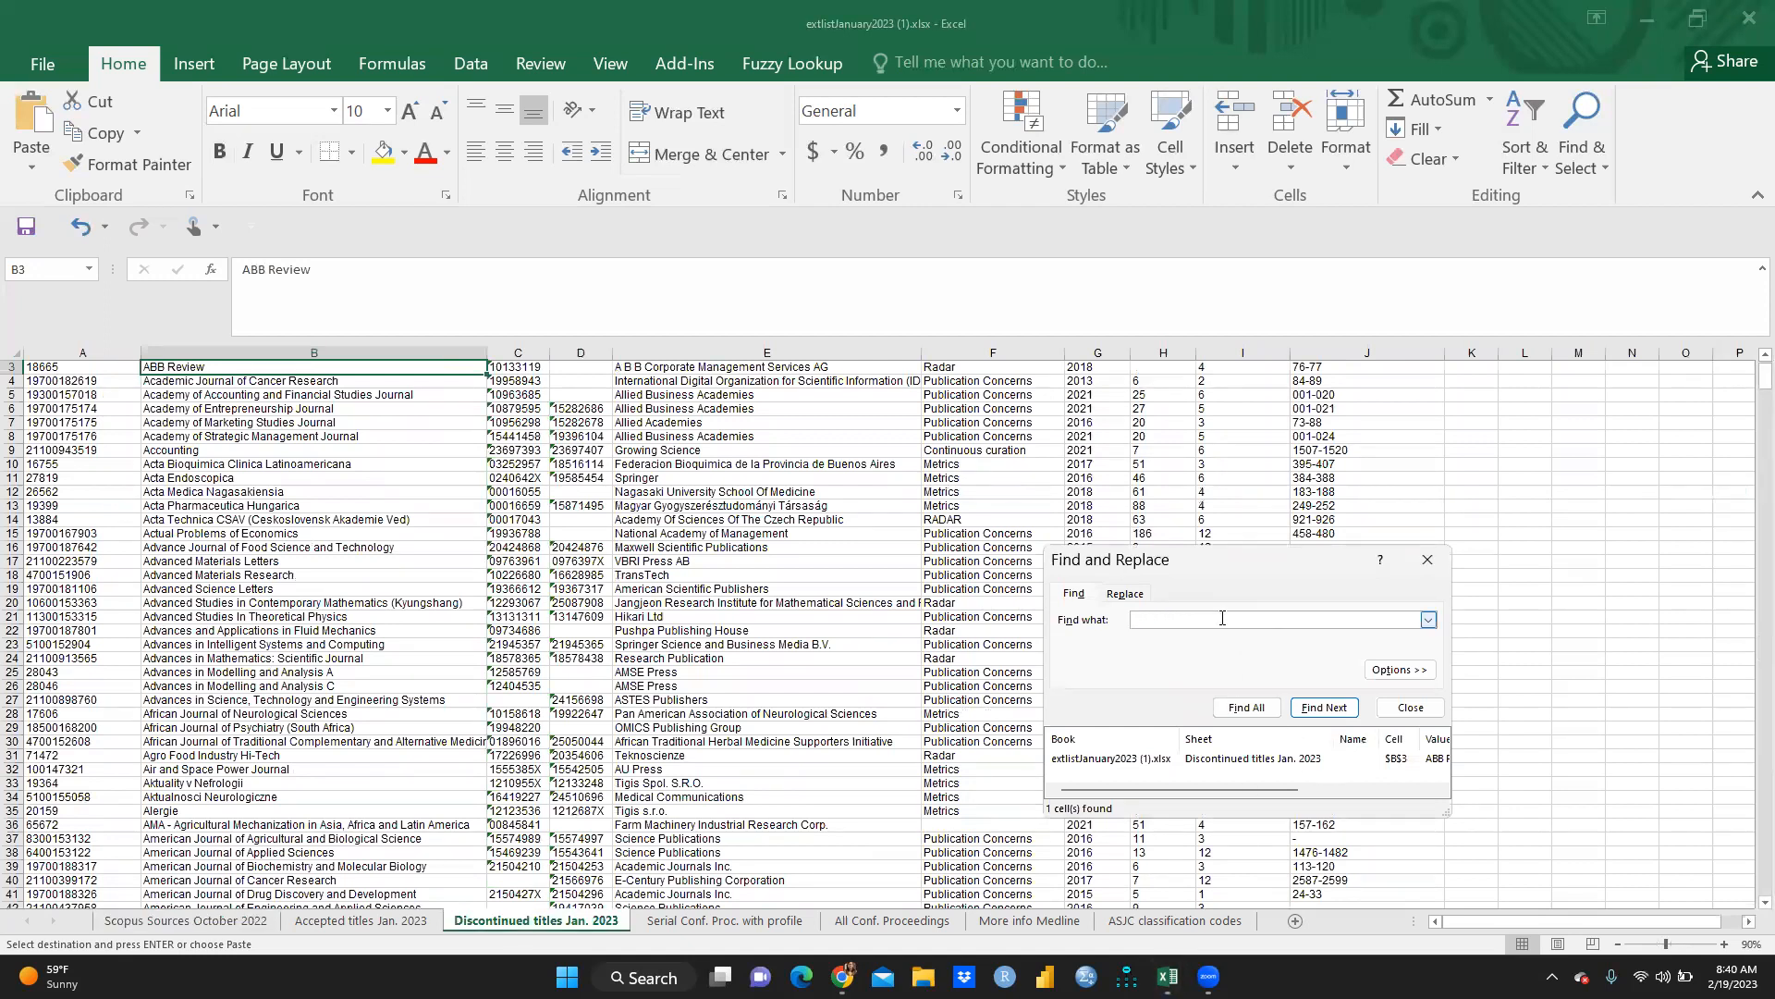
pyautogui.write('Academic Journal of Cancer Research')
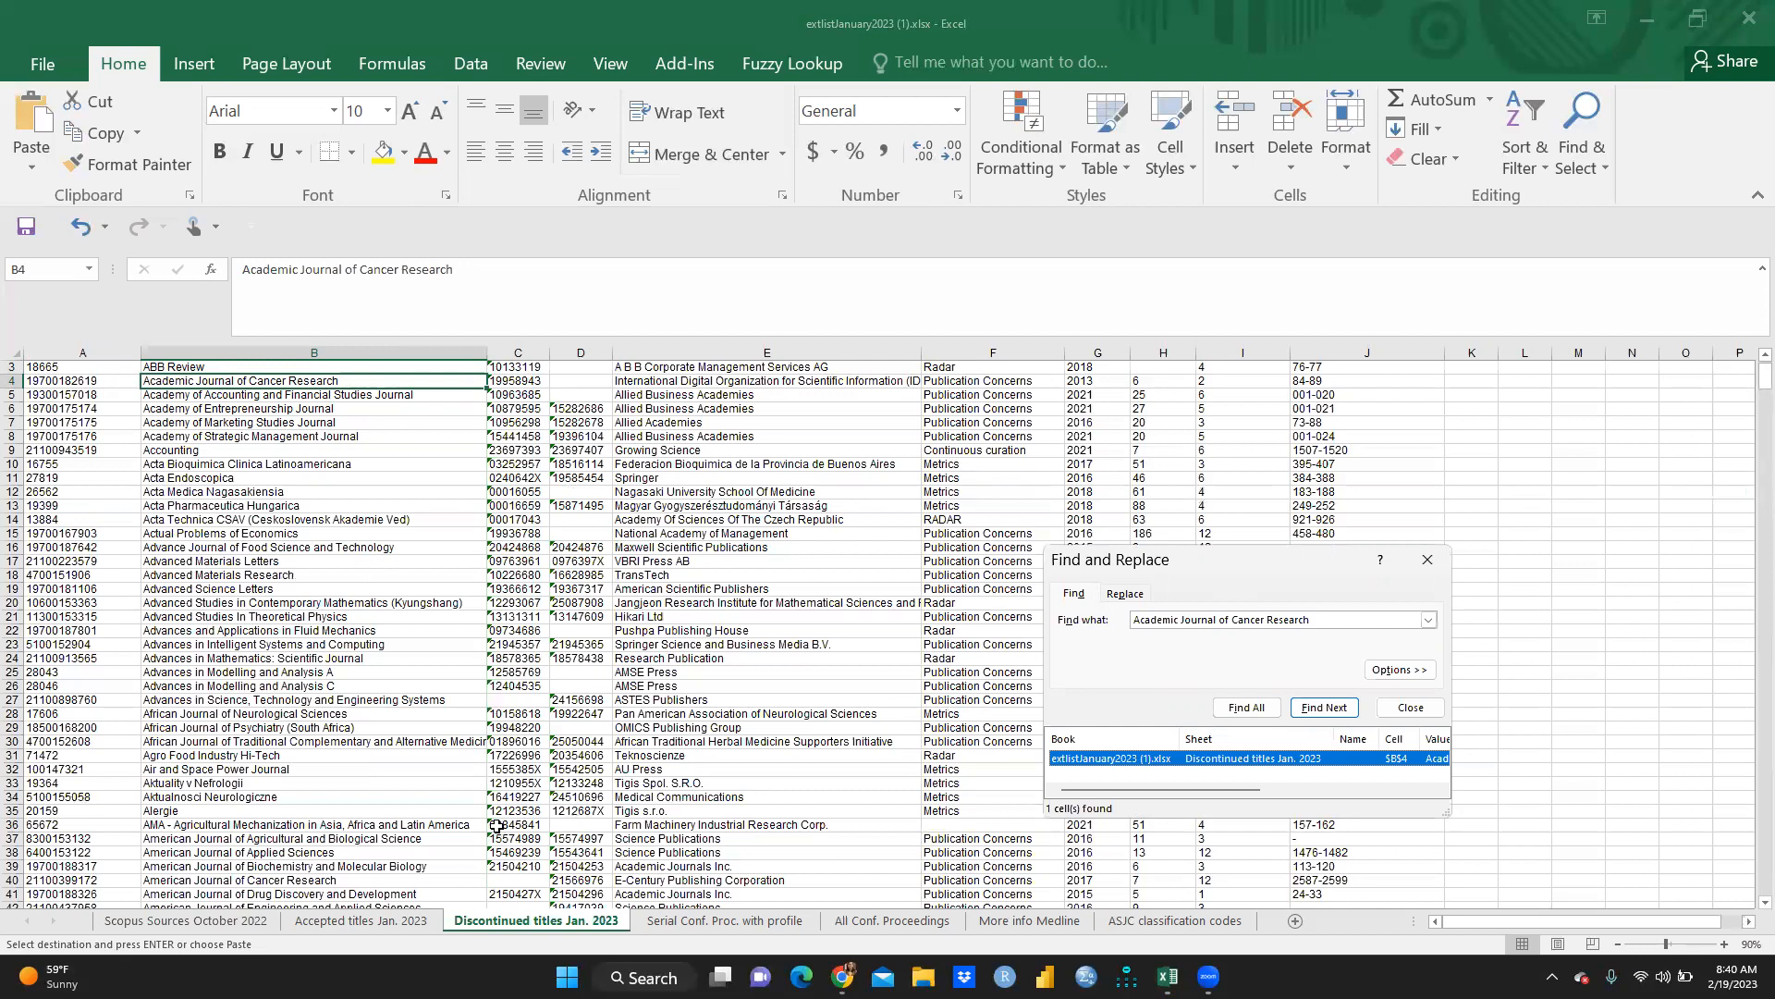
pyautogui.click(1324, 706)
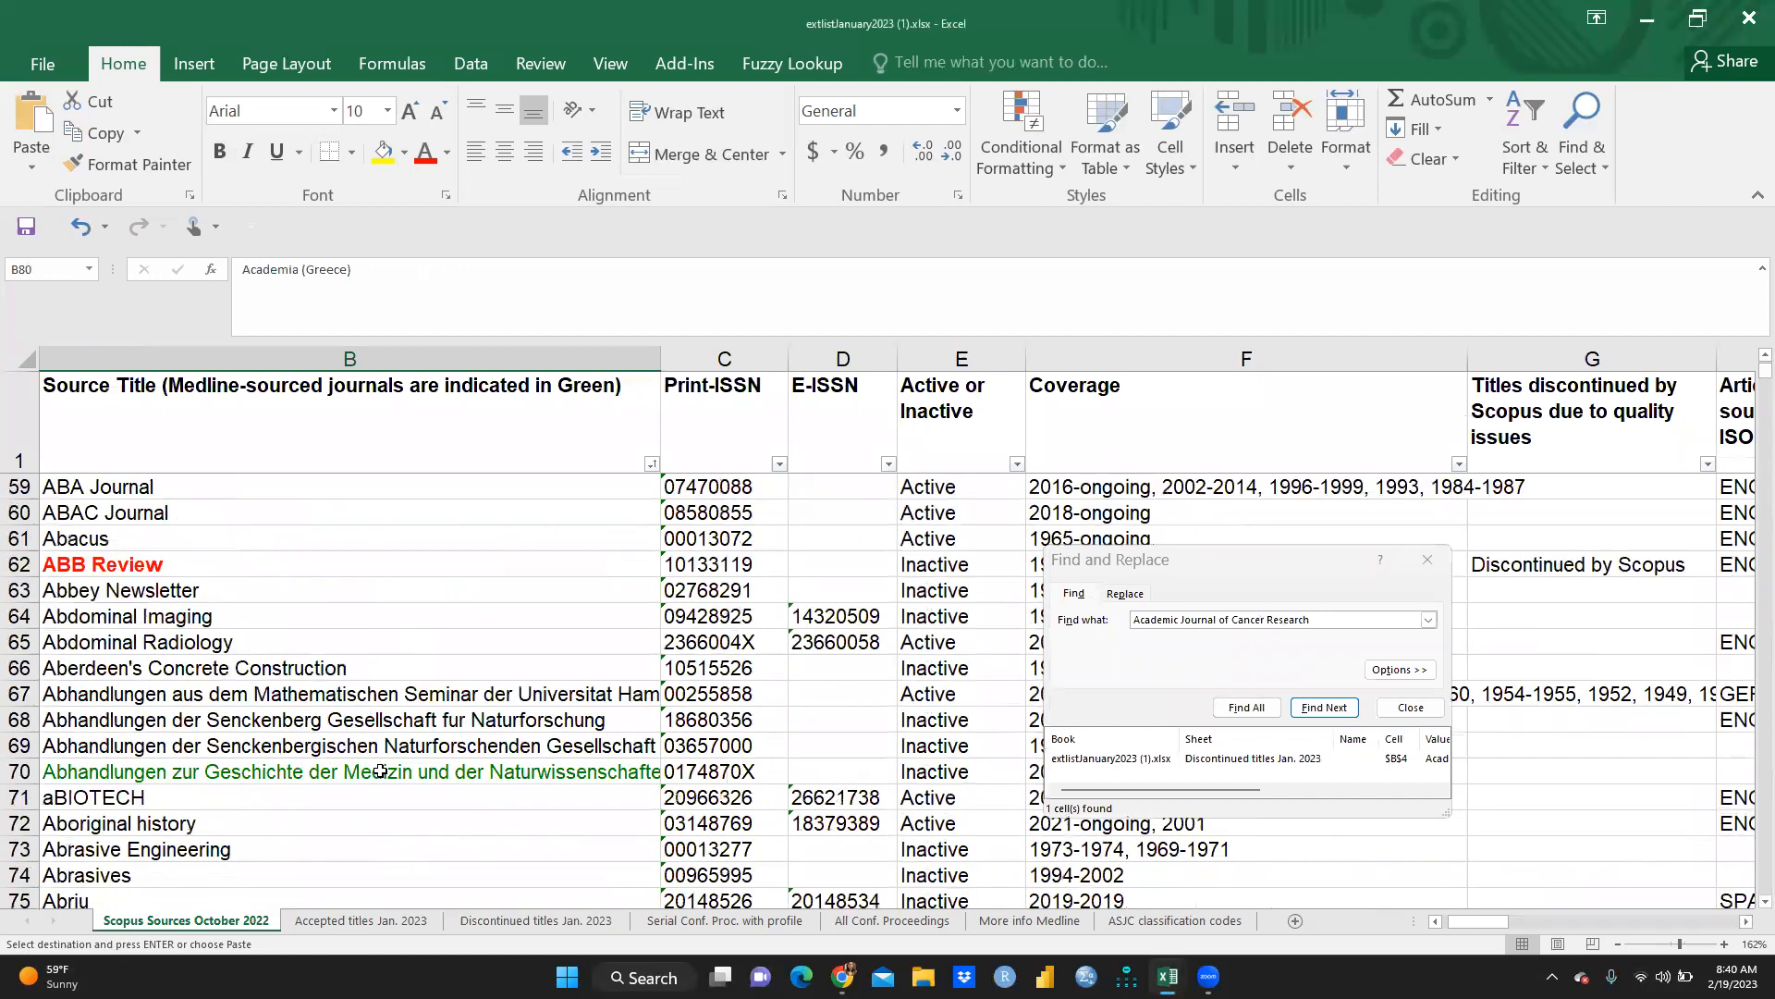
# Step: Search Accepted titles Jan. 2023 for the Abhandlungen Medizin journal and dismiss both no-match notices
pyautogui.click(352, 771)
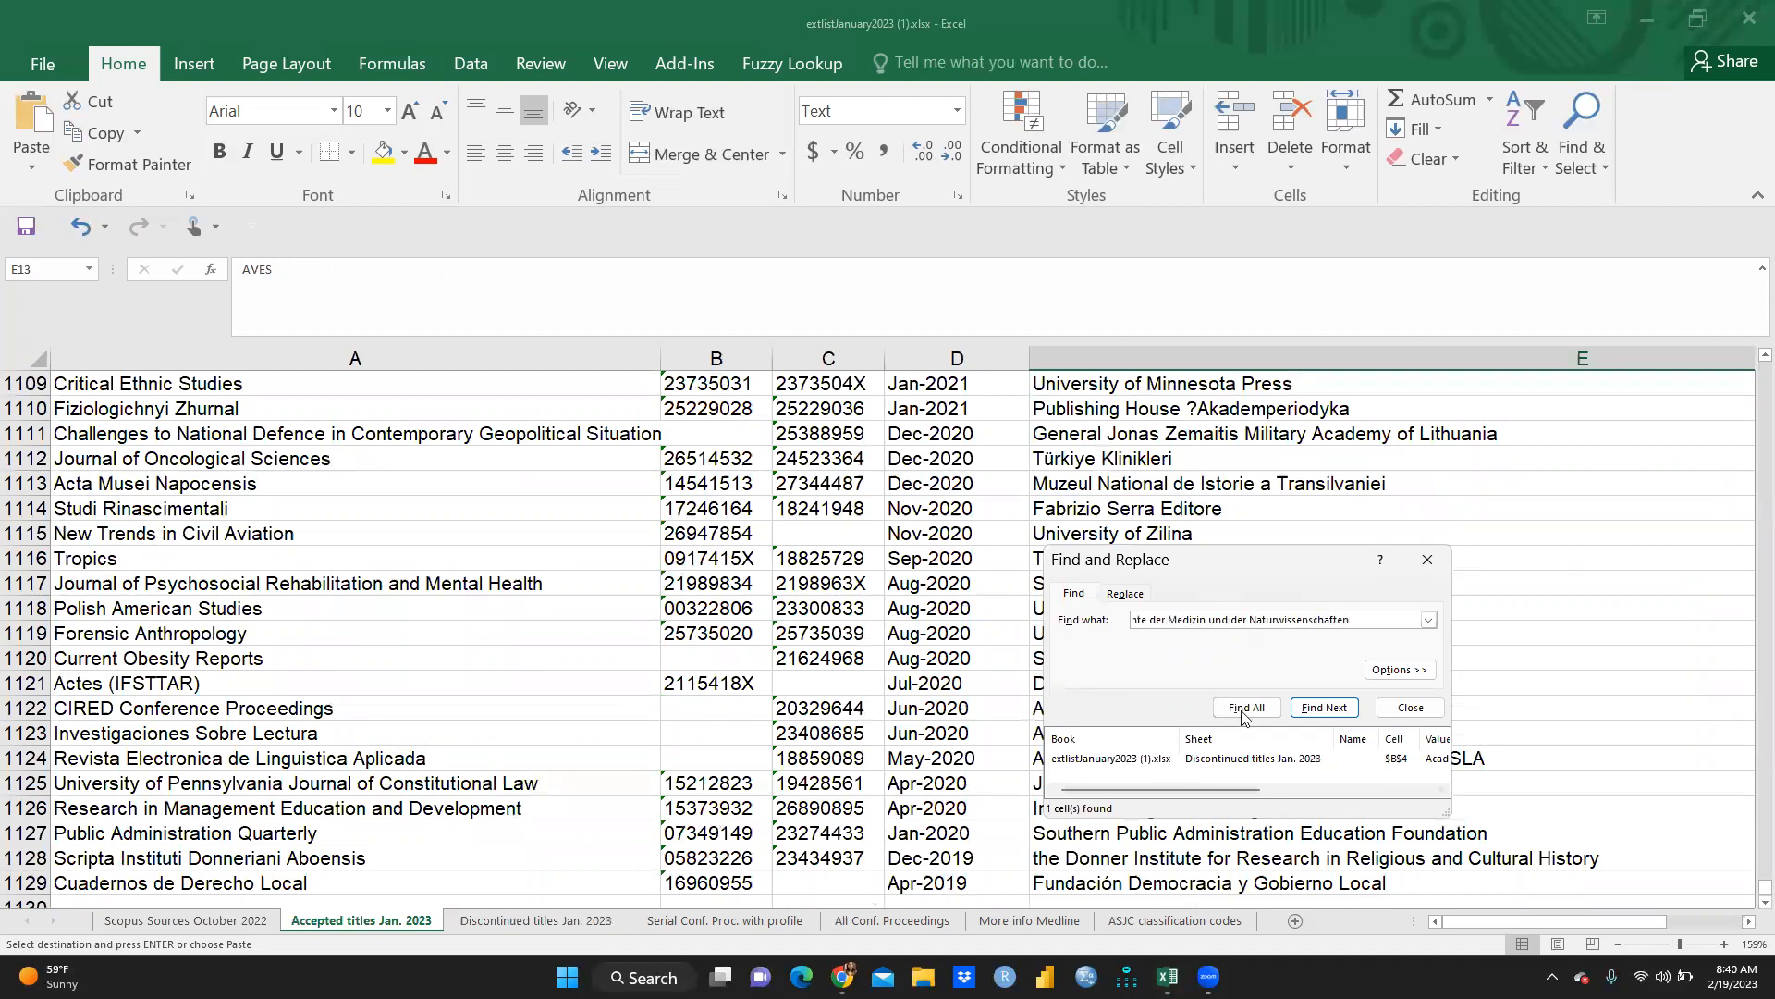
pyautogui.click(1245, 707)
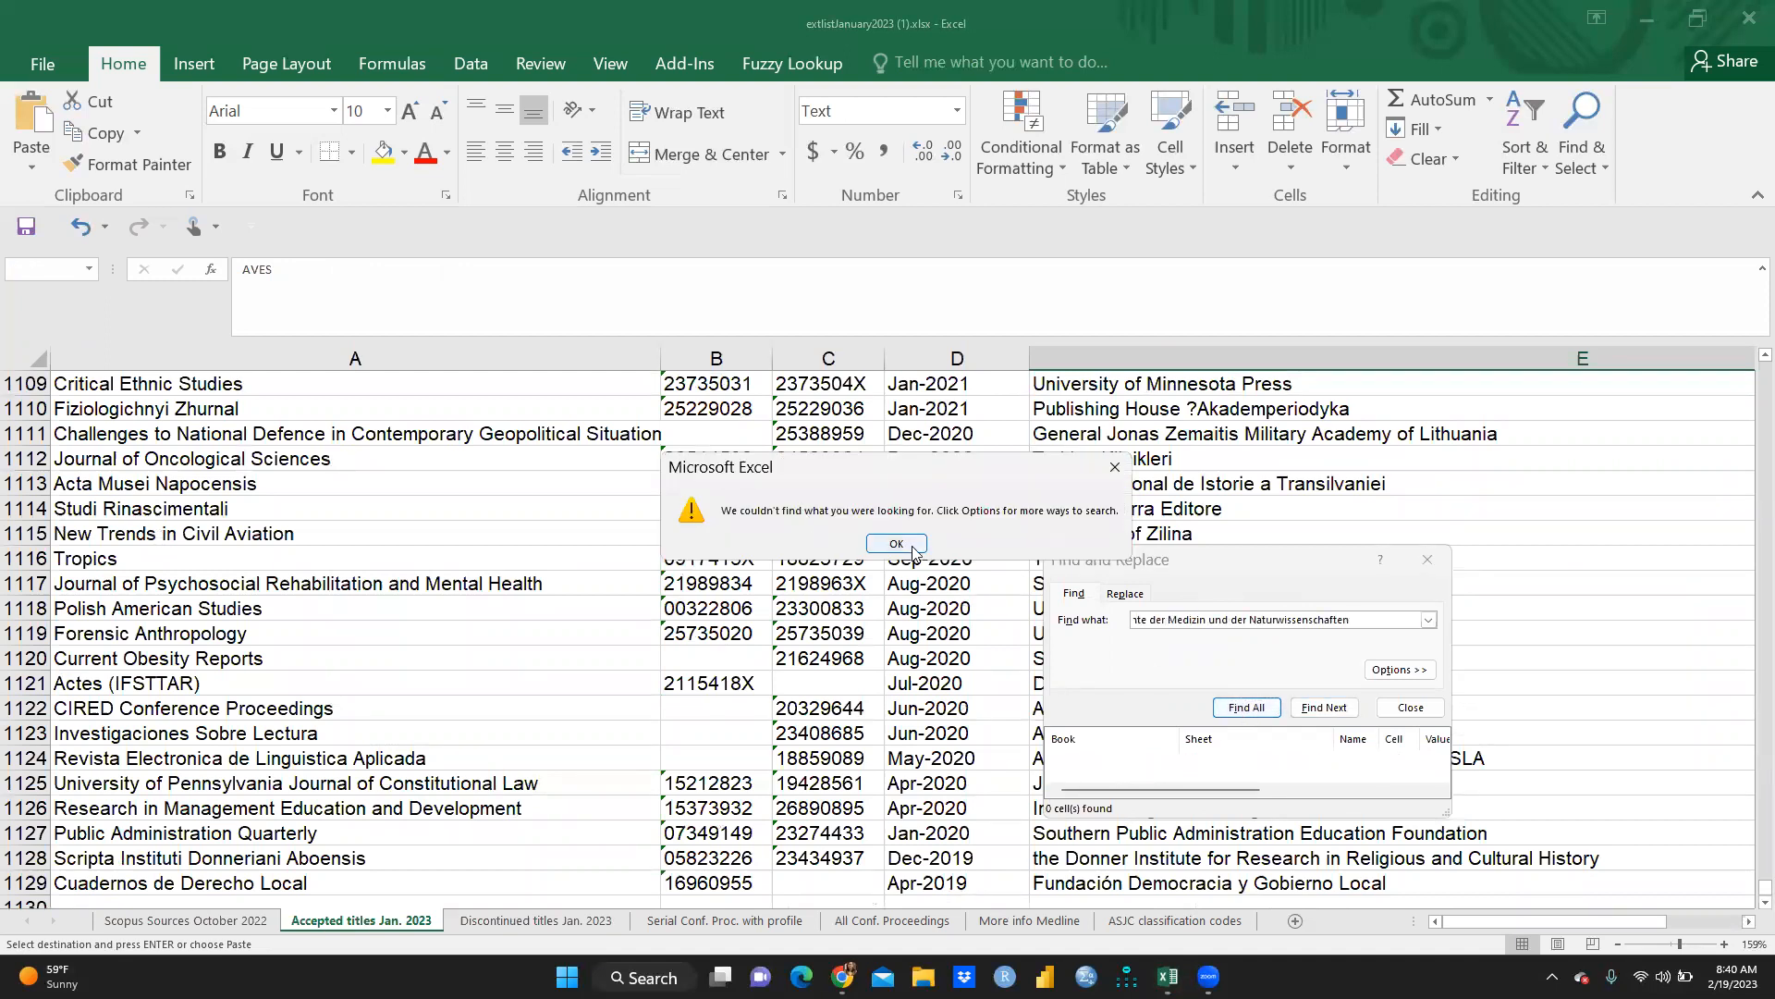
pyautogui.click(894, 543)
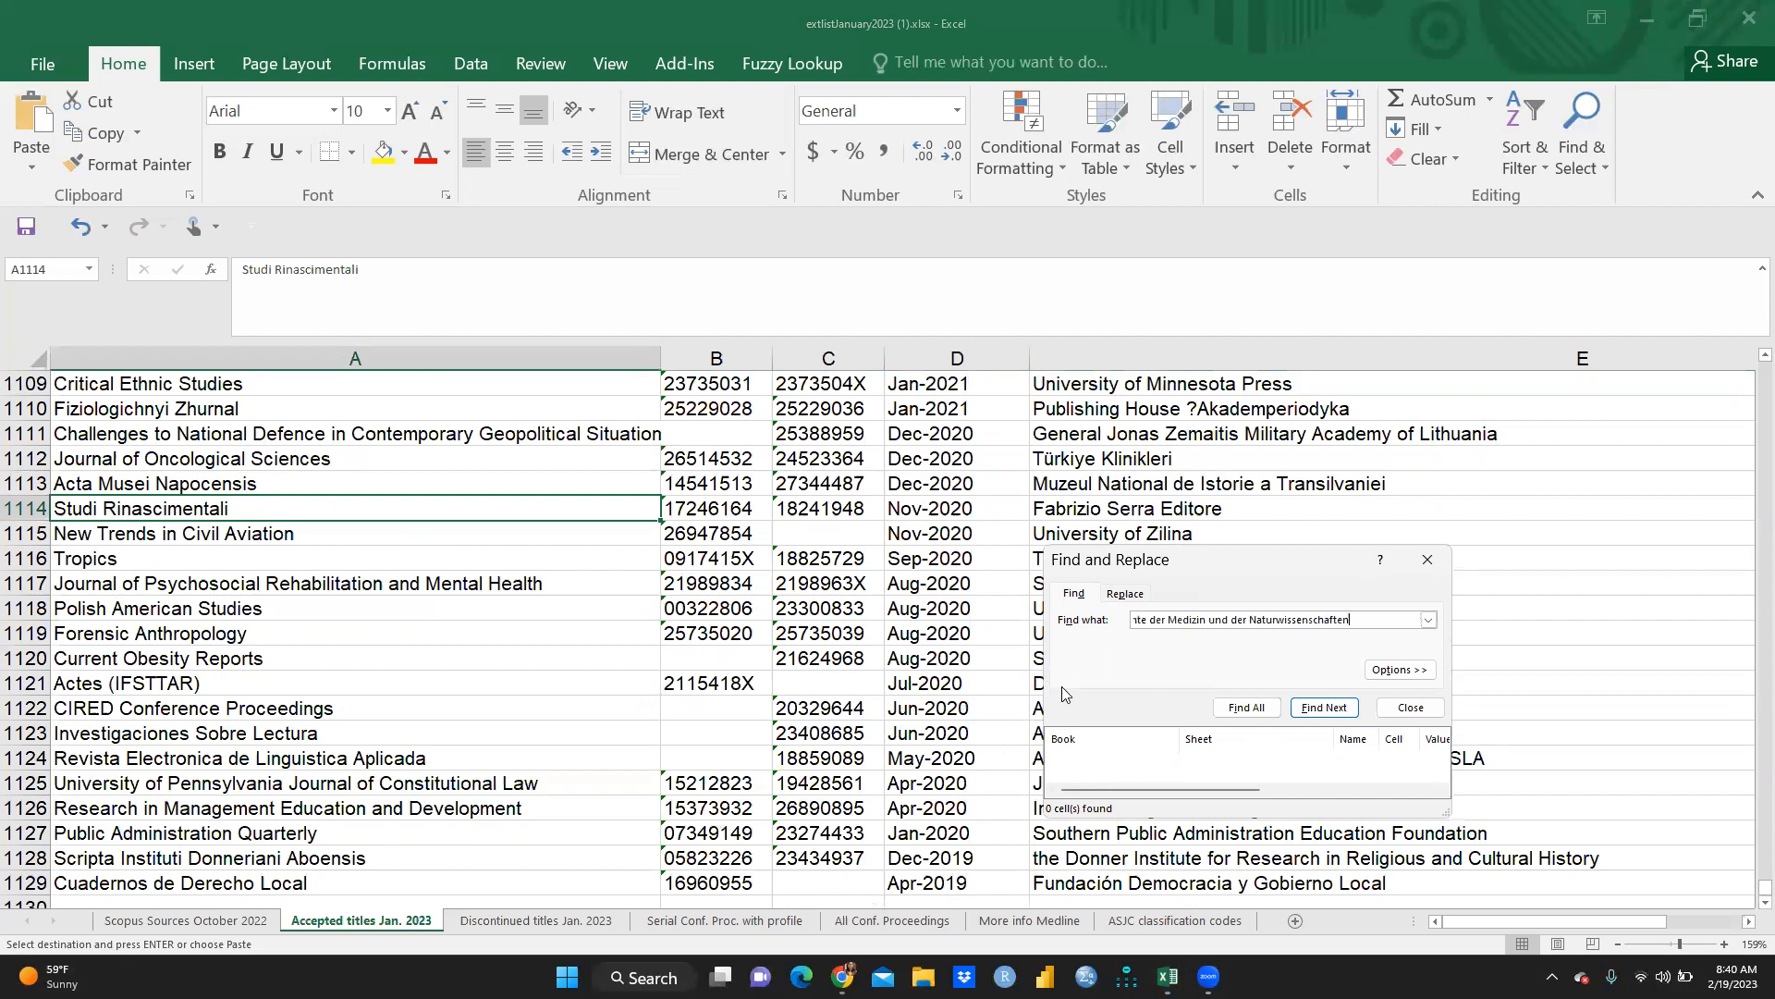
pyautogui.click(1246, 706)
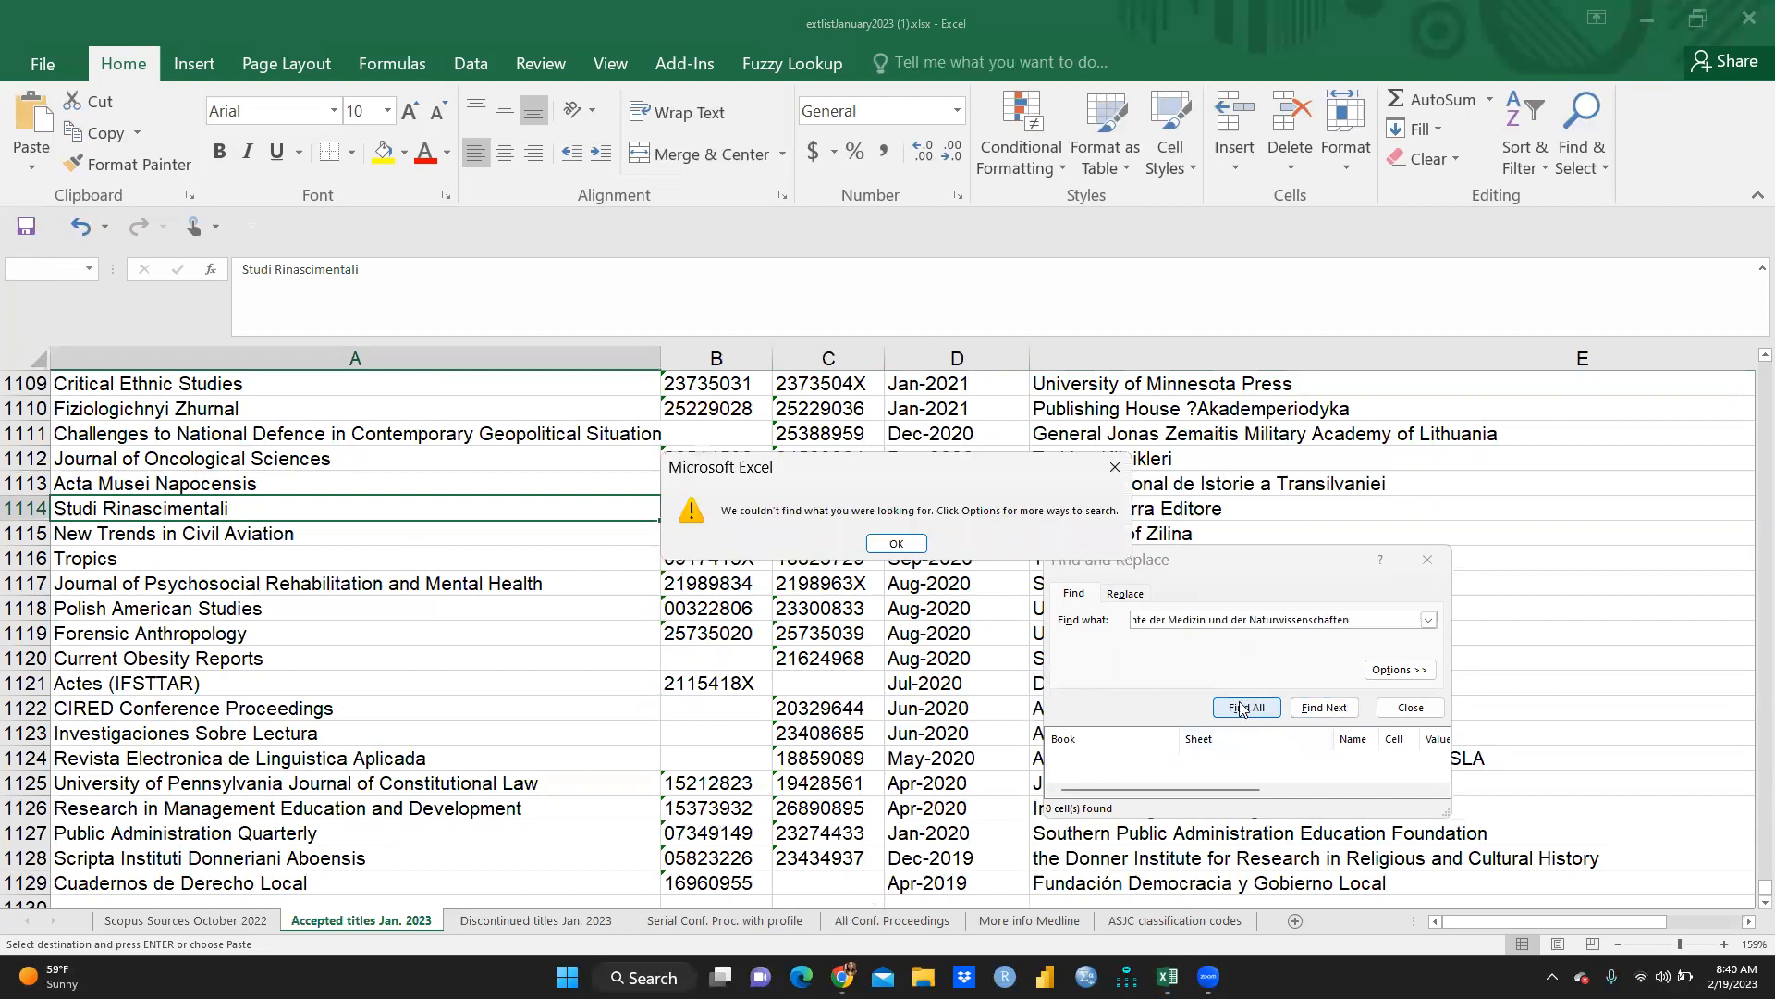
pyautogui.click(895, 543)
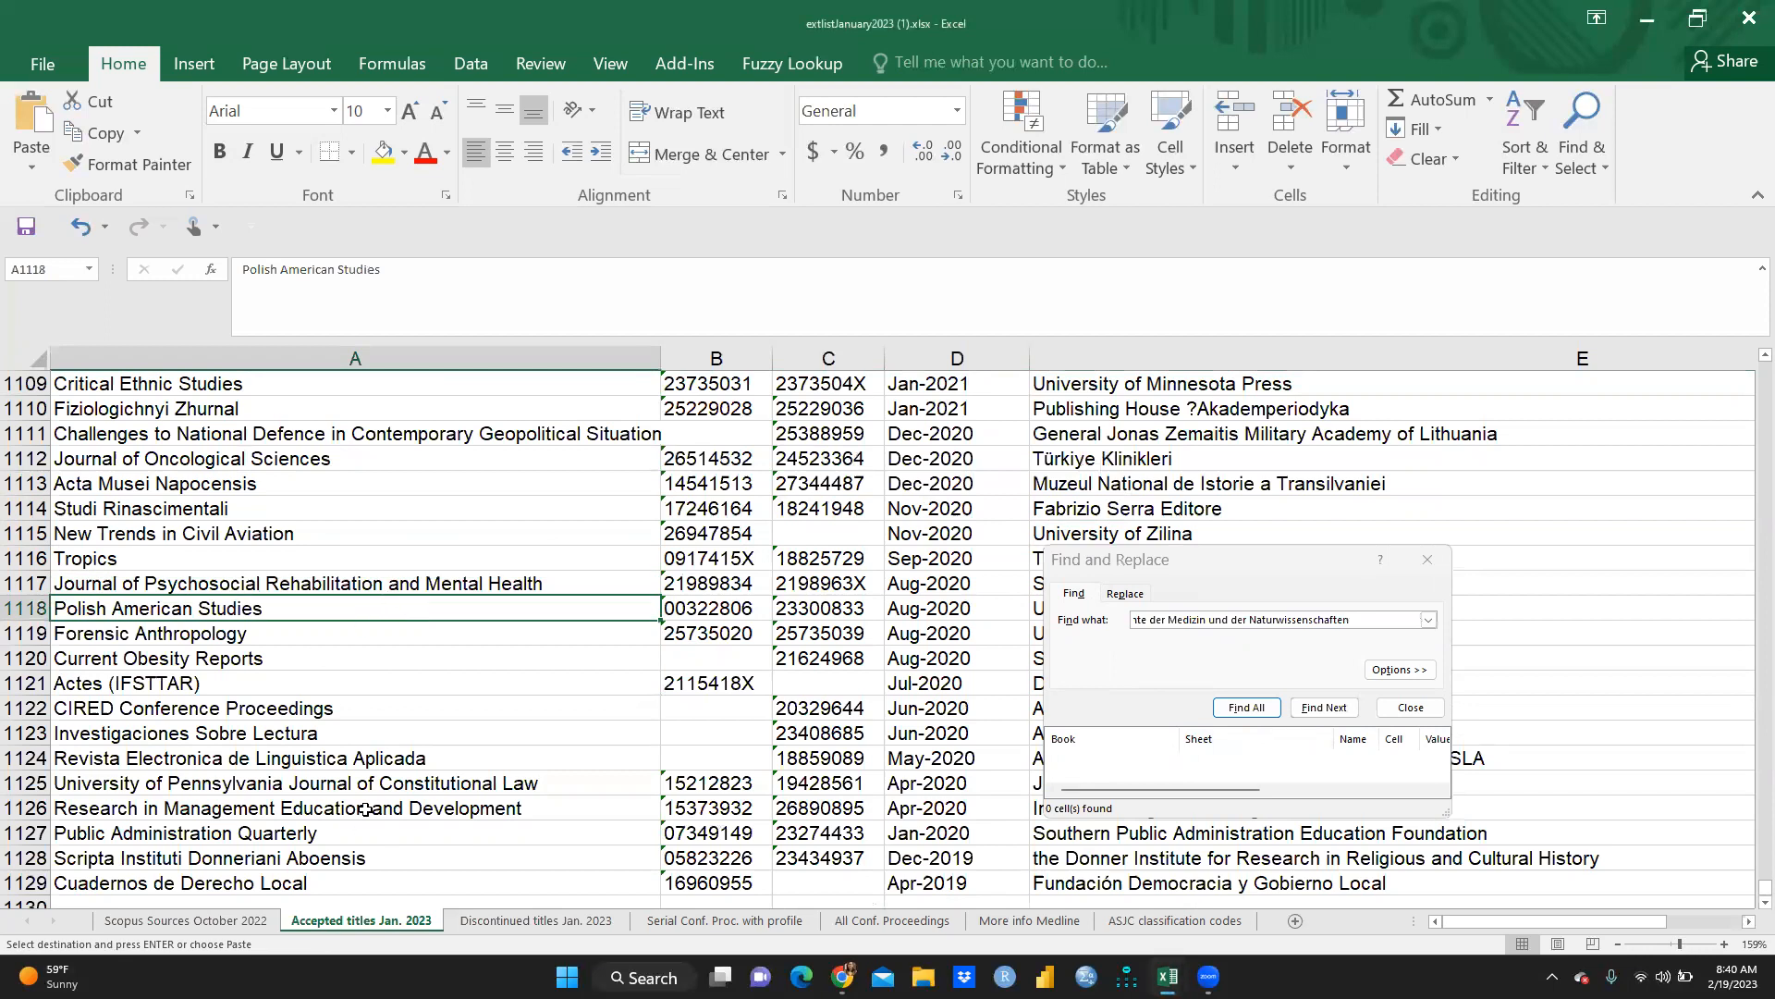
pyautogui.click(534, 919)
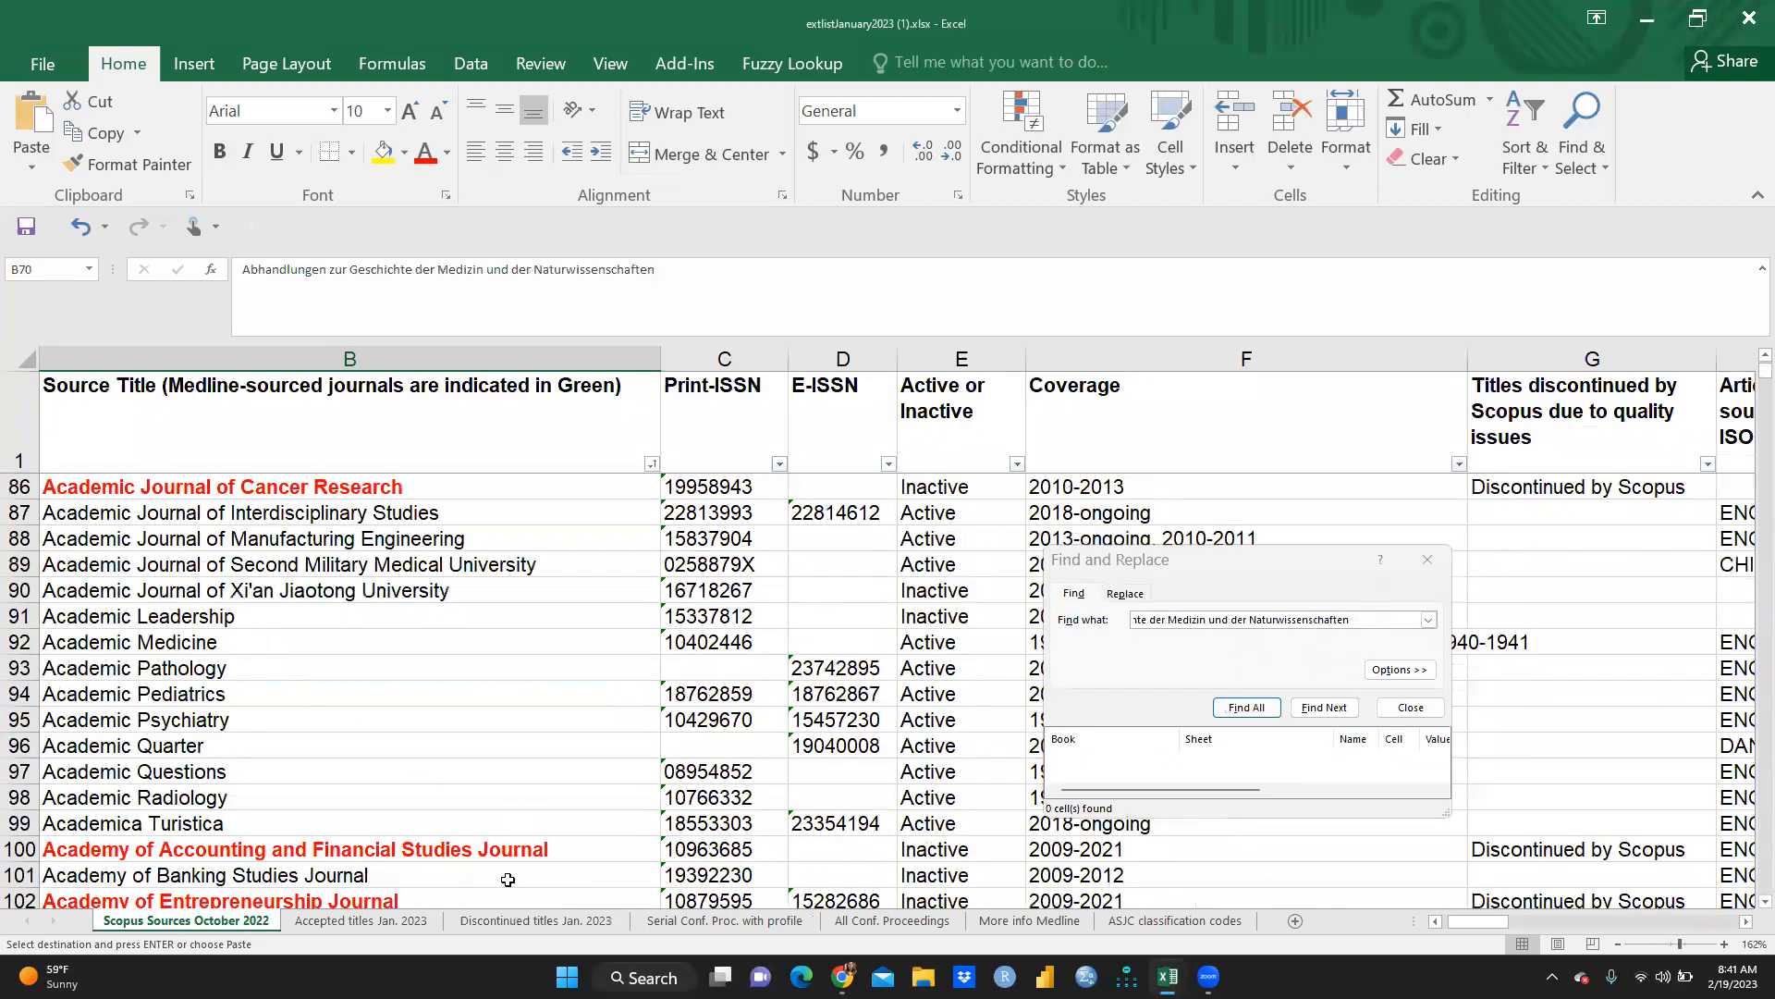
# Step: Switch to Accepted titles Jan. 2023 via Discontinued titles and close Find and Replace
pyautogui.click(536, 919)
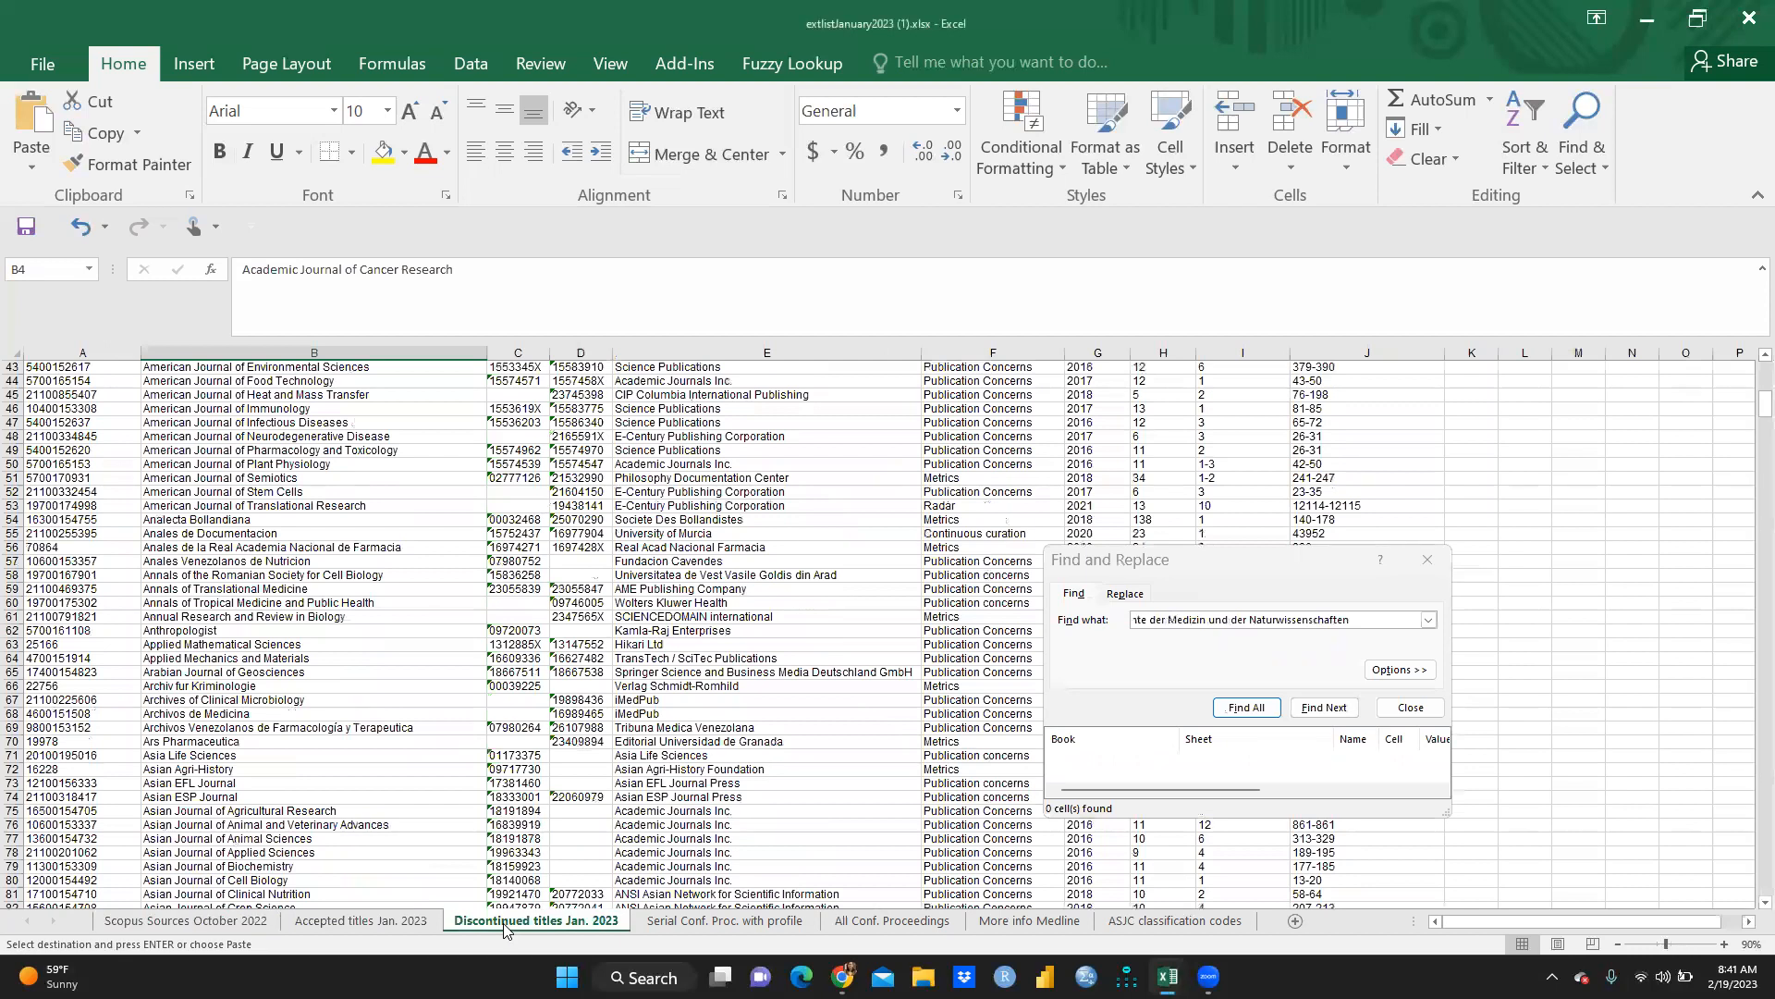
pyautogui.click(362, 920)
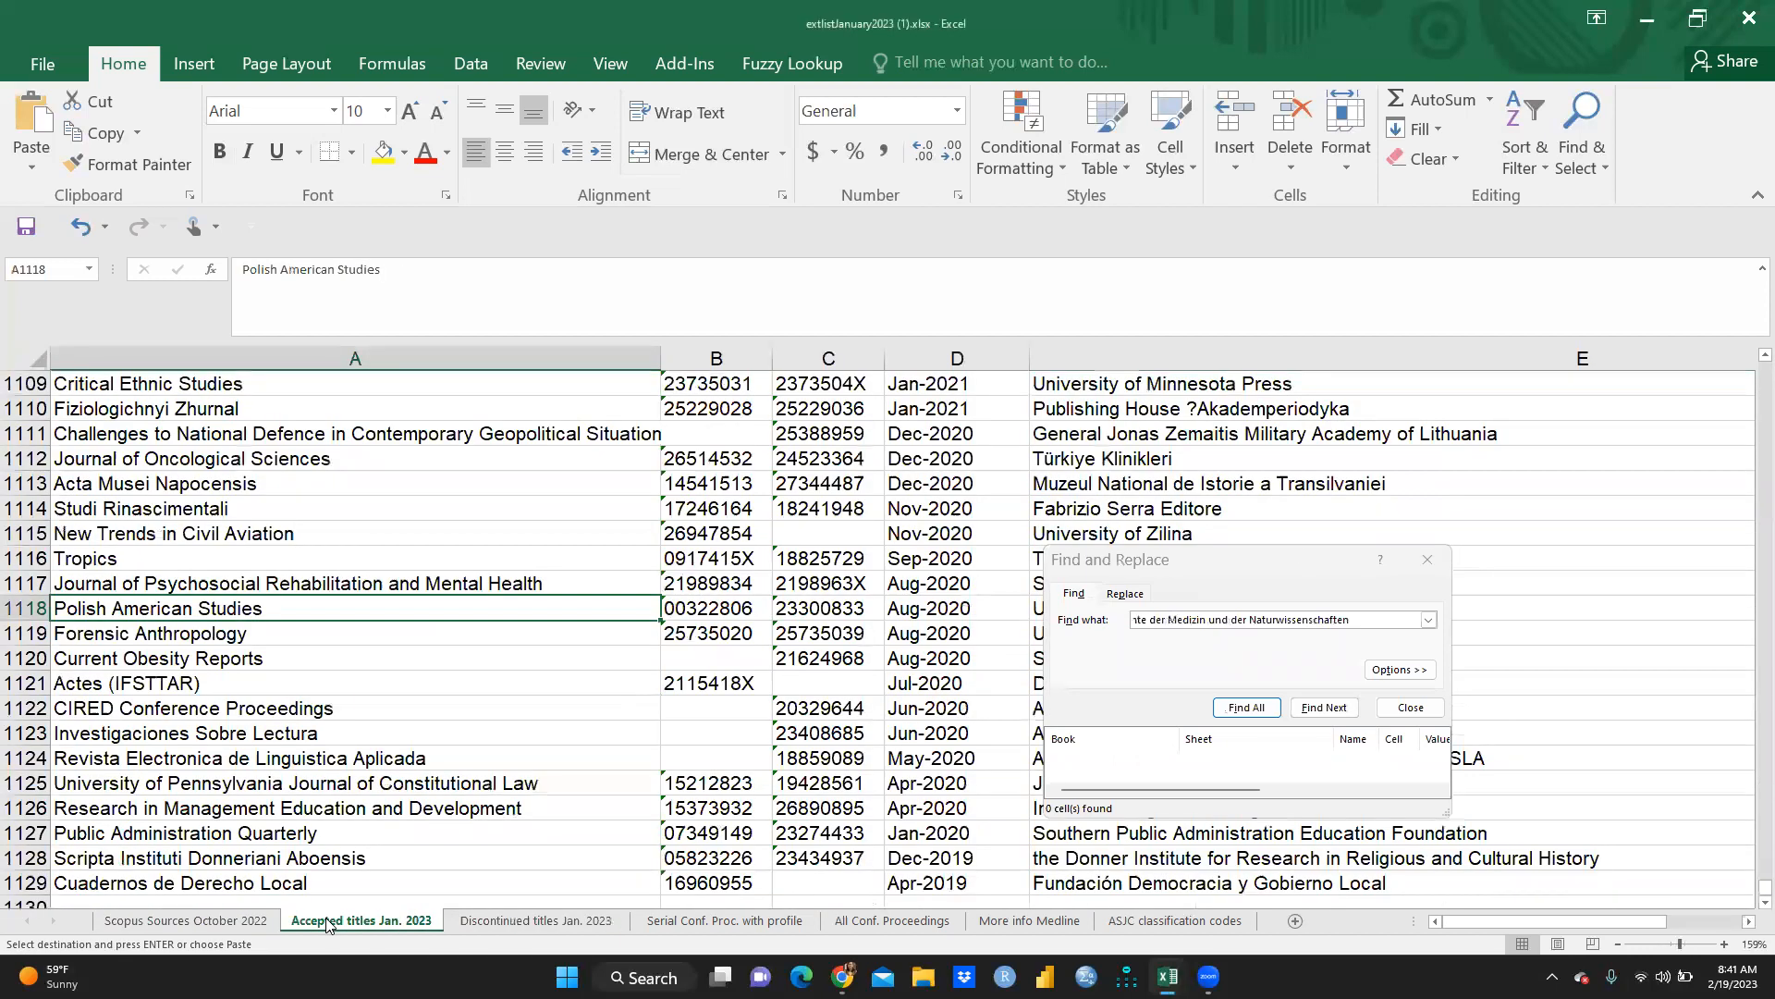
pyautogui.click(1409, 707)
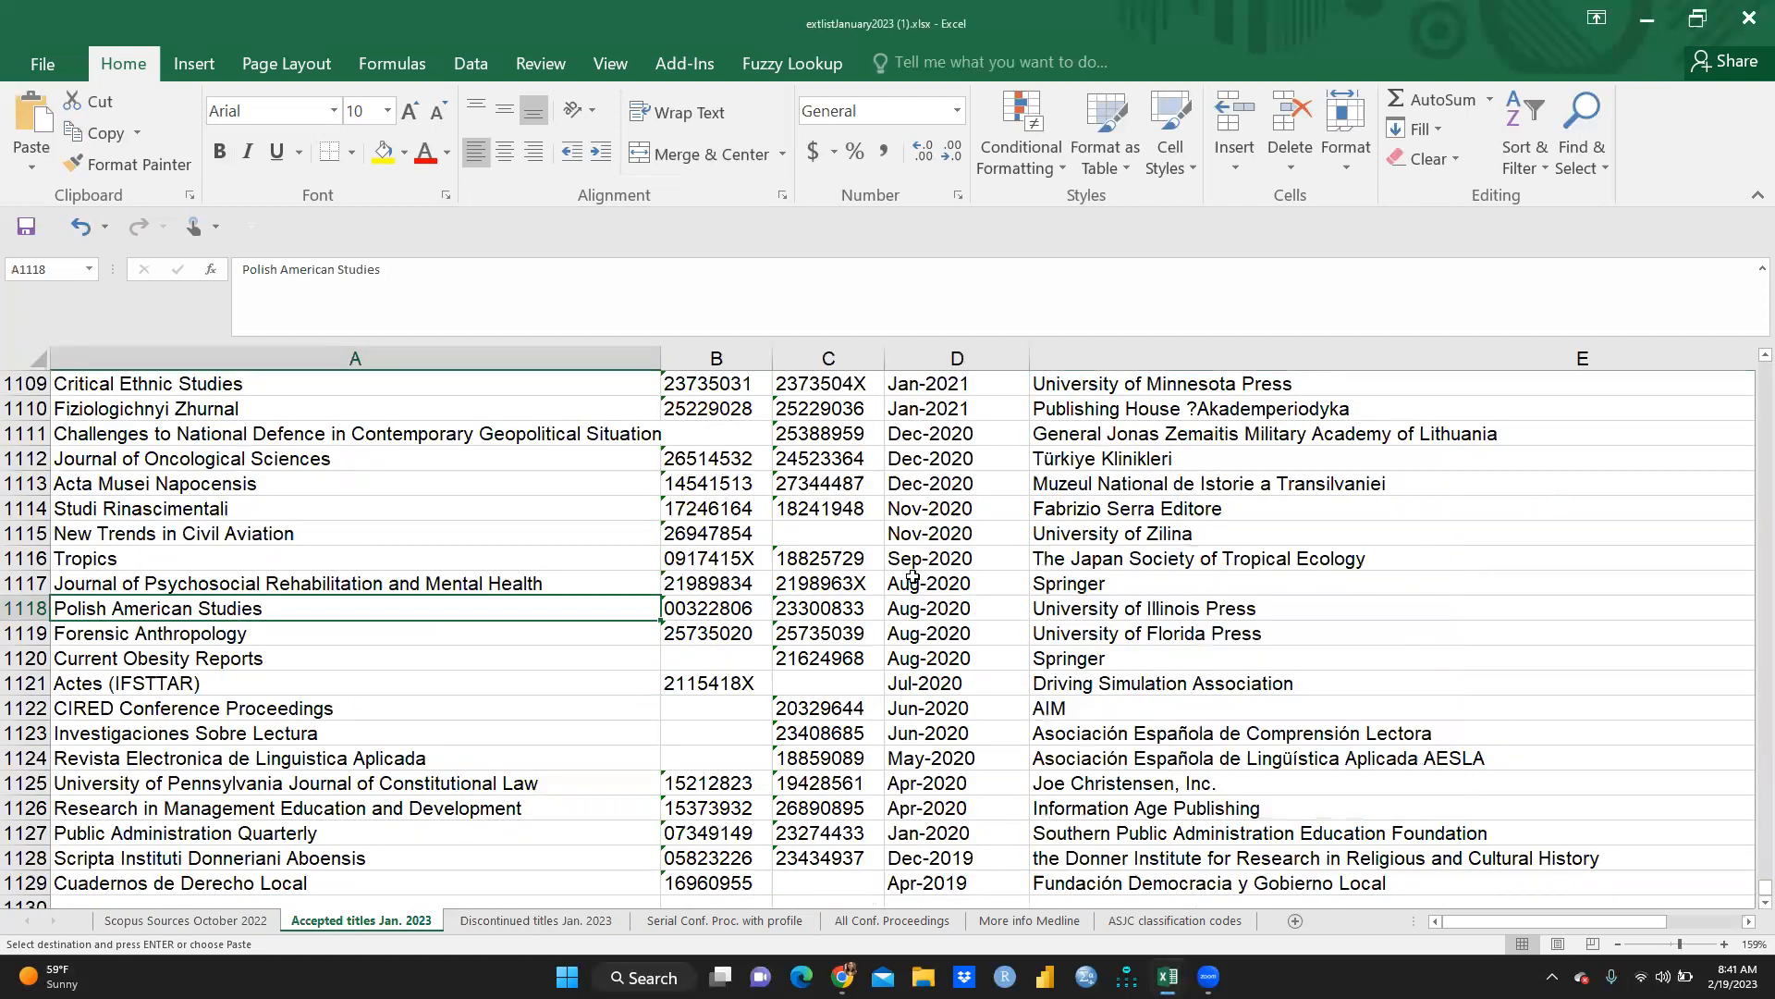